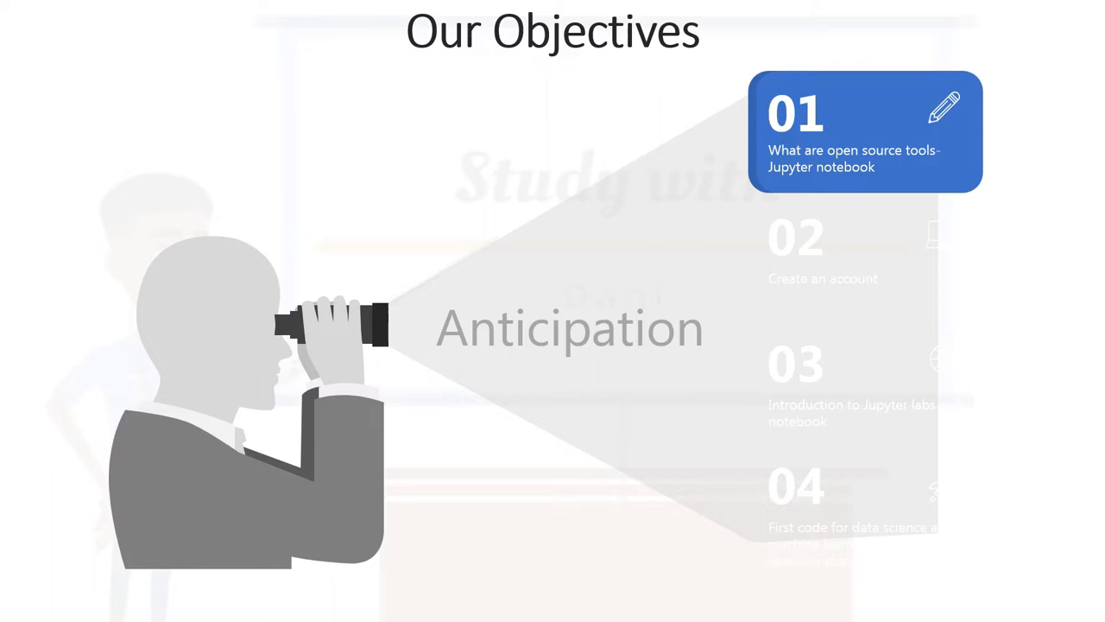
- Switch from the objectives slide to the 'What are Jupyter Notebooks' notebook
click(863, 256)
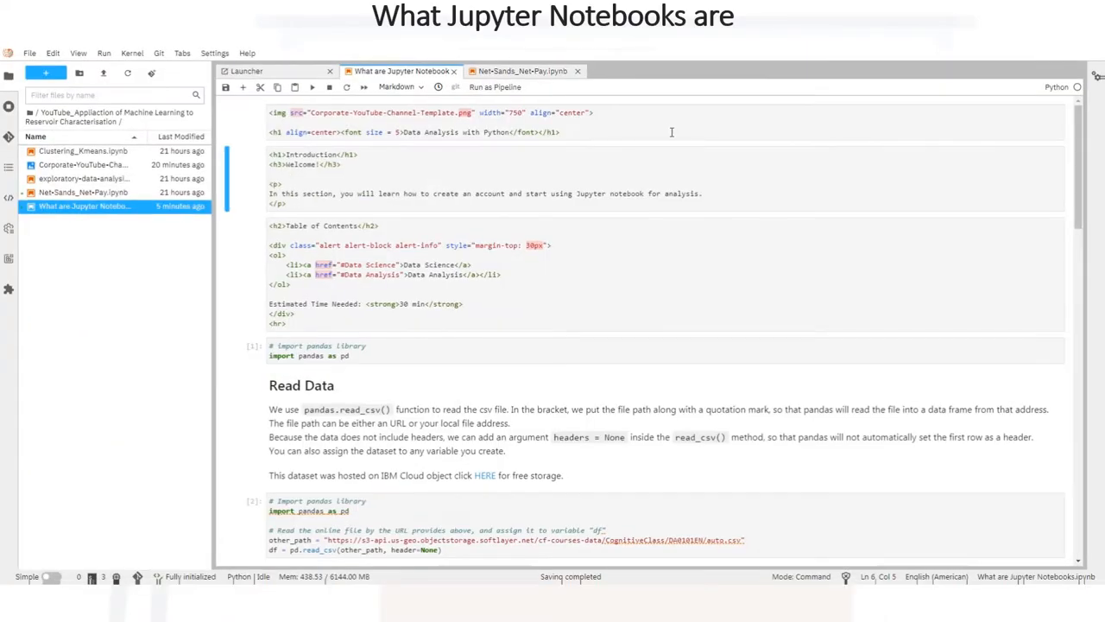
- Render the introduction notebook's Markdown, then bring up the Net-Sands_Net-Pay notebook
click(672, 121)
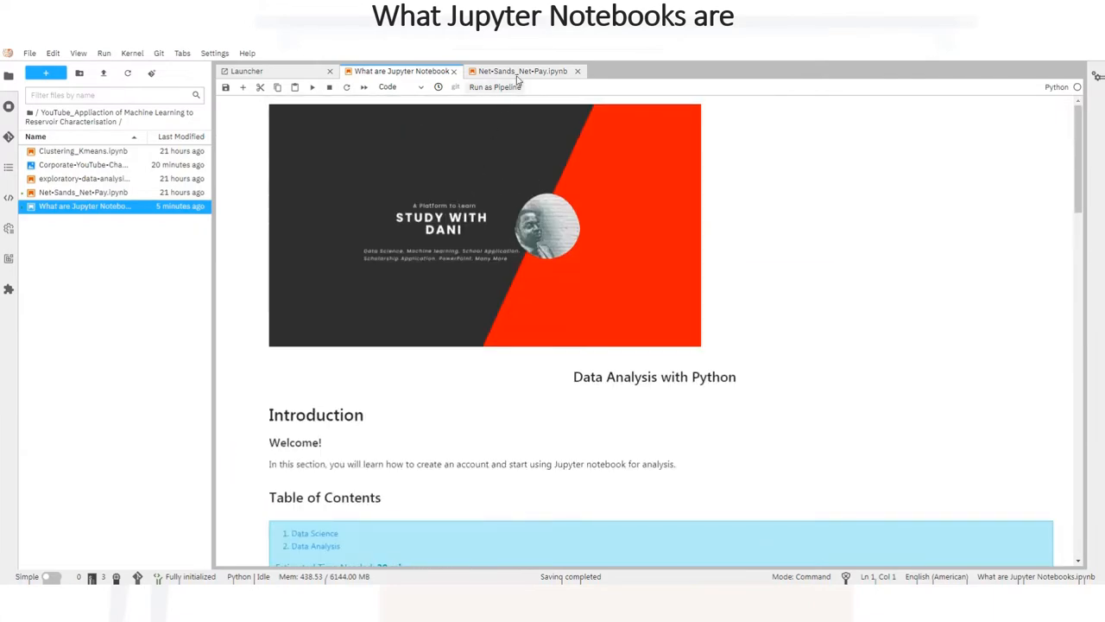
click(521, 71)
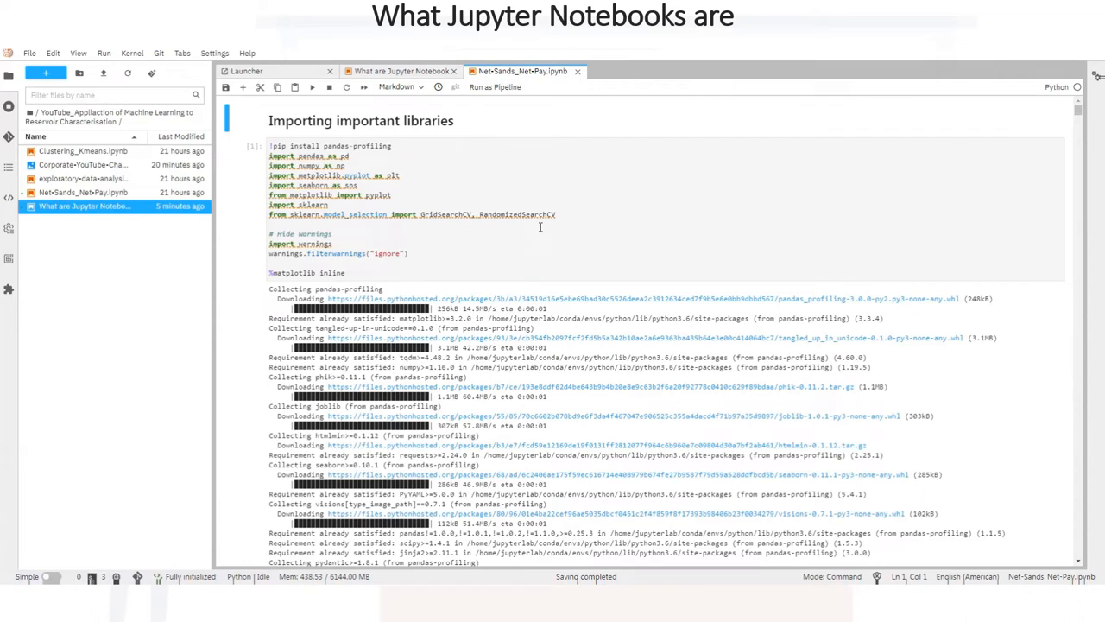
click(83, 191)
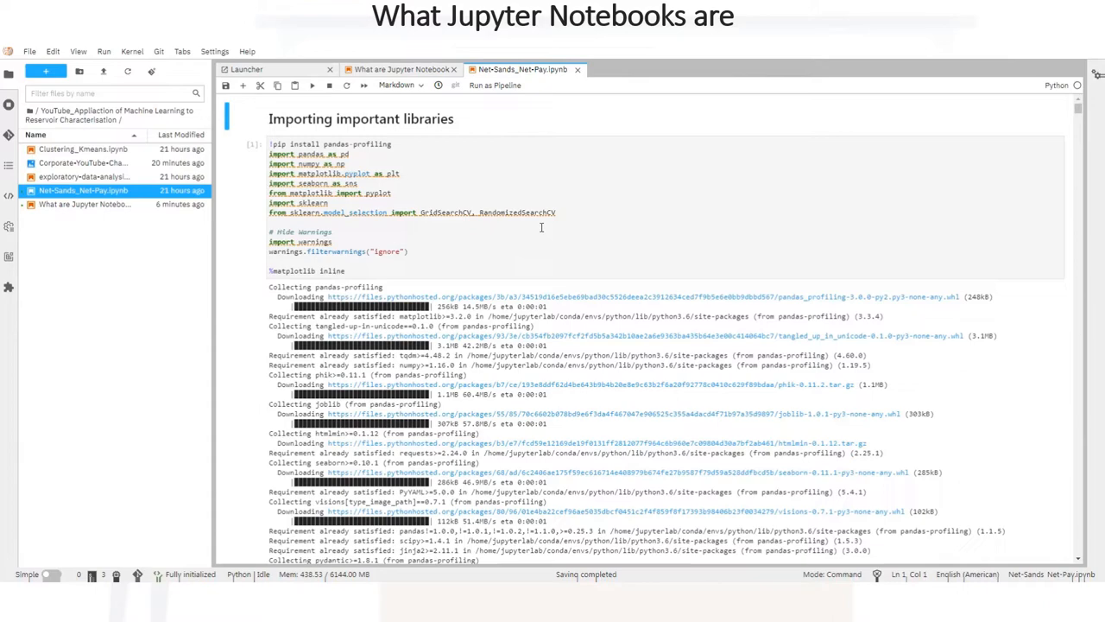
scroll(down, 3)
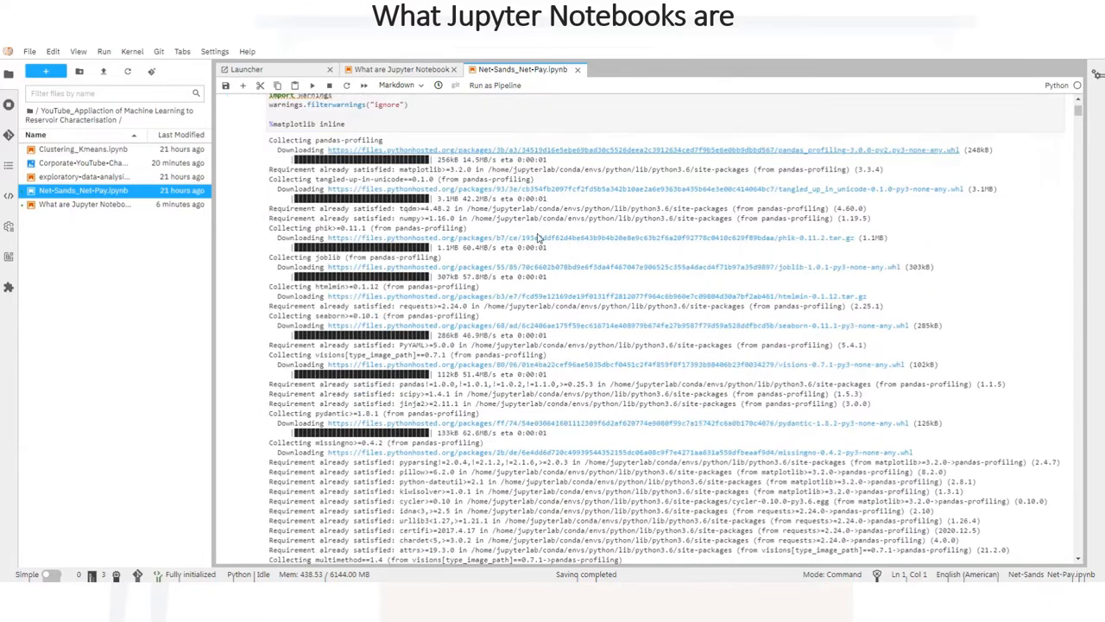
scroll(down, 3)
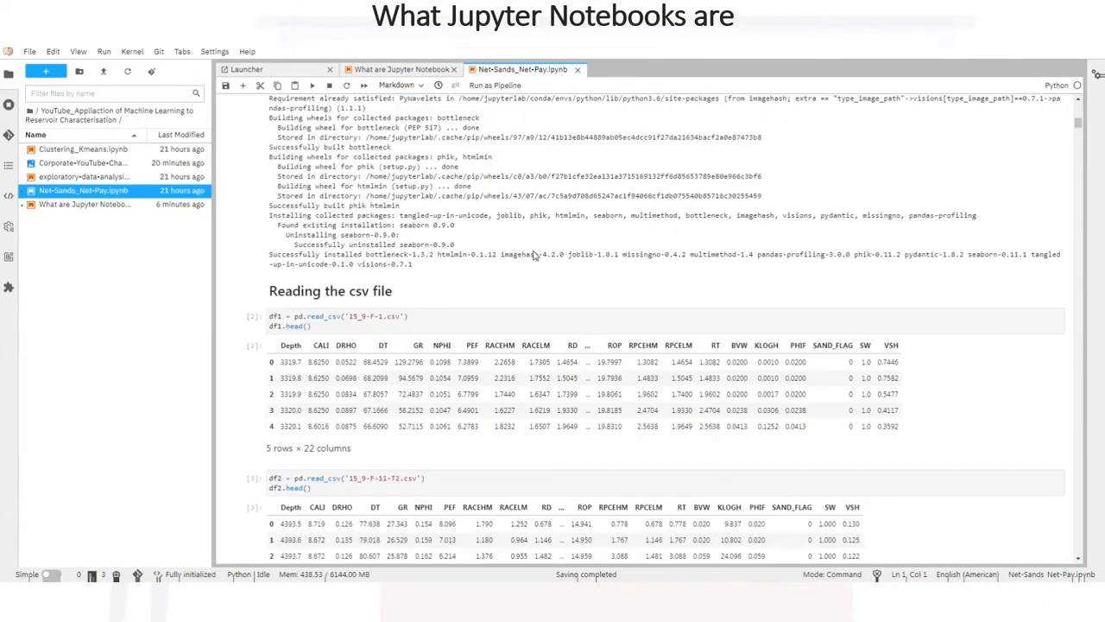
mouse_move(549, 249)
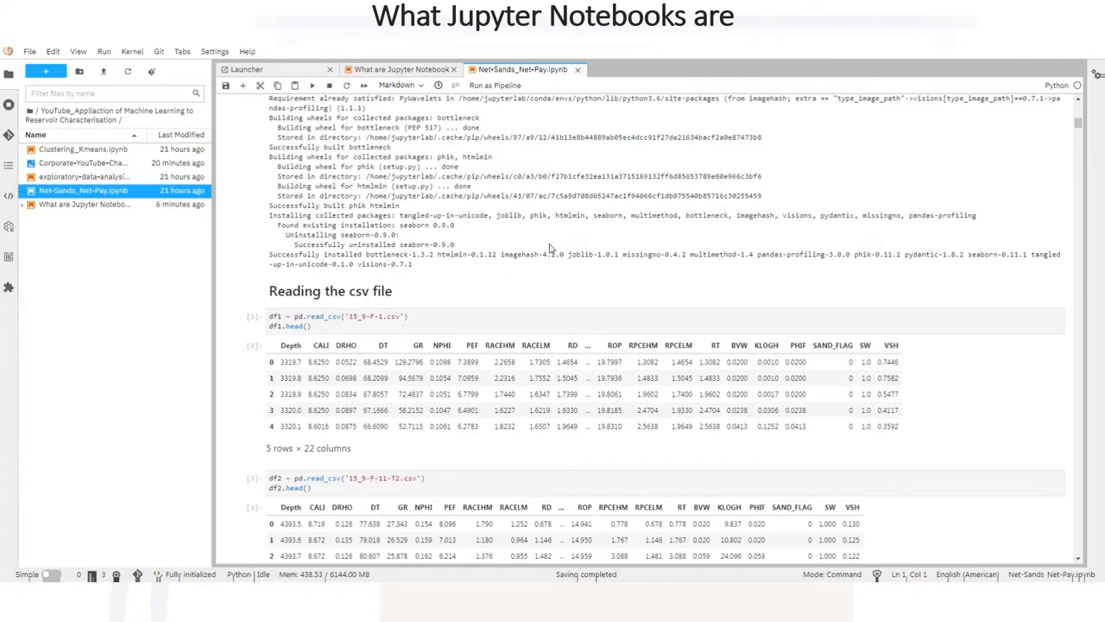
mouse_move(563, 256)
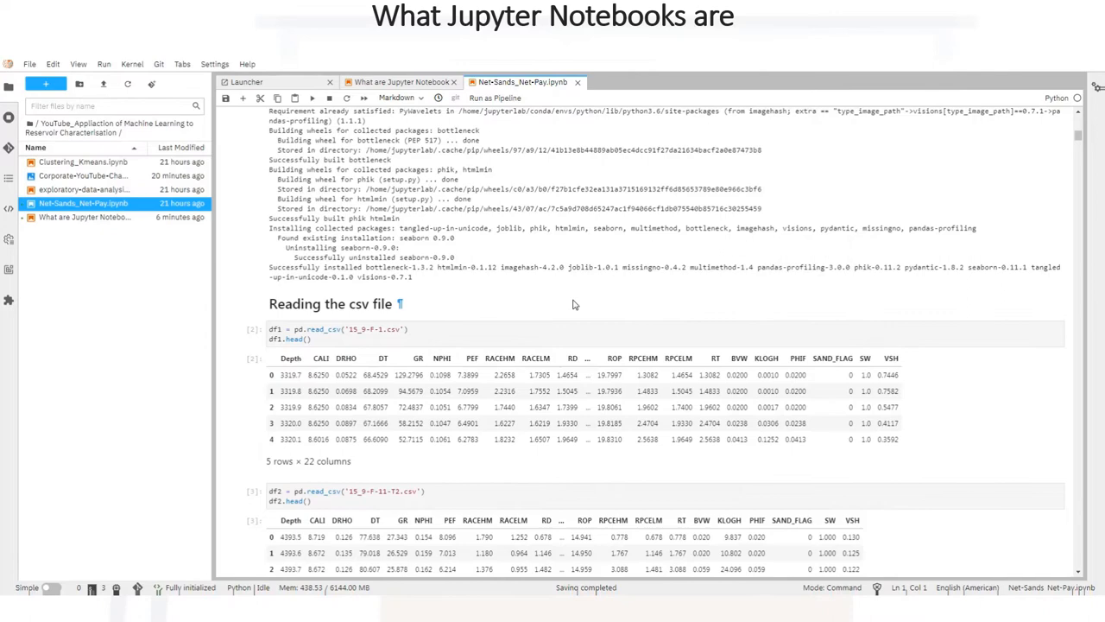
scroll(down, 3)
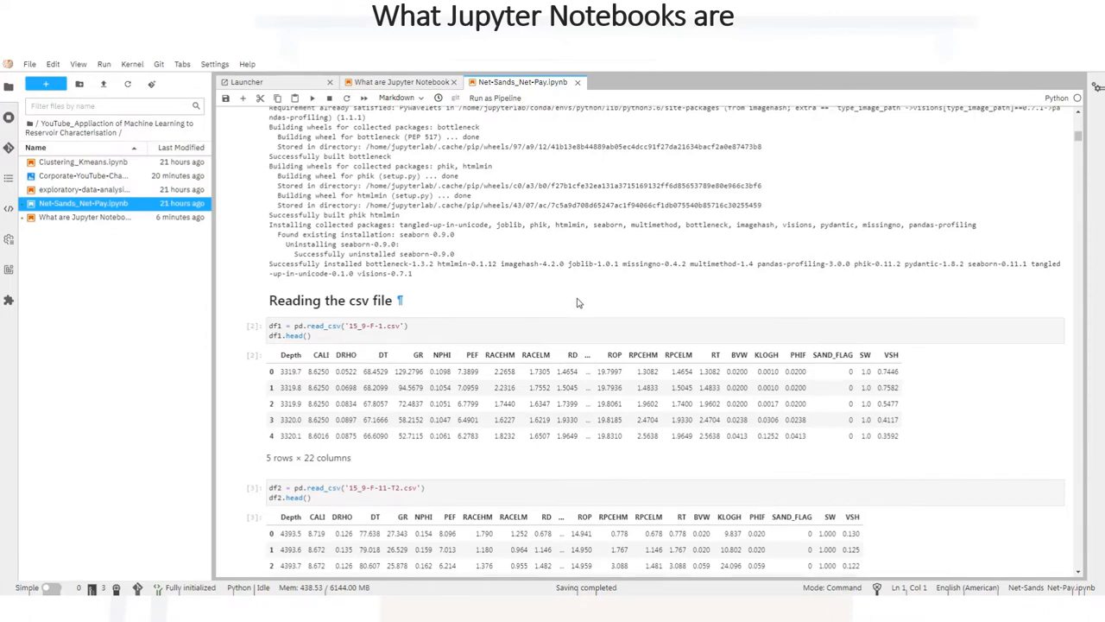
scroll(down, 3)
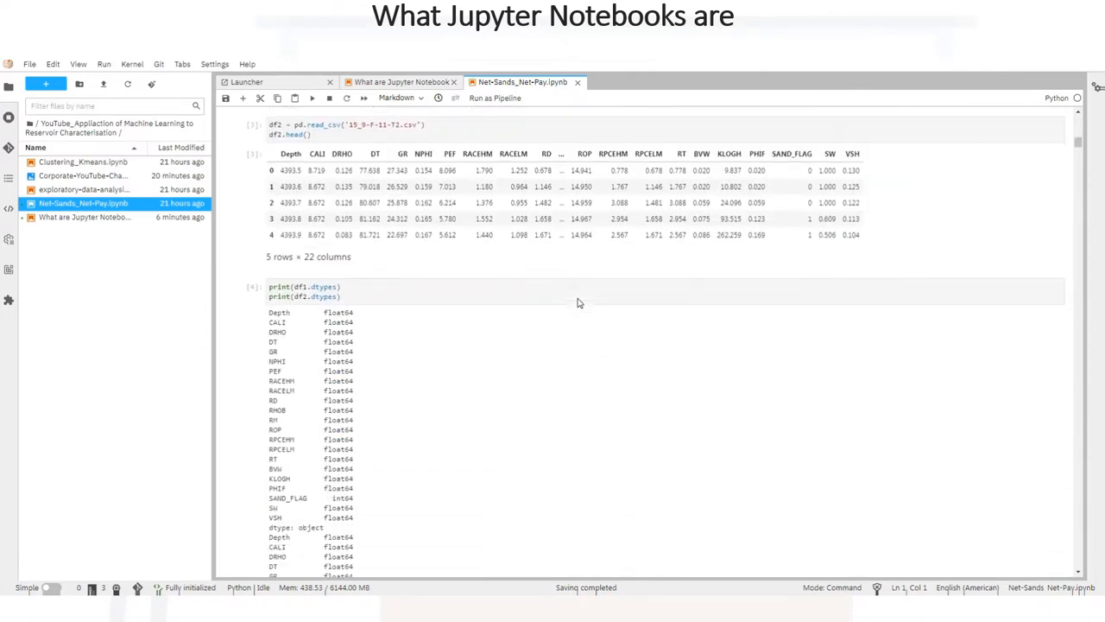
scroll(down, 3)
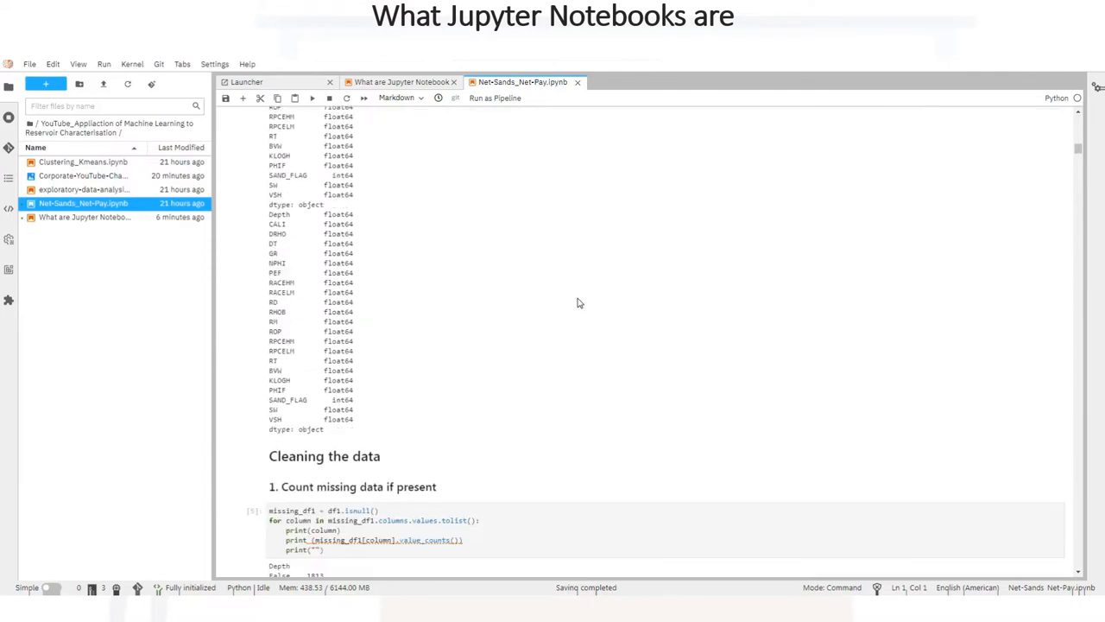
scroll(down, 3)
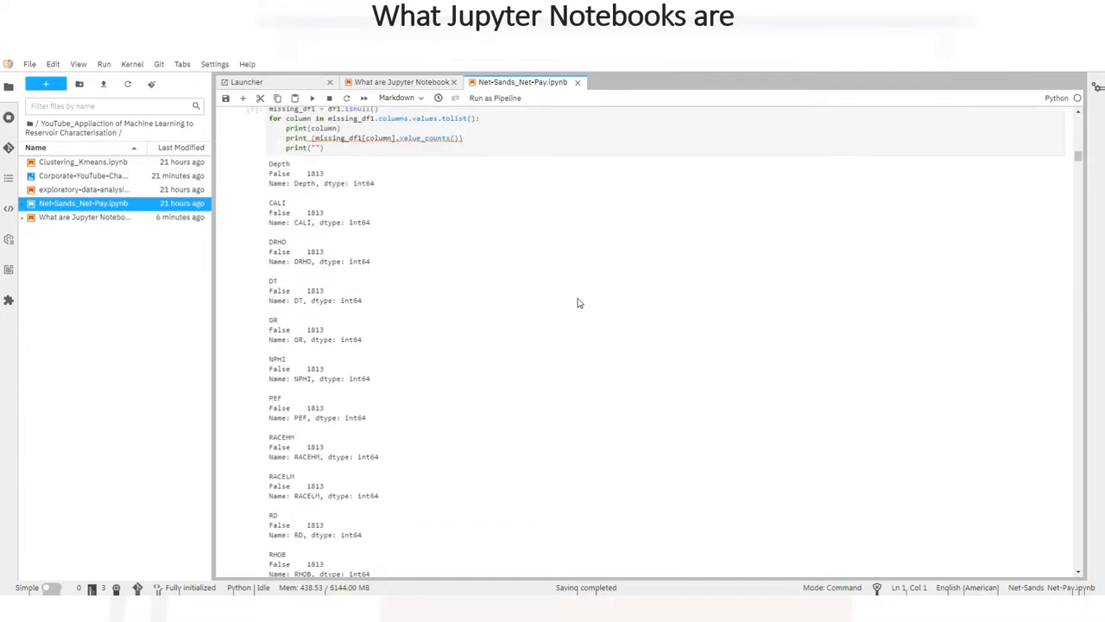
scroll(down, 3)
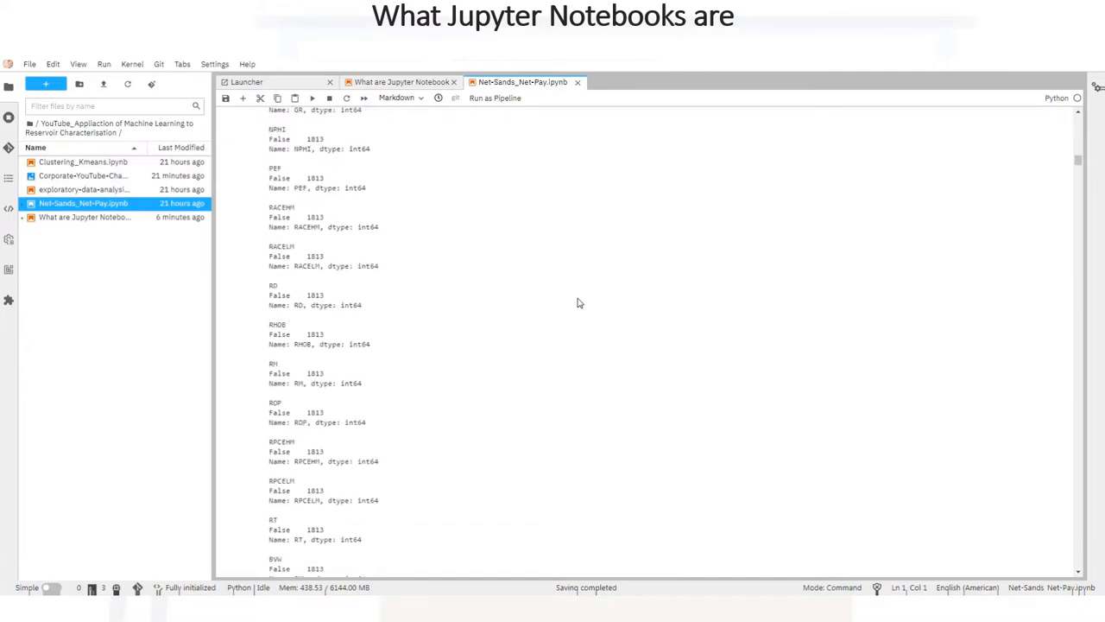
scroll(down, 3)
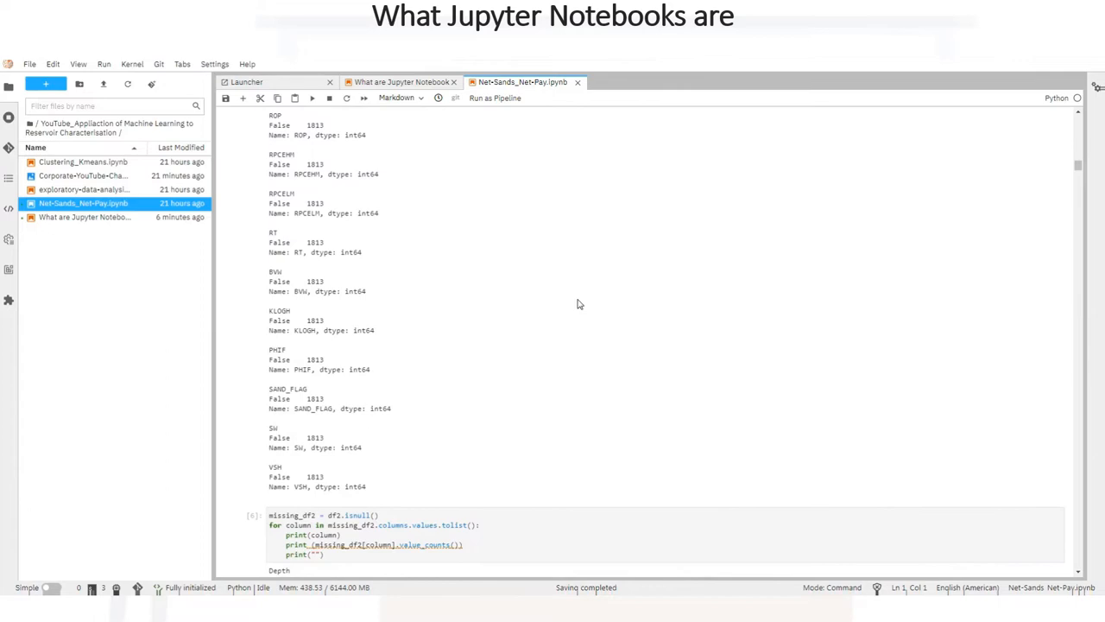
scroll(down, 3)
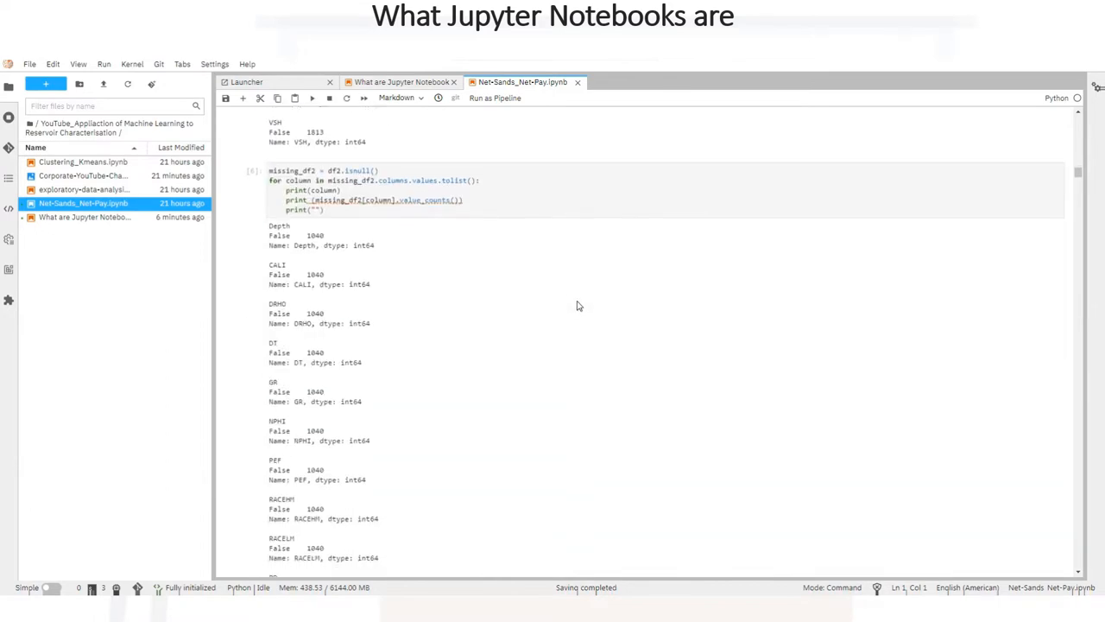
scroll(down, 3)
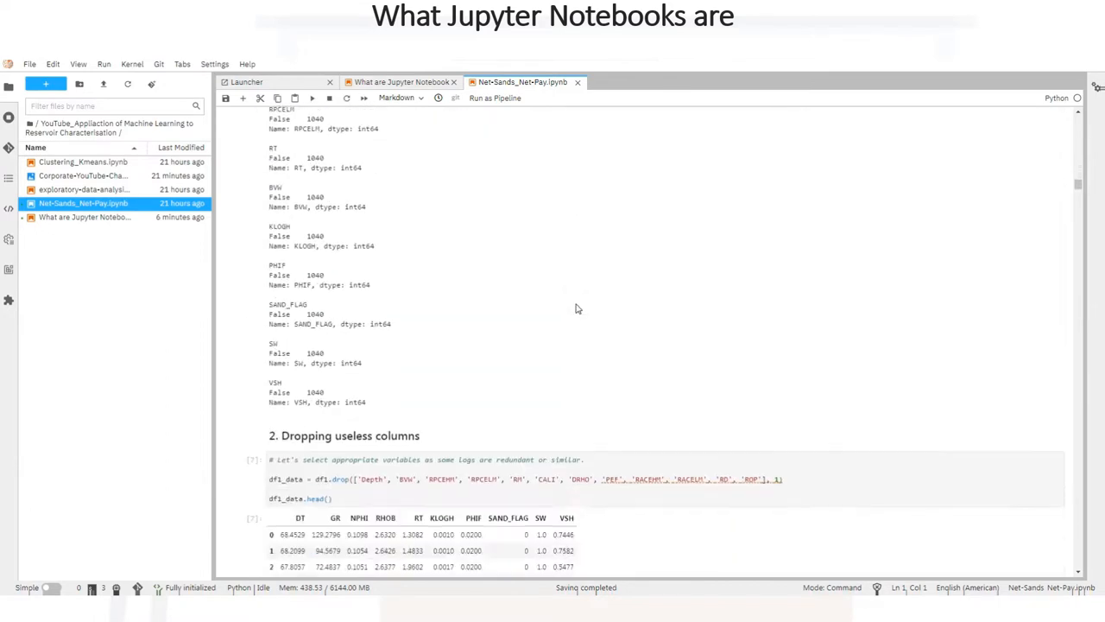
scroll(down, 3)
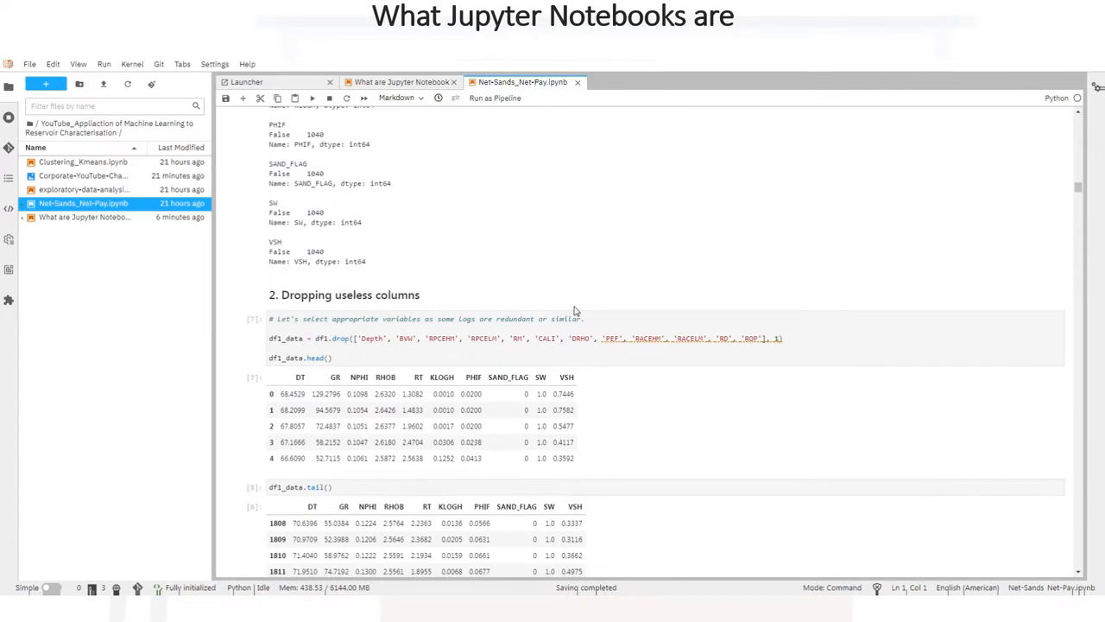
scroll(down, 3)
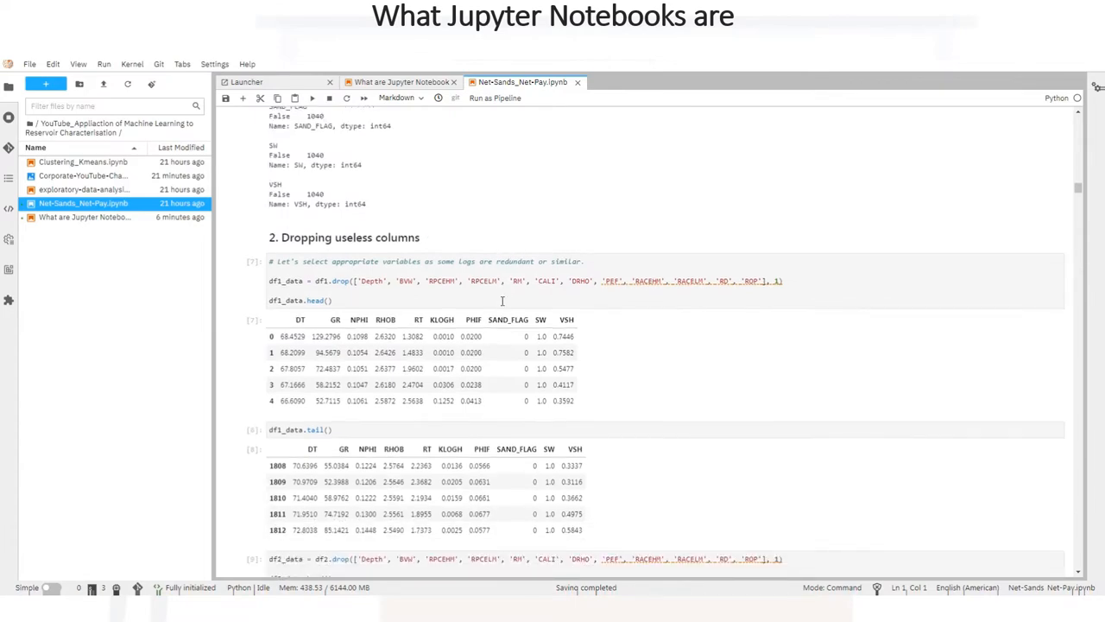
scroll(down, 3)
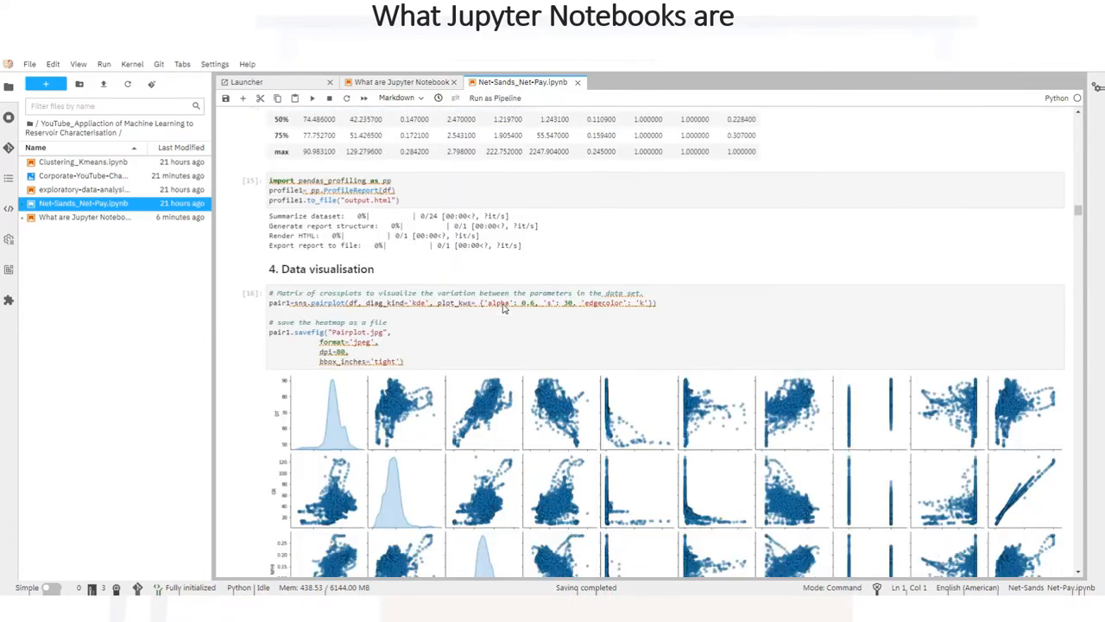
scroll(down, 3)
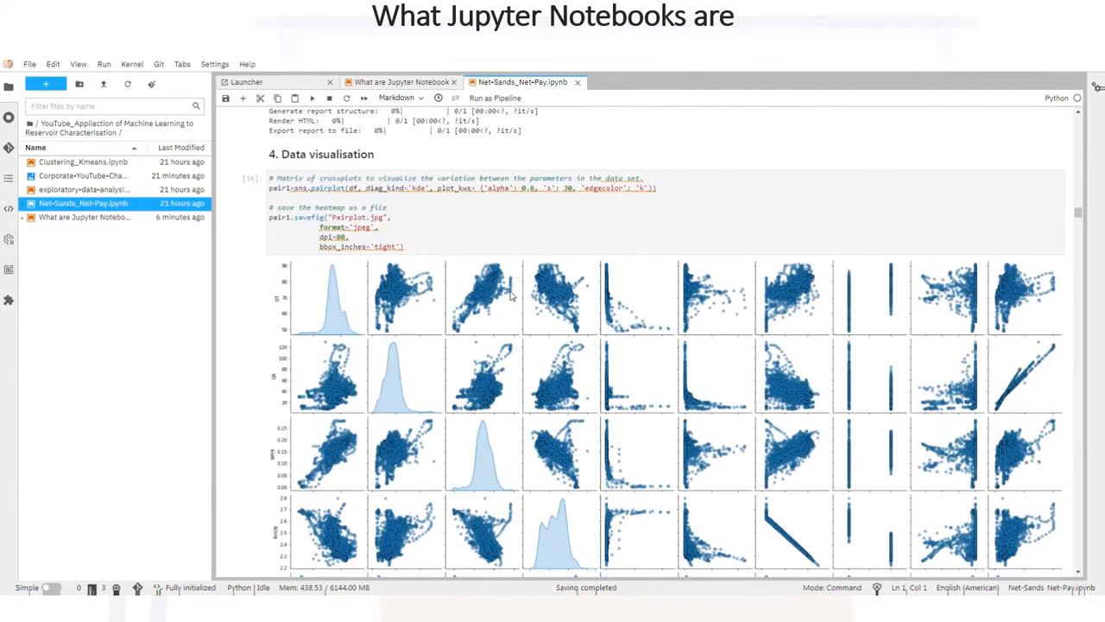
scroll(down, 3)
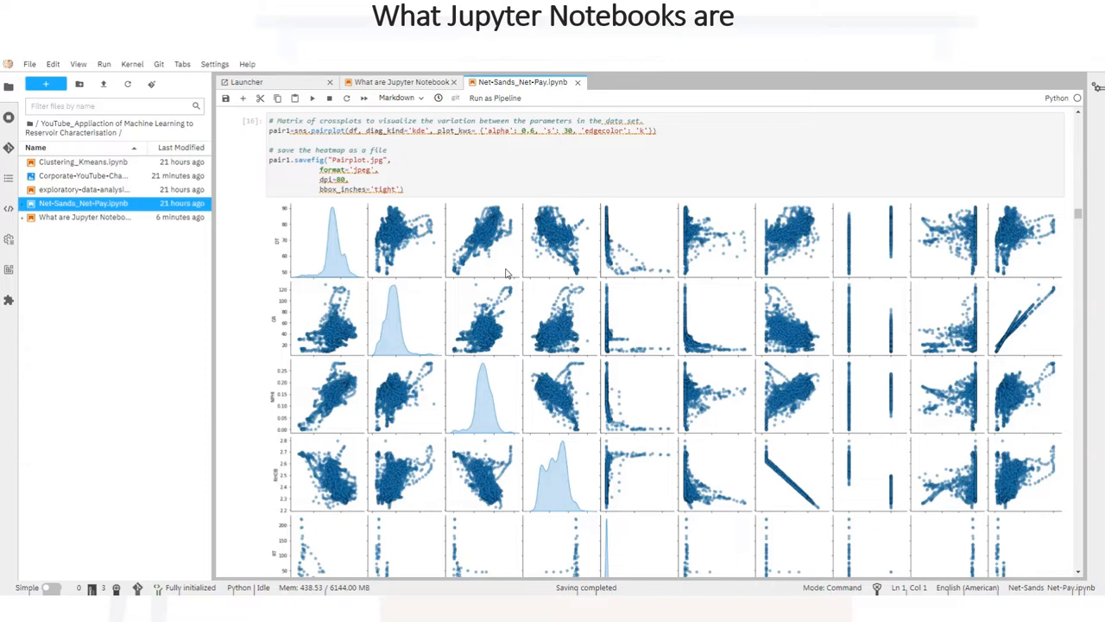
mouse_move(497, 270)
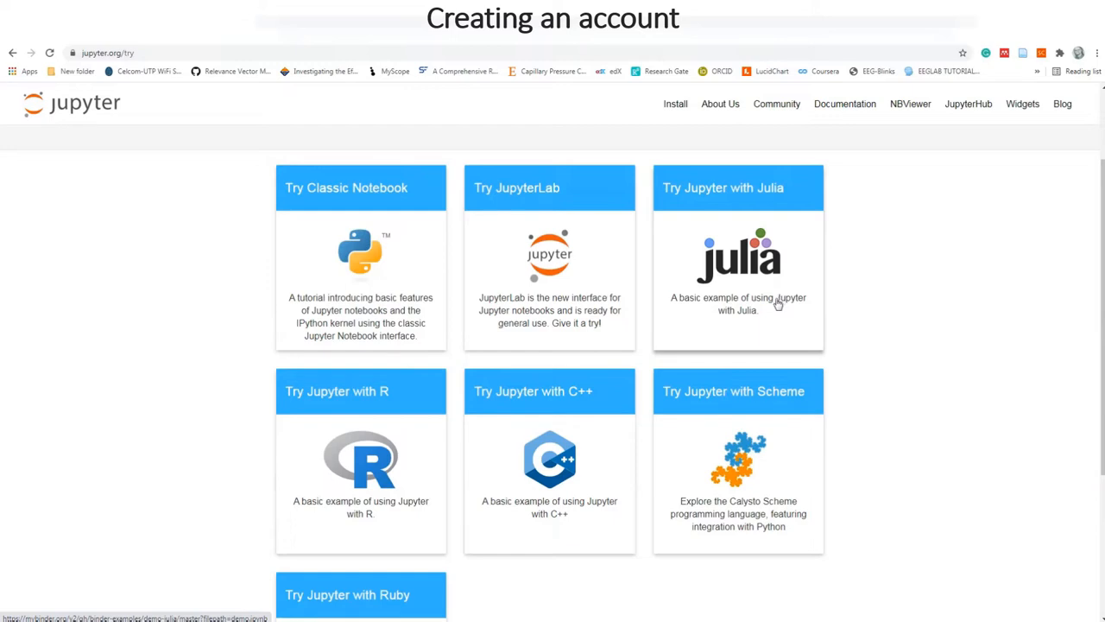
mouse_move(776, 306)
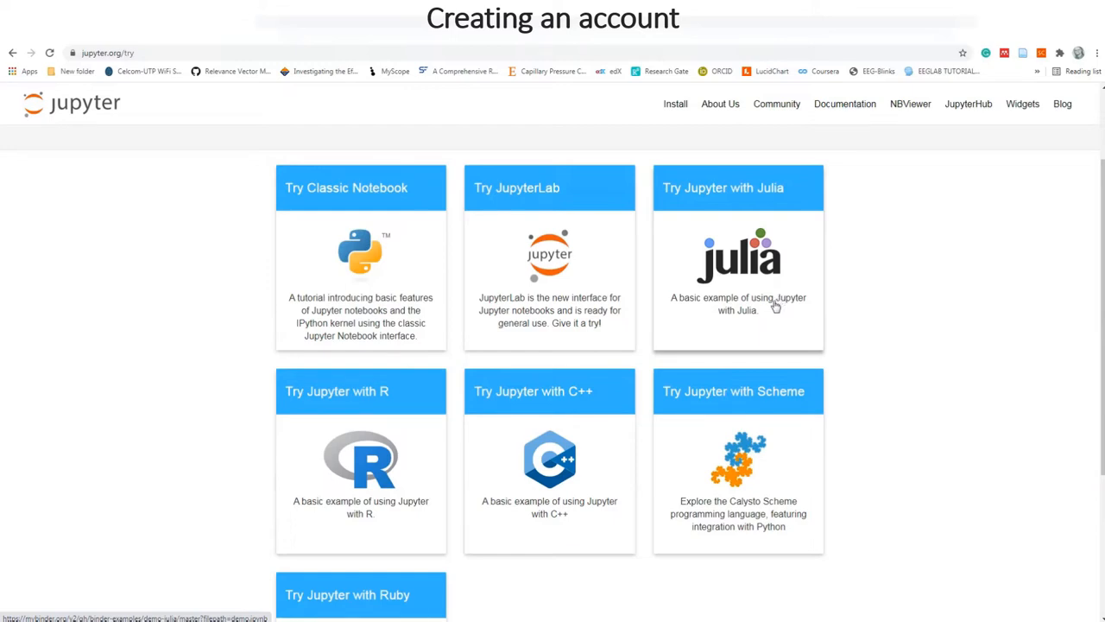
mouse_move(770, 307)
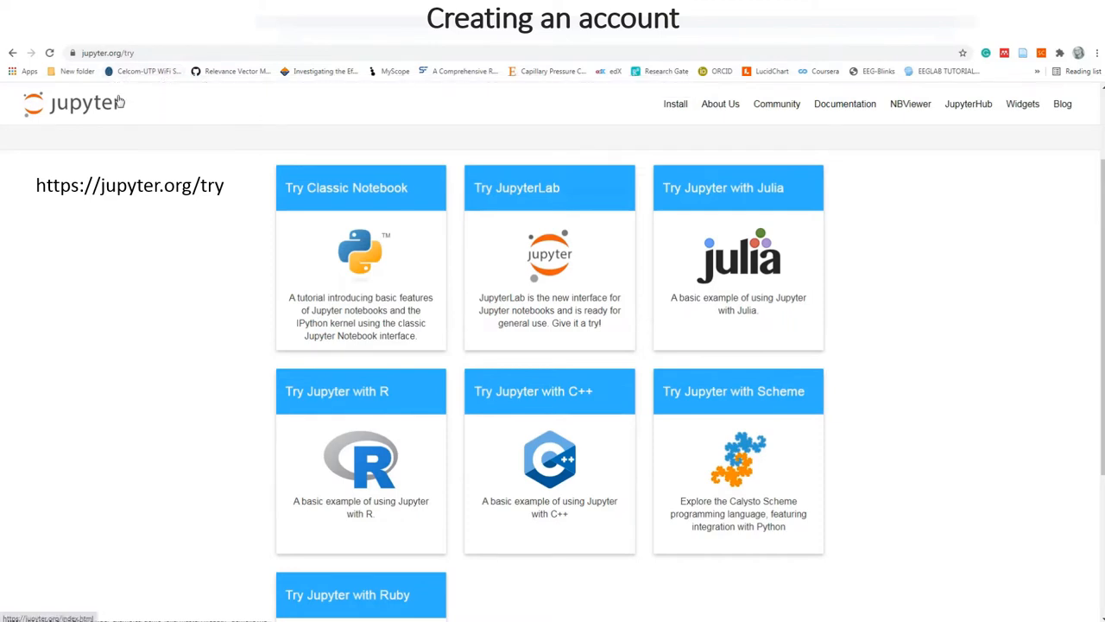
mouse_move(208, 163)
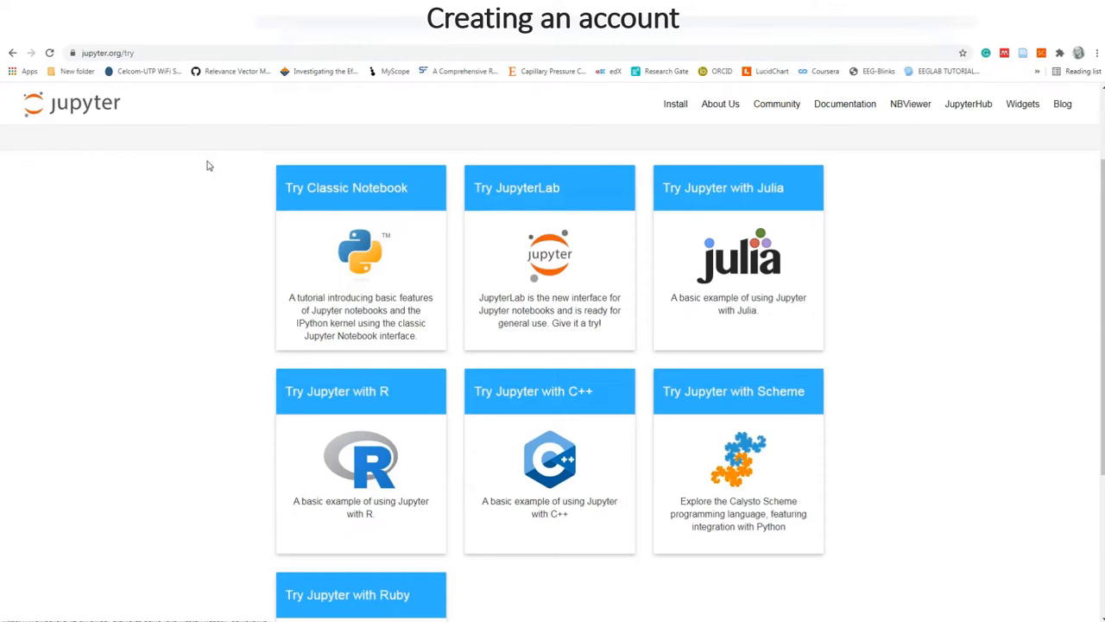
mouse_move(300, 394)
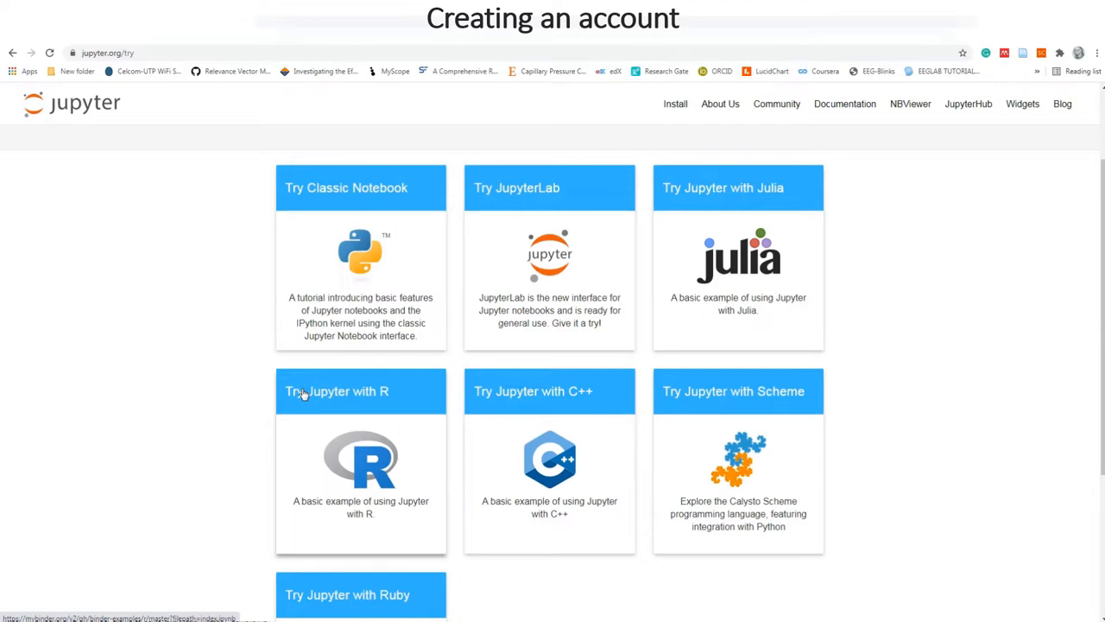
mouse_move(675, 104)
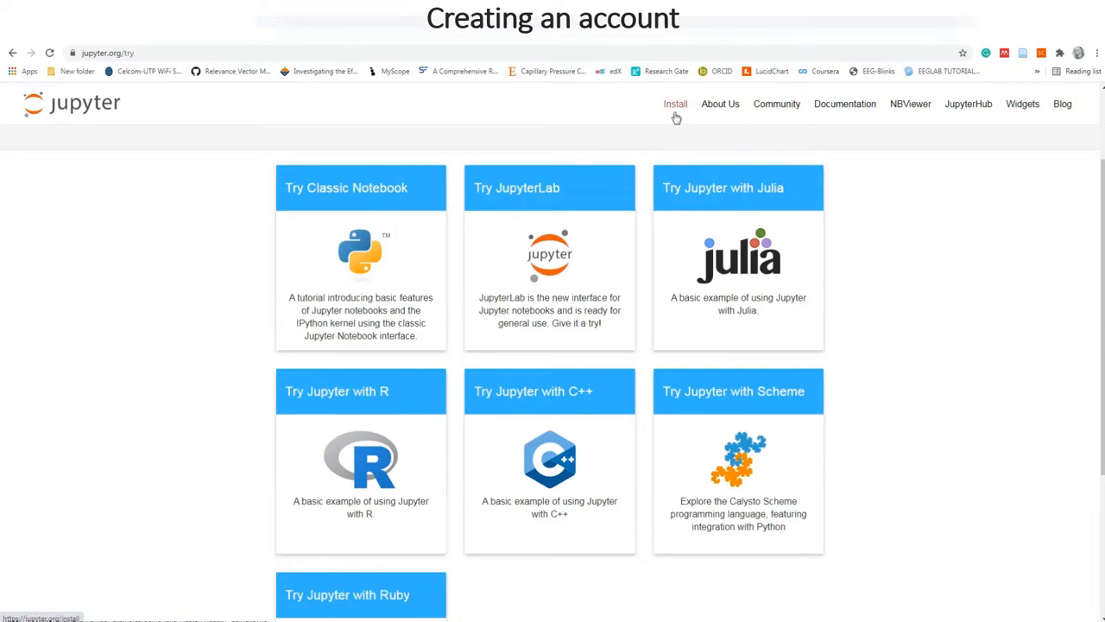
mouse_move(677, 119)
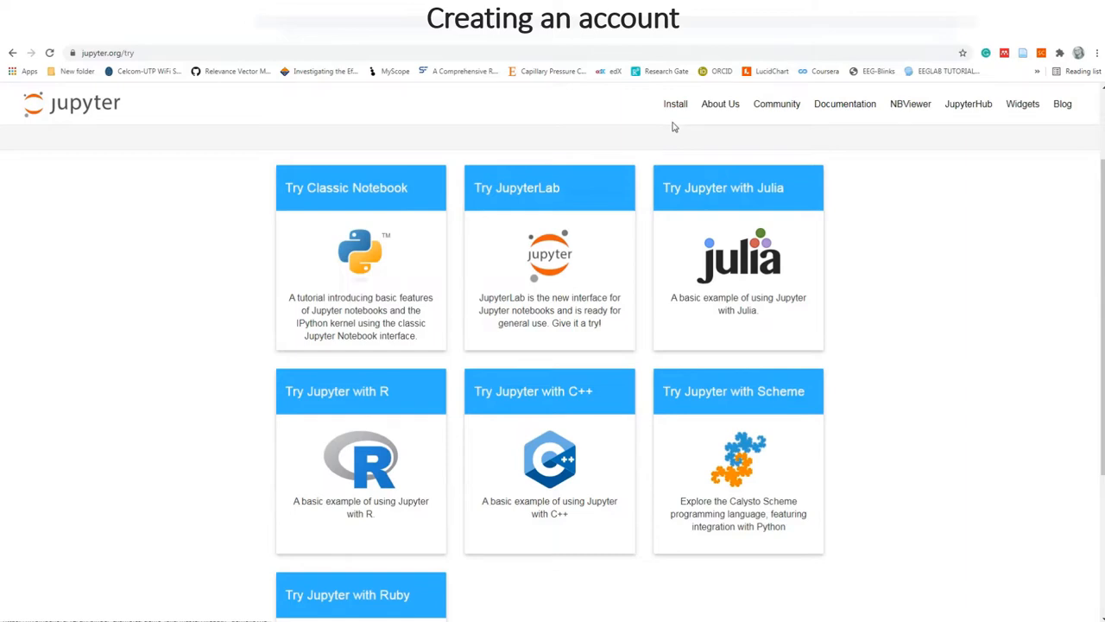
mouse_move(676, 127)
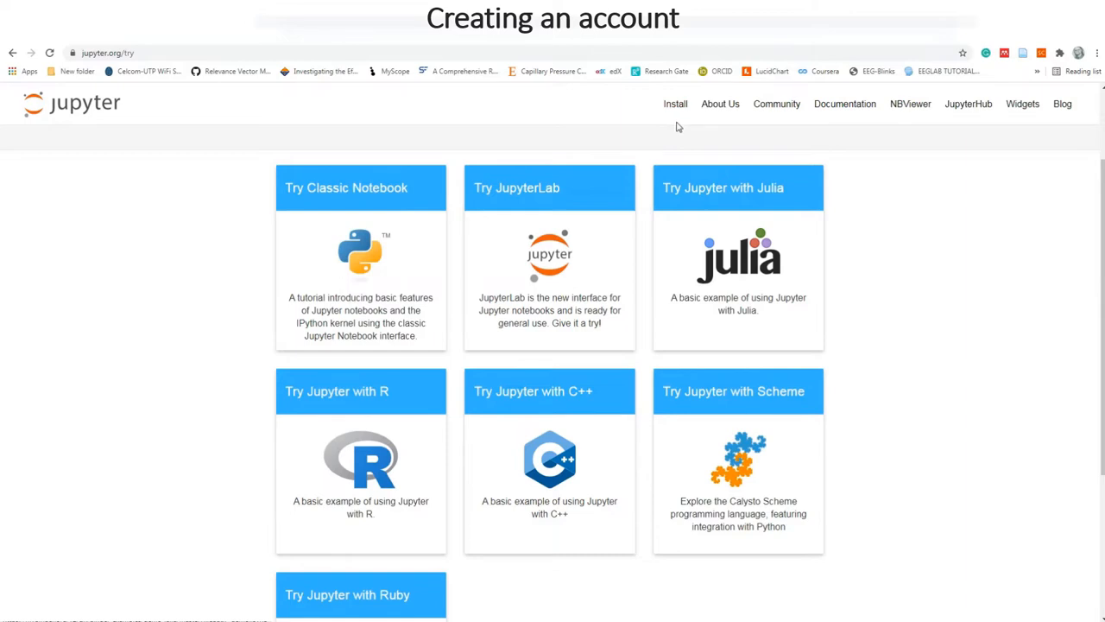
mouse_move(680, 129)
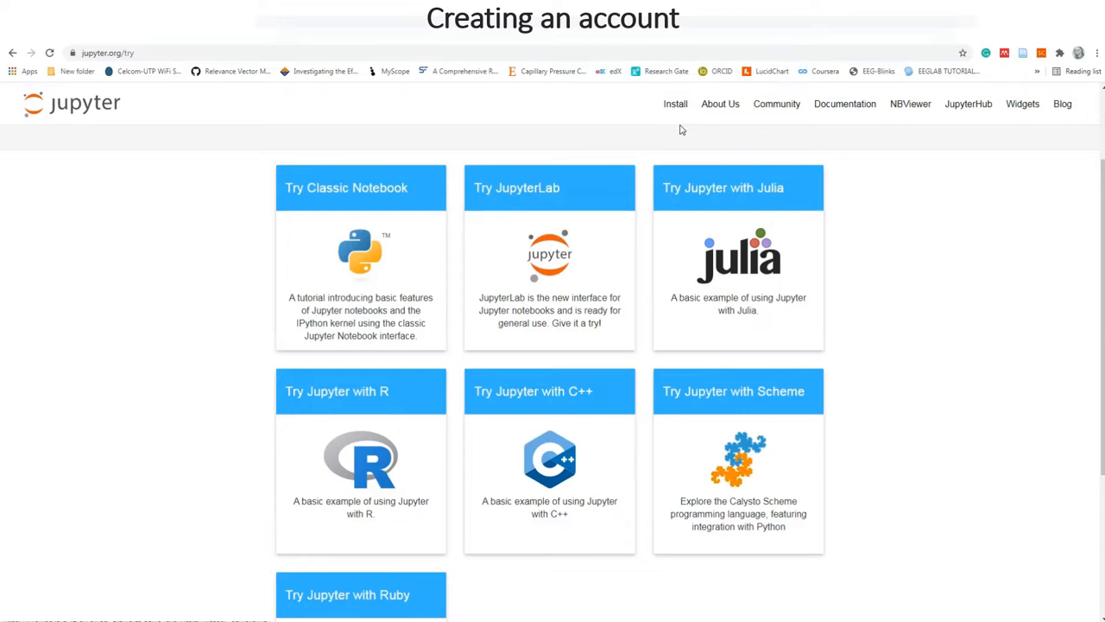
mouse_move(596, 323)
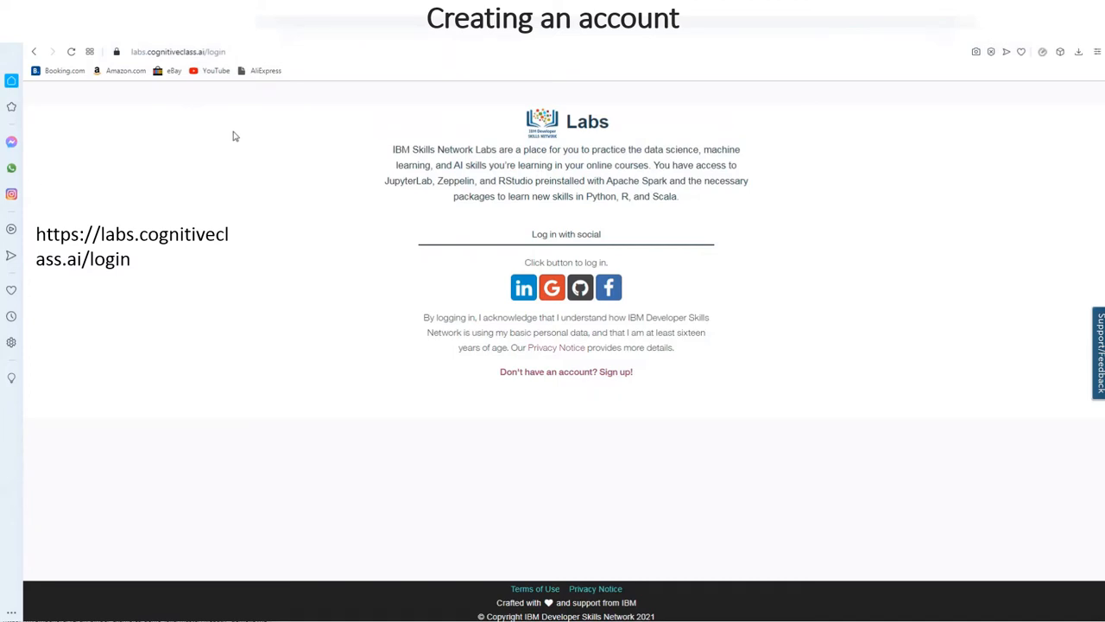
mouse_move(238, 128)
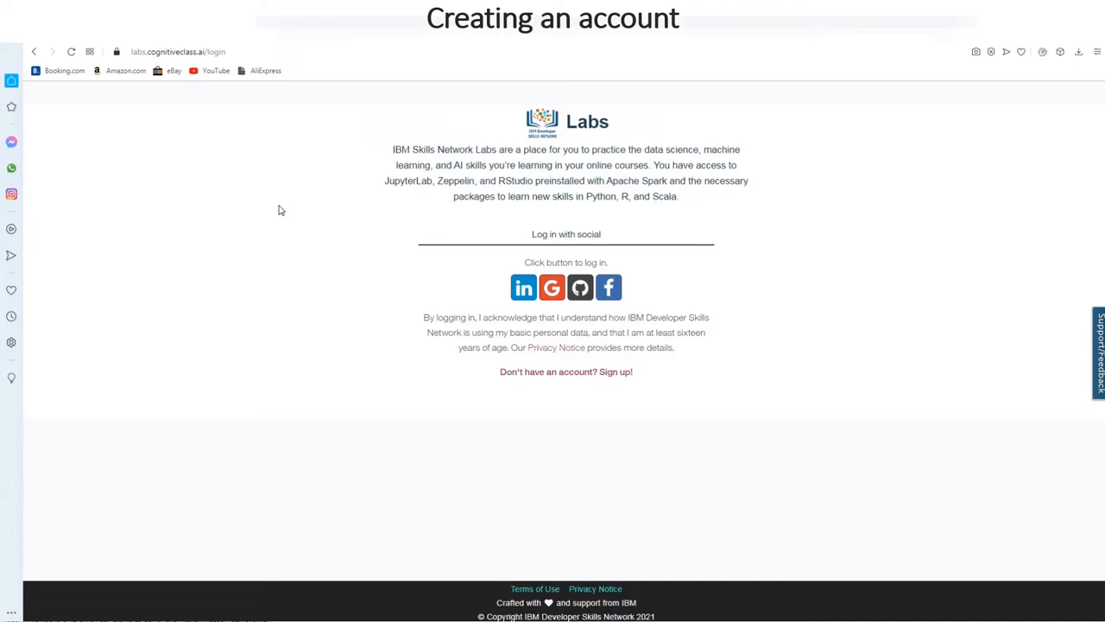
mouse_move(283, 214)
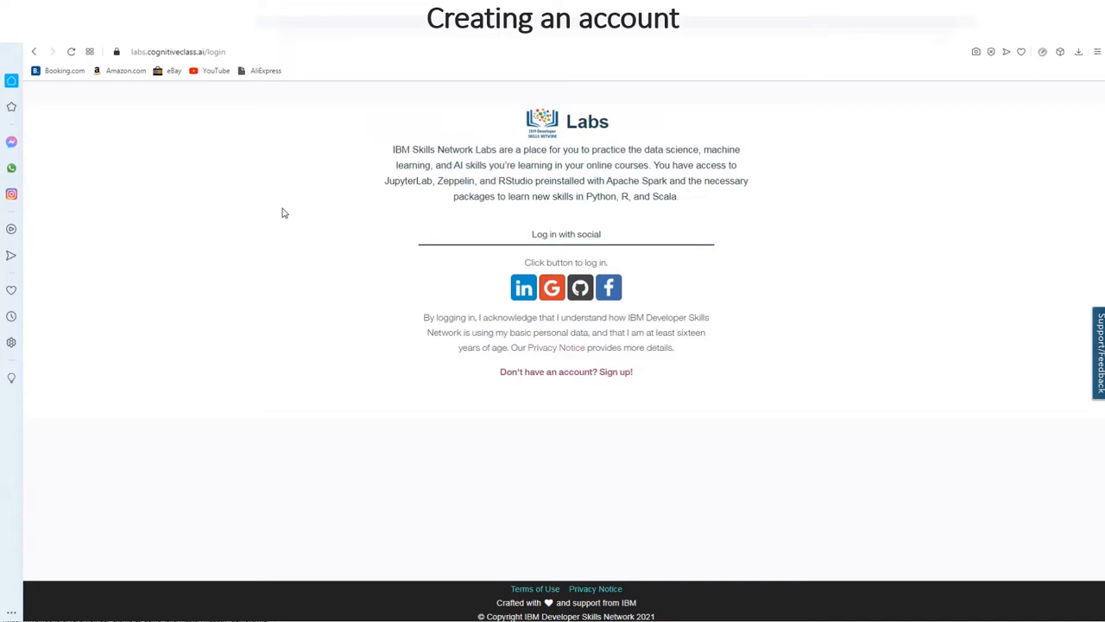
mouse_move(293, 211)
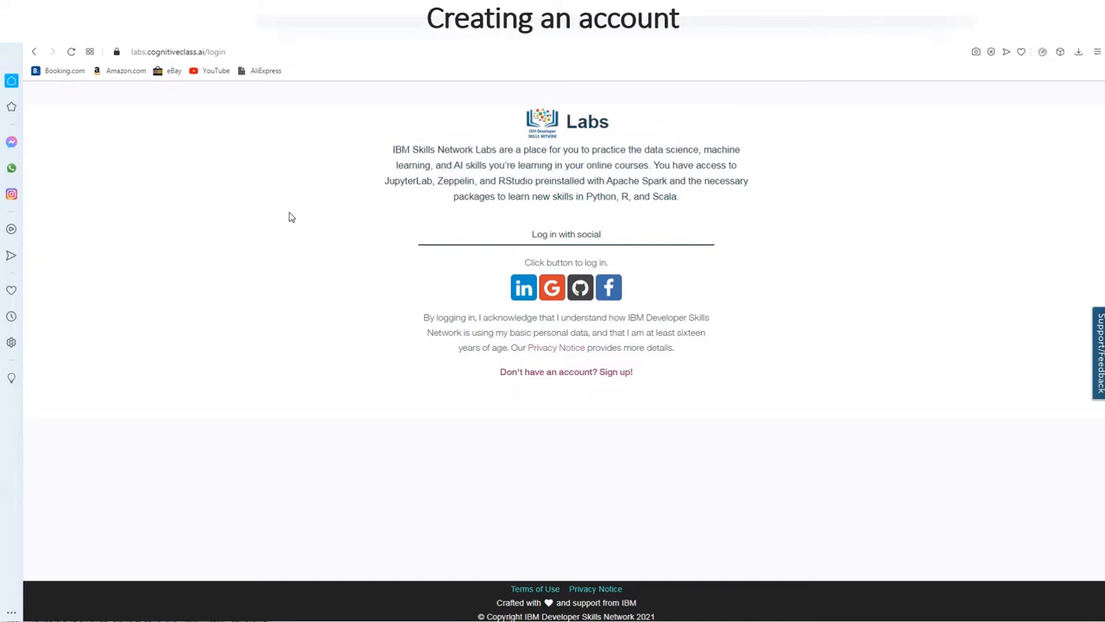
mouse_move(290, 211)
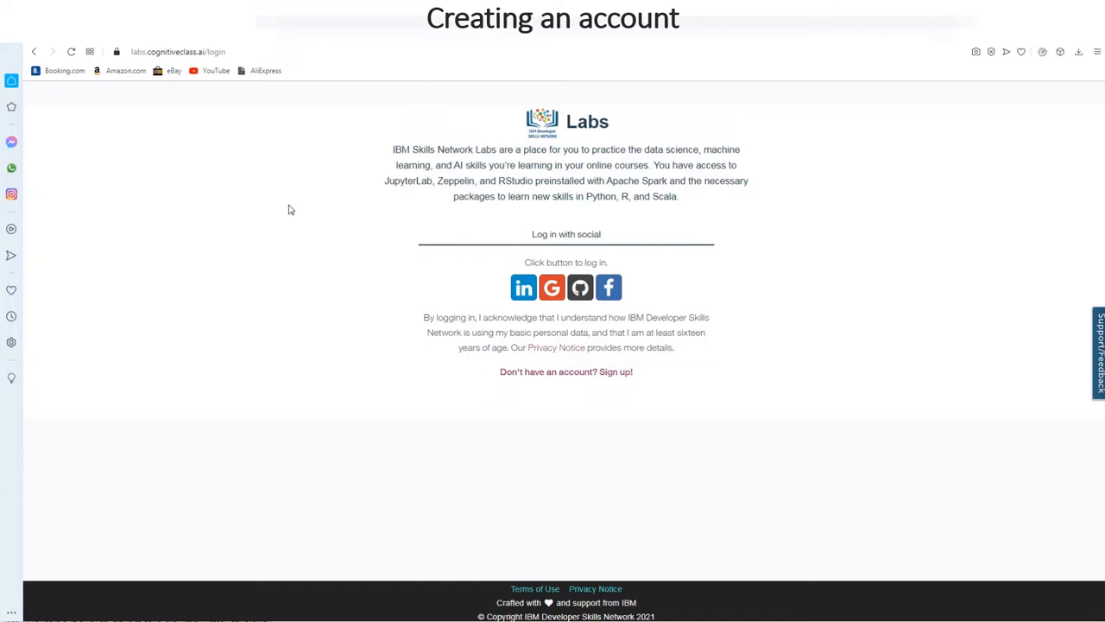
mouse_move(284, 217)
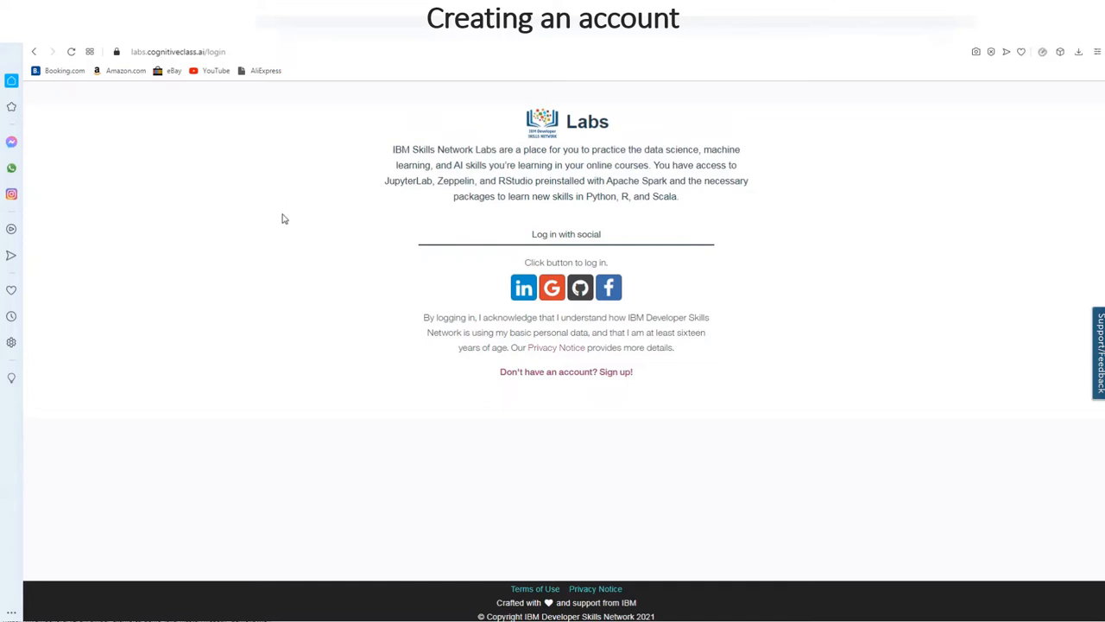
mouse_move(277, 218)
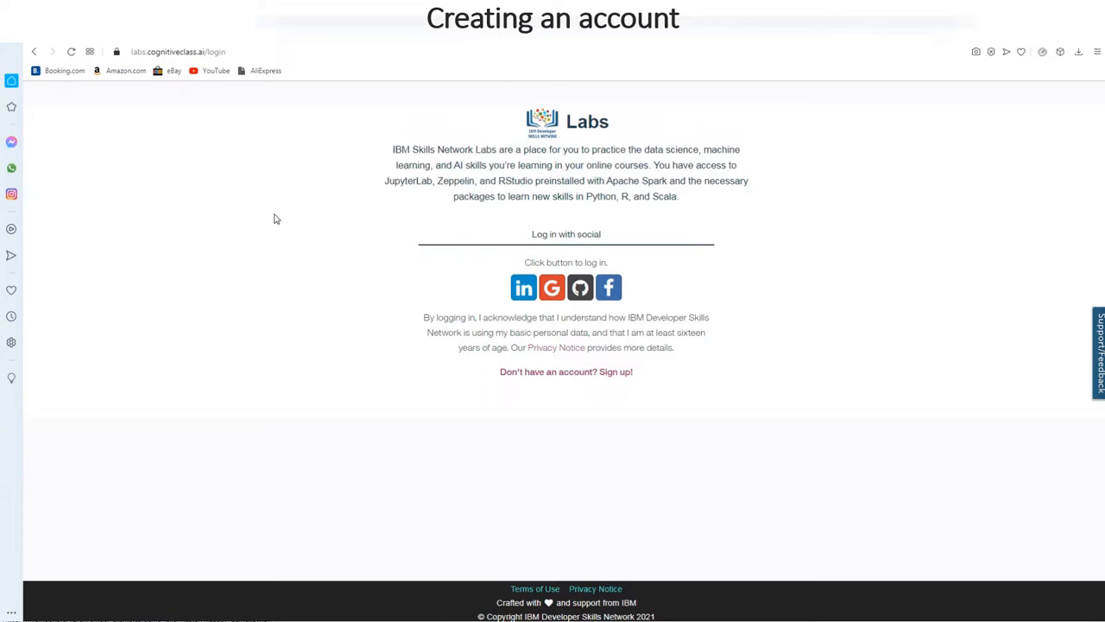
mouse_move(270, 218)
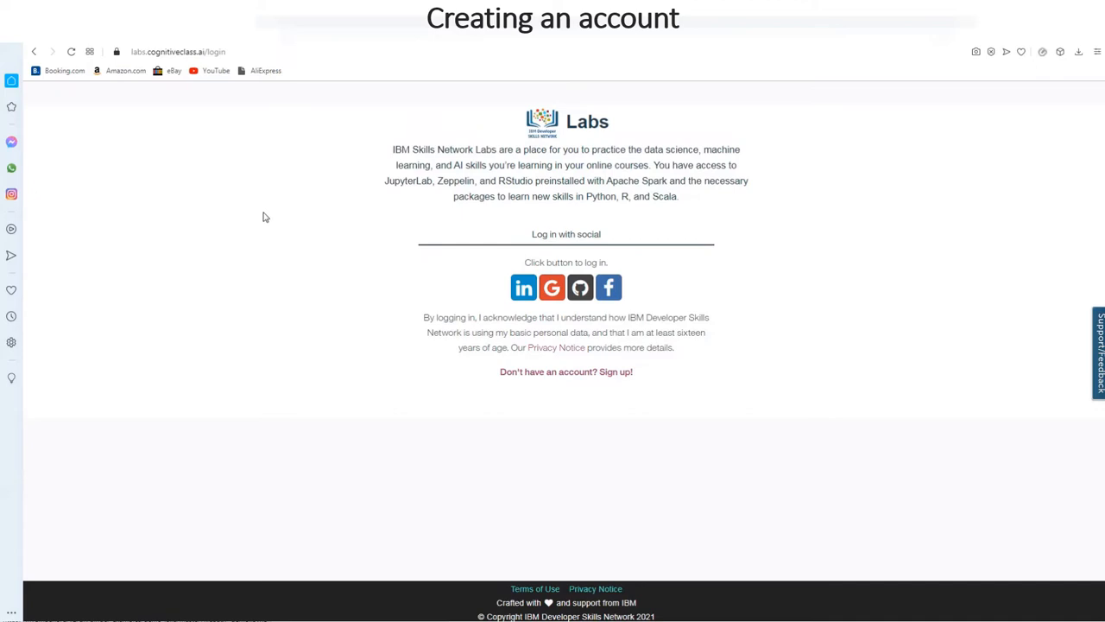
mouse_move(261, 216)
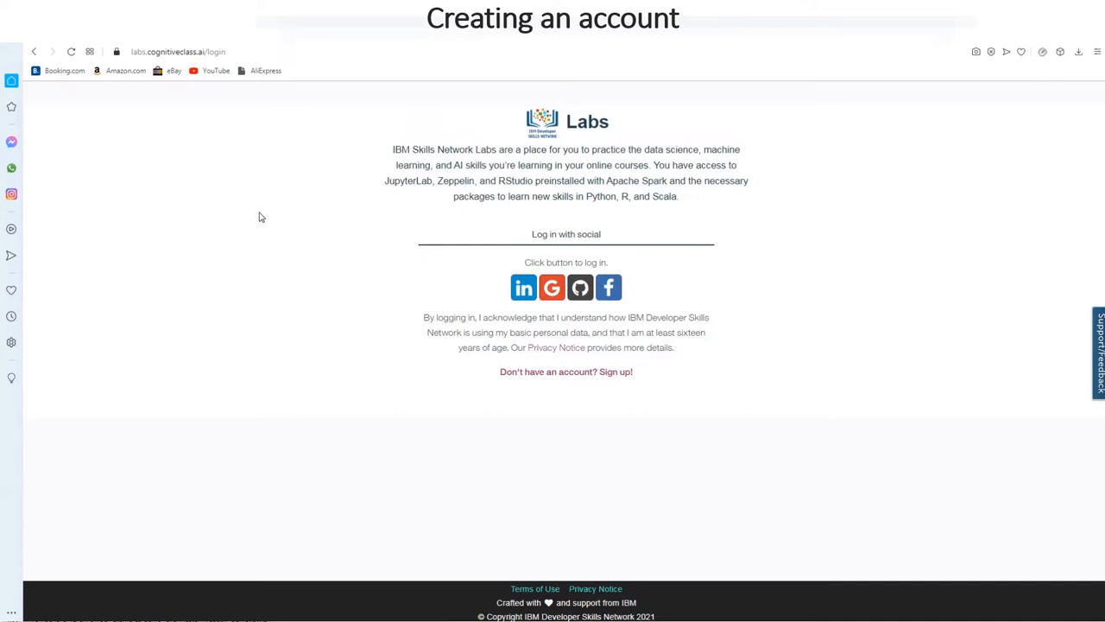
mouse_move(267, 214)
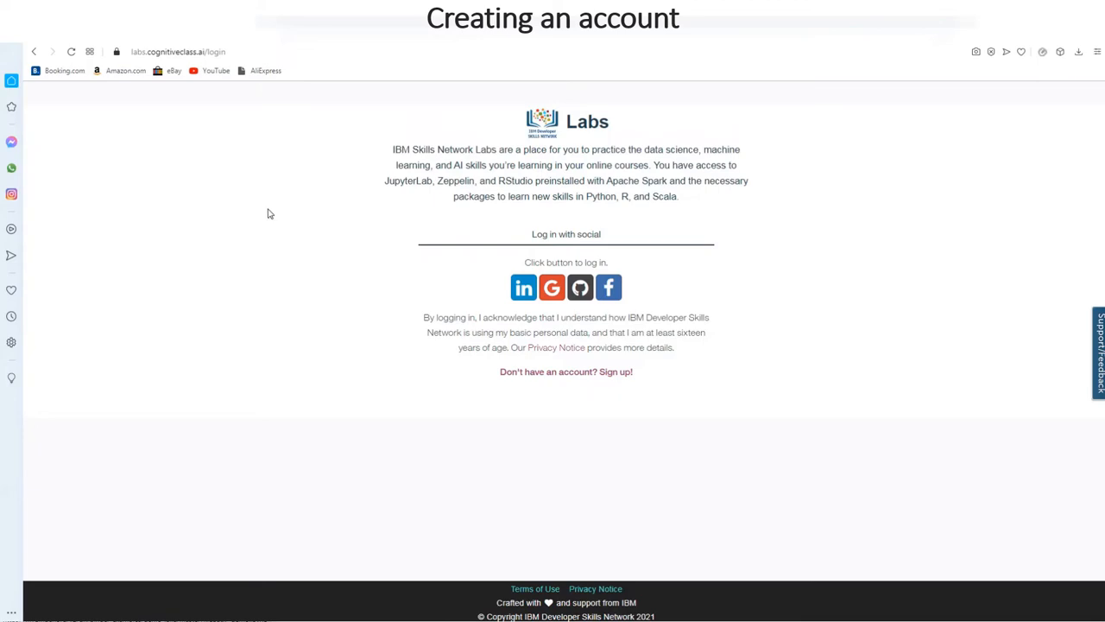
mouse_move(271, 220)
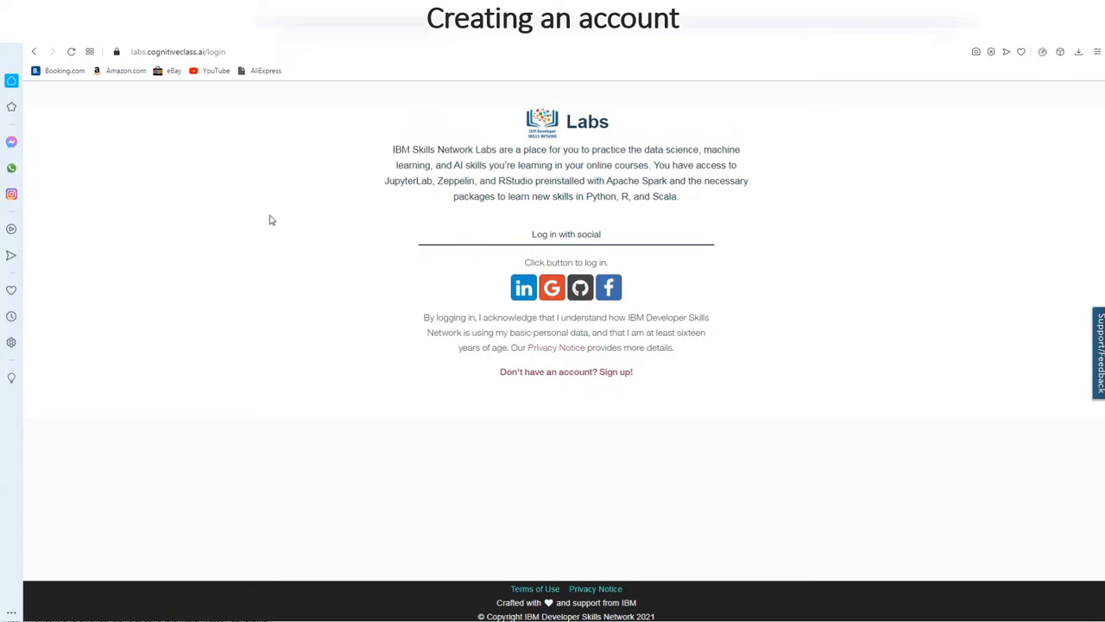
mouse_move(286, 241)
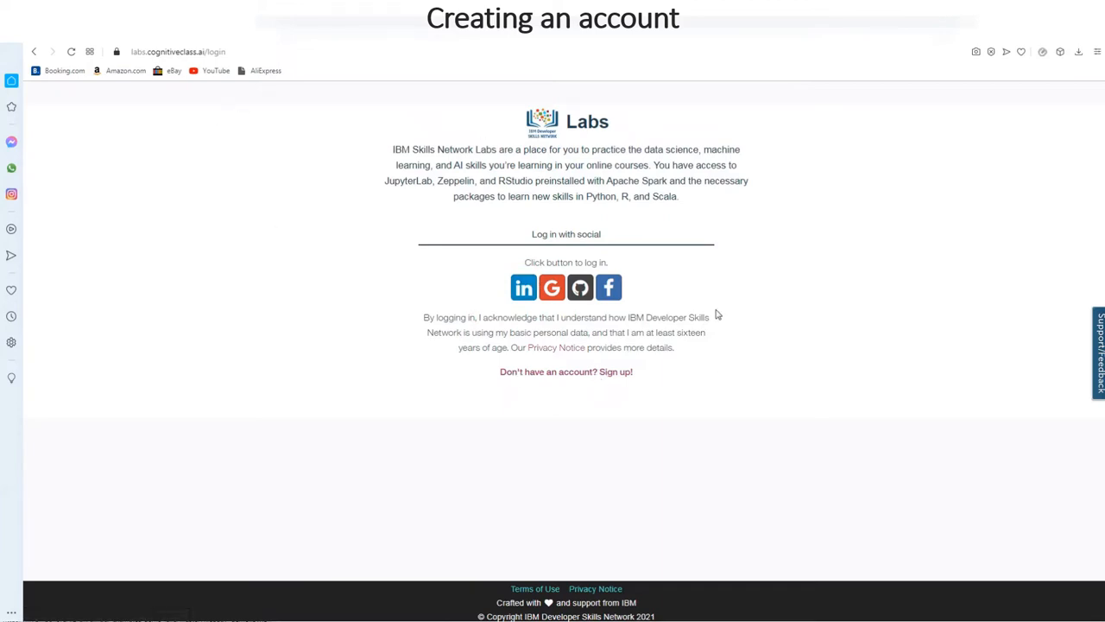
mouse_move(568, 384)
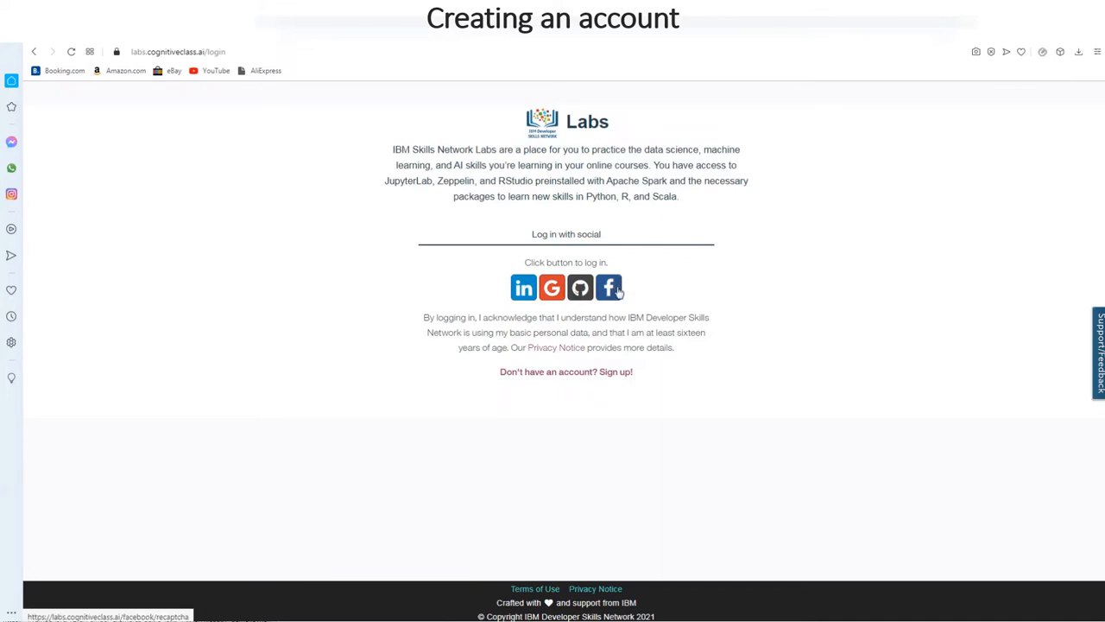
mouse_move(625, 281)
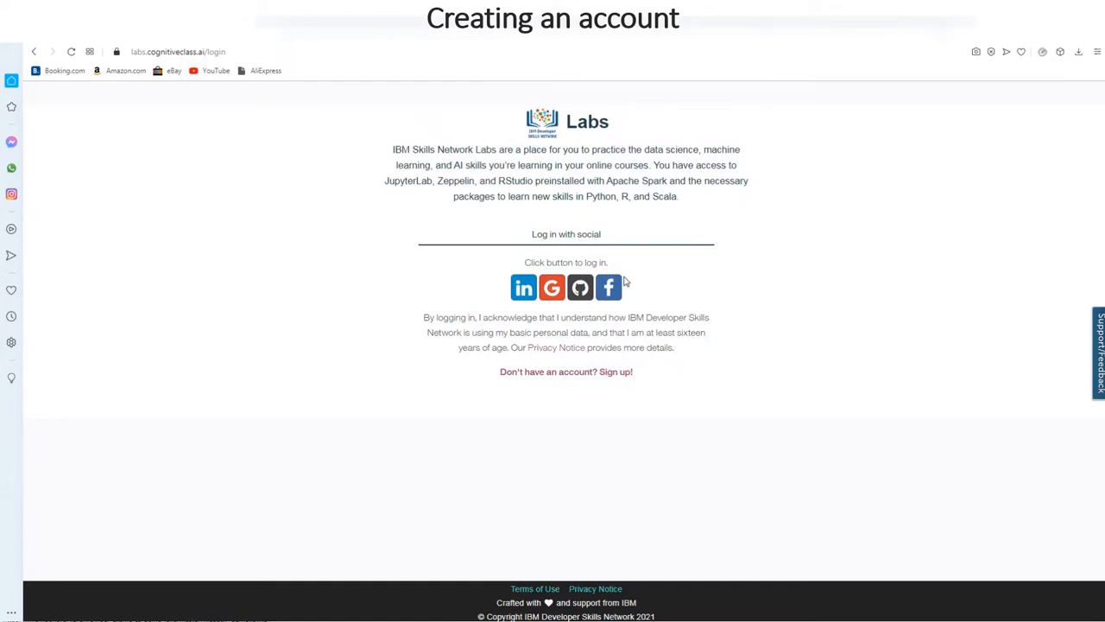
mouse_move(525, 287)
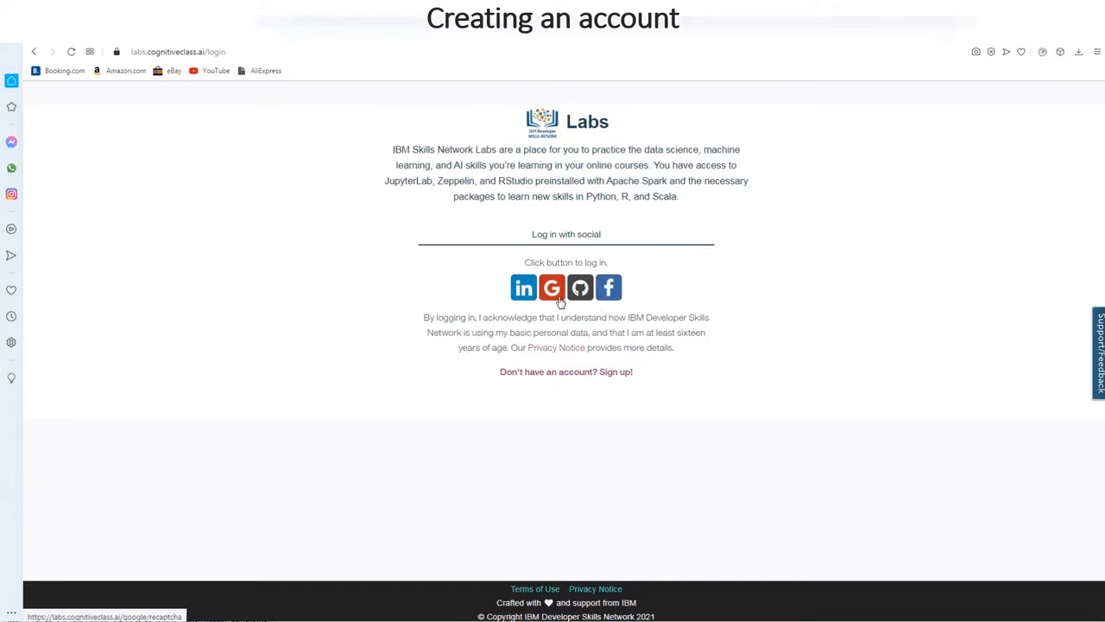
mouse_move(580, 286)
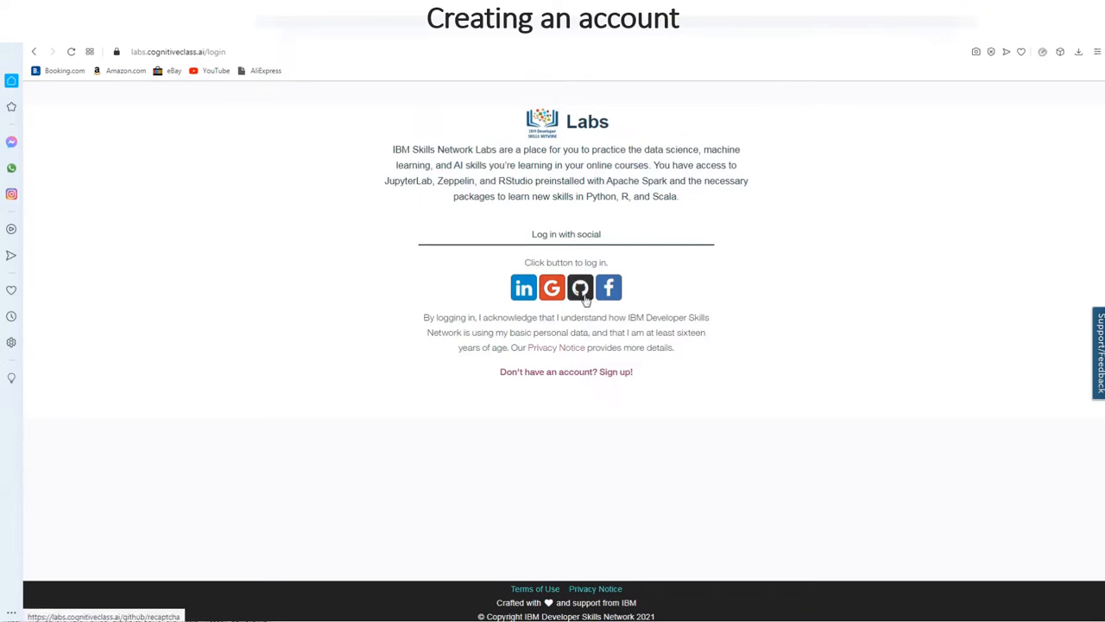
mouse_move(608, 290)
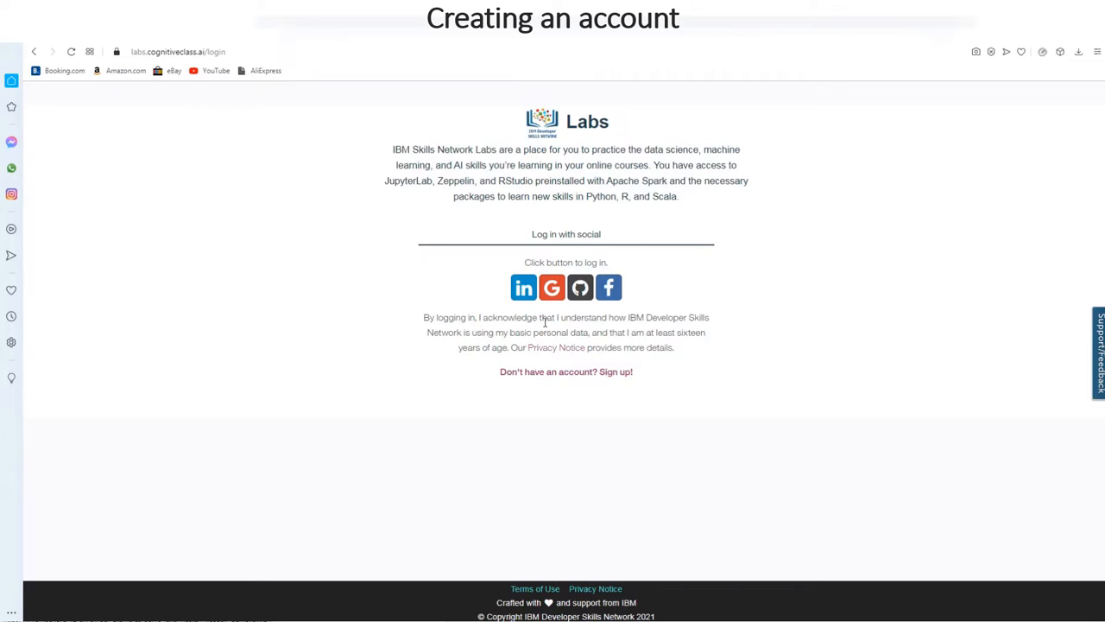
- Start signing in to Skills Network Labs with the LinkedIn social login
click(524, 287)
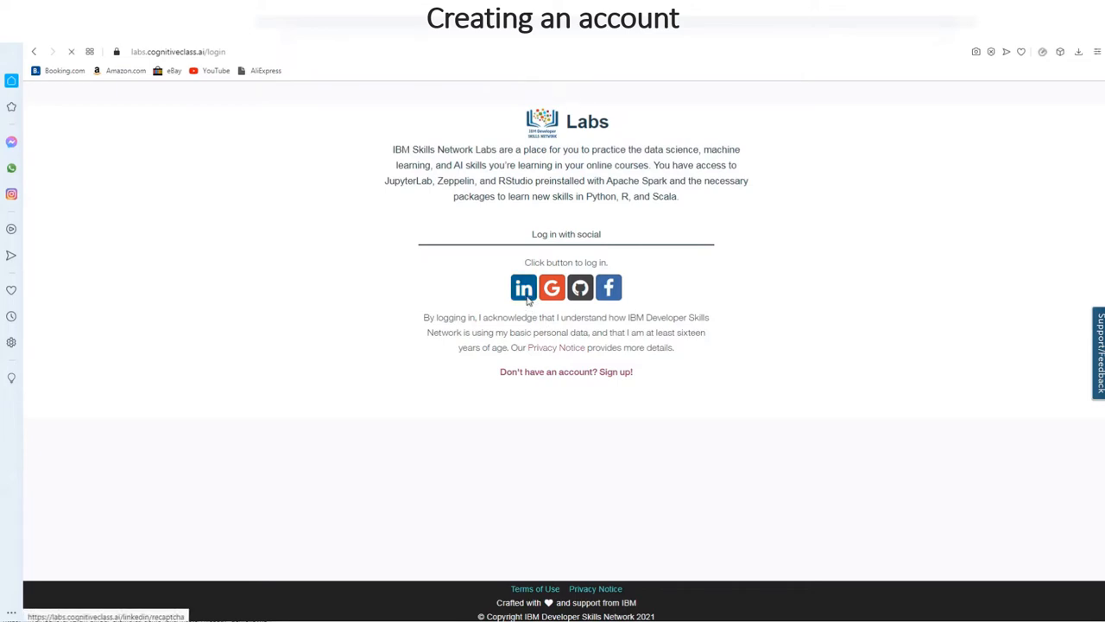
- Confirm 'I'm not a robot' and enter the LinkedIn credentials to reach the Labs dashboard
click(523, 287)
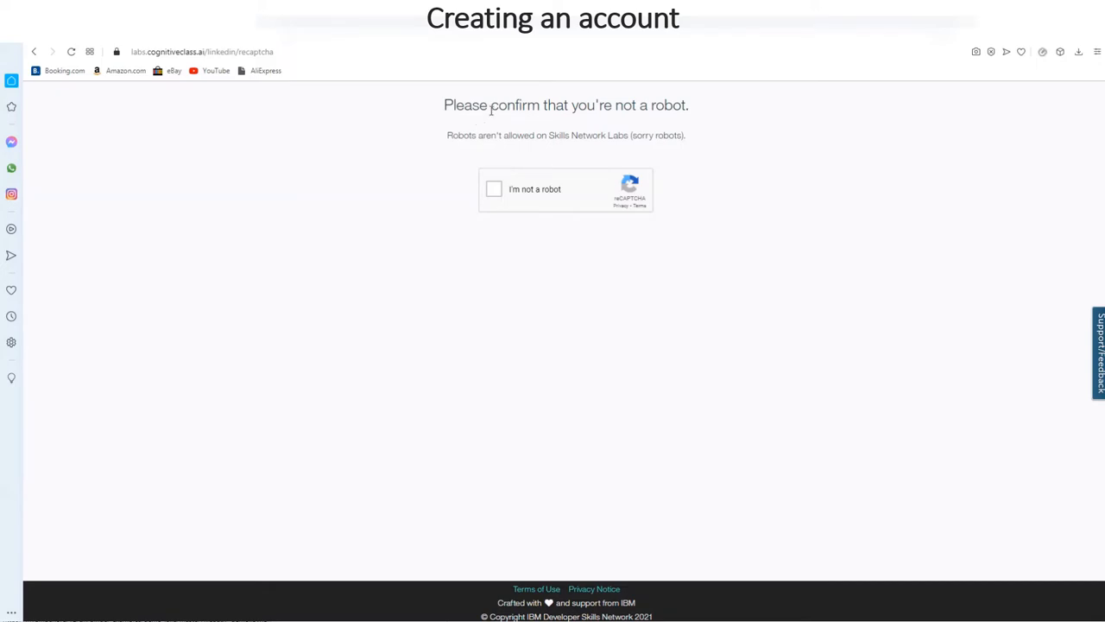
click(494, 189)
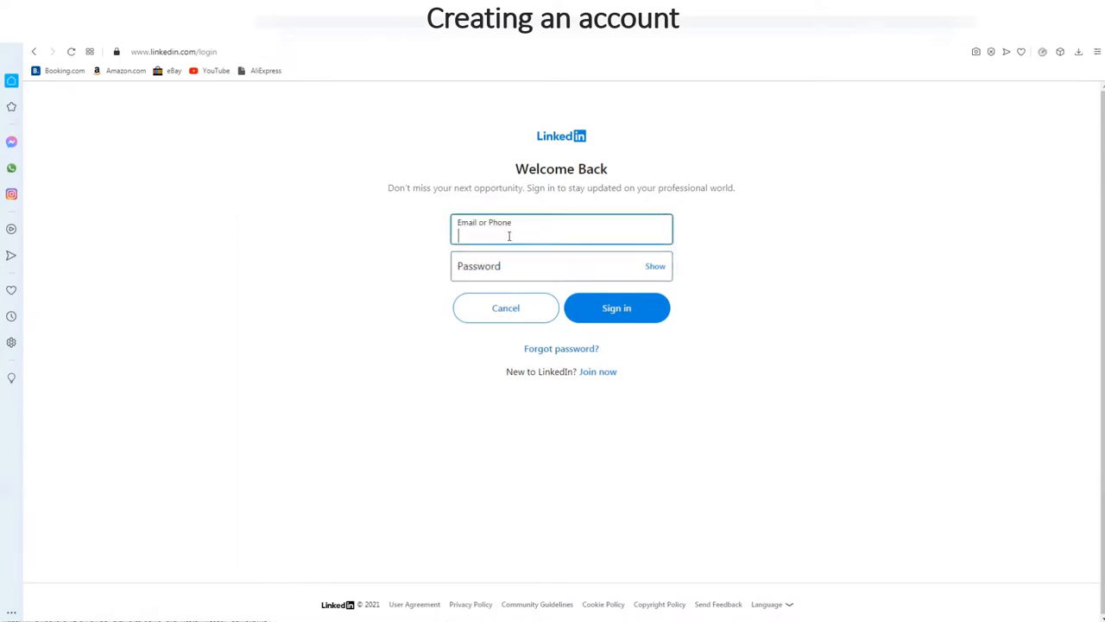
text(ascot)
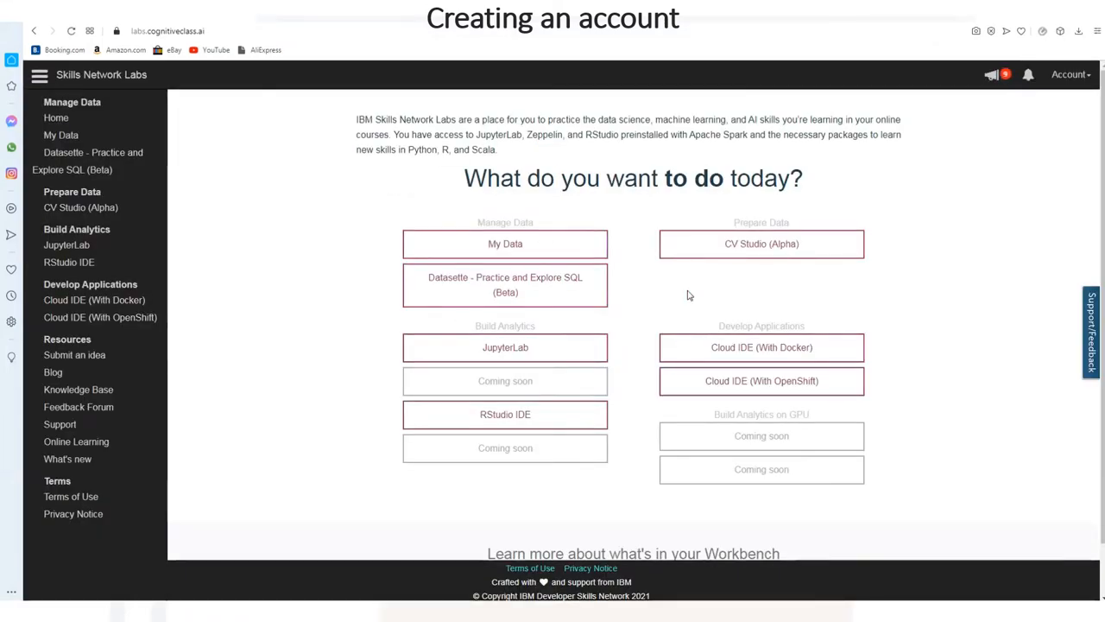
mouse_move(560, 214)
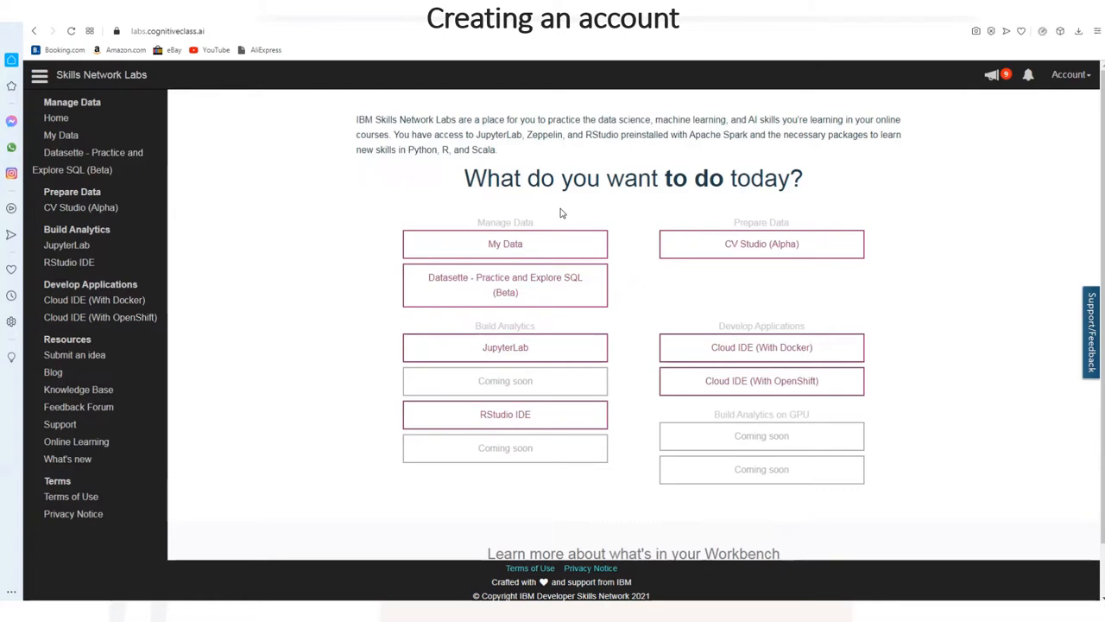
mouse_move(528, 201)
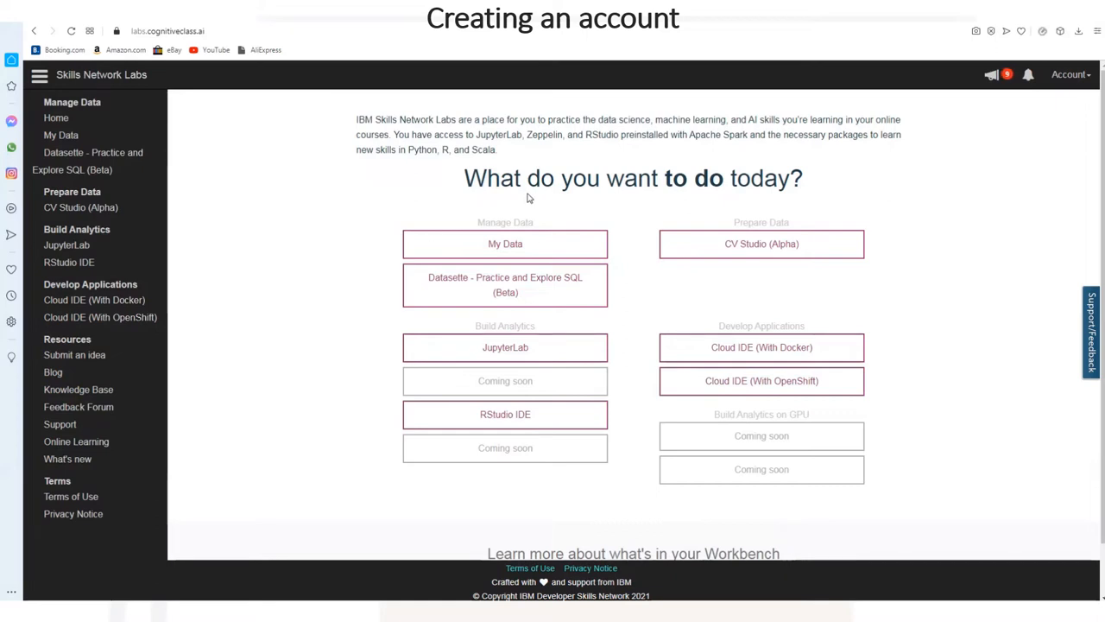
mouse_move(535, 197)
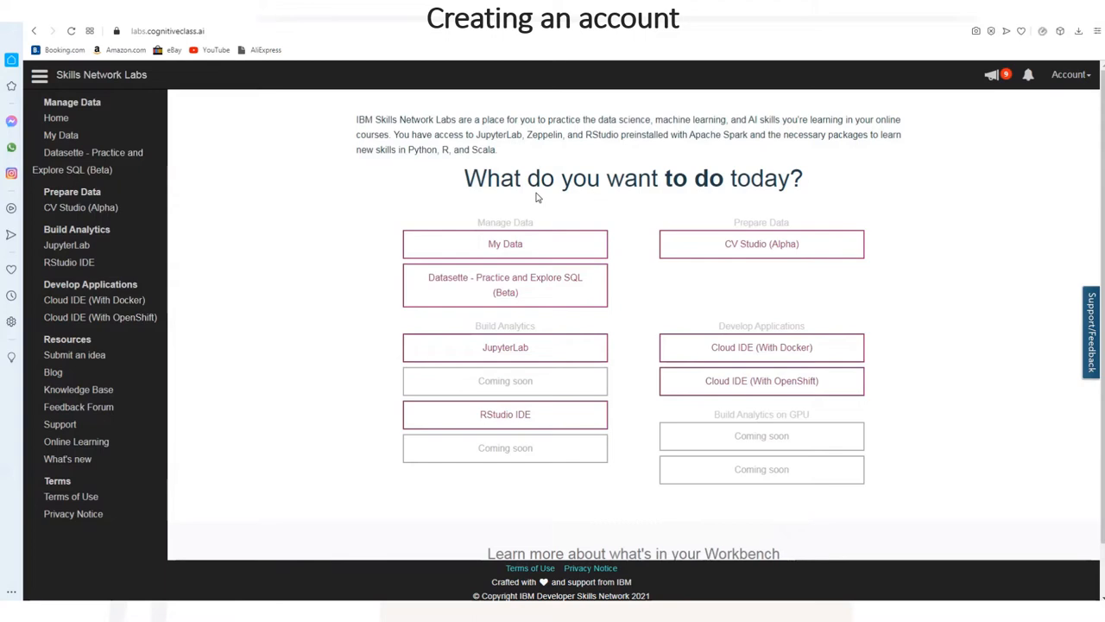
mouse_move(534, 190)
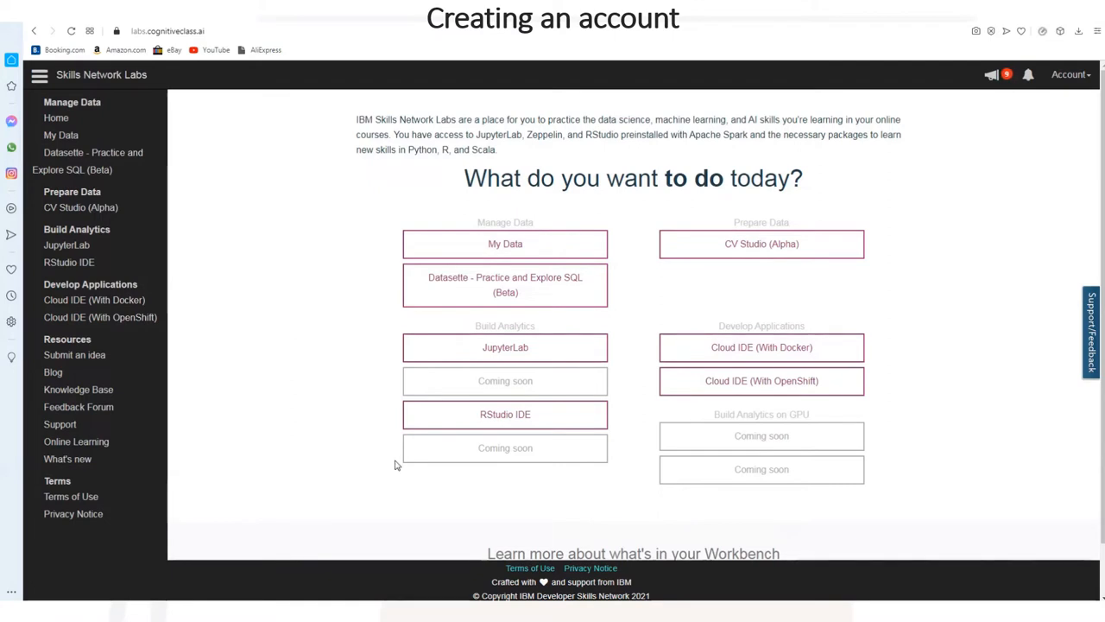
mouse_move(504, 415)
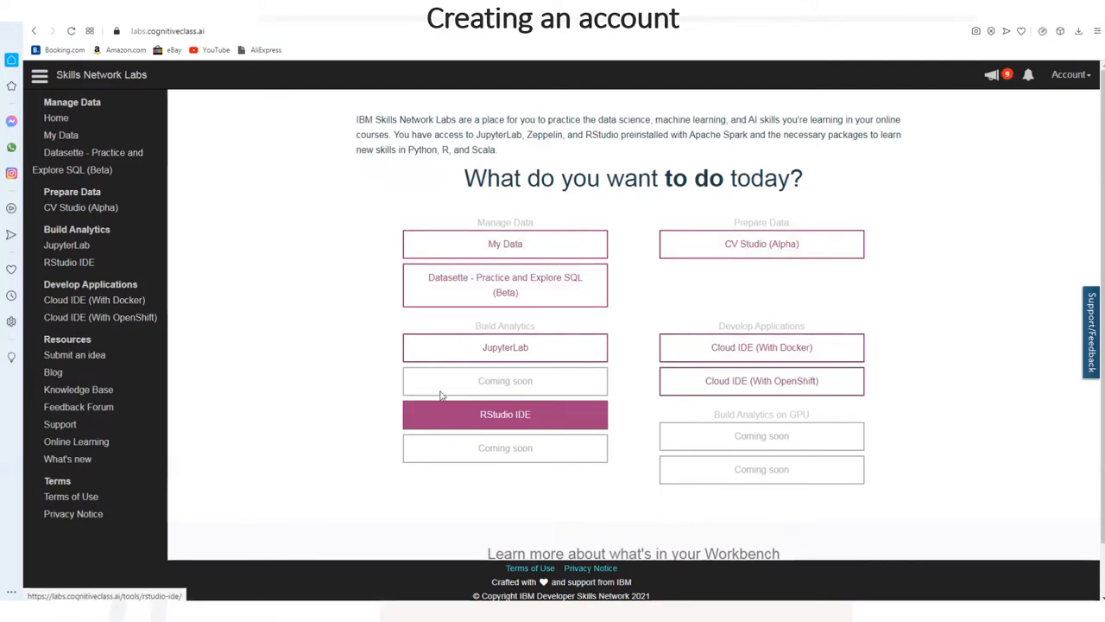
- Launch JupyterLab from the Build Analytics section of the workbench dashboard
click(505, 347)
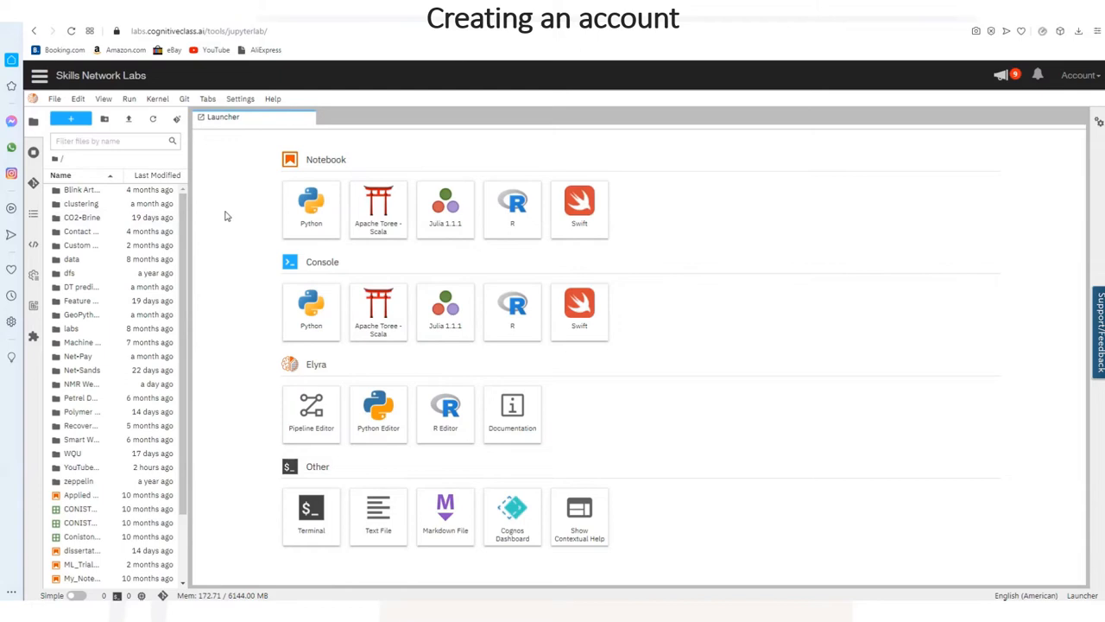
mouse_move(342, 367)
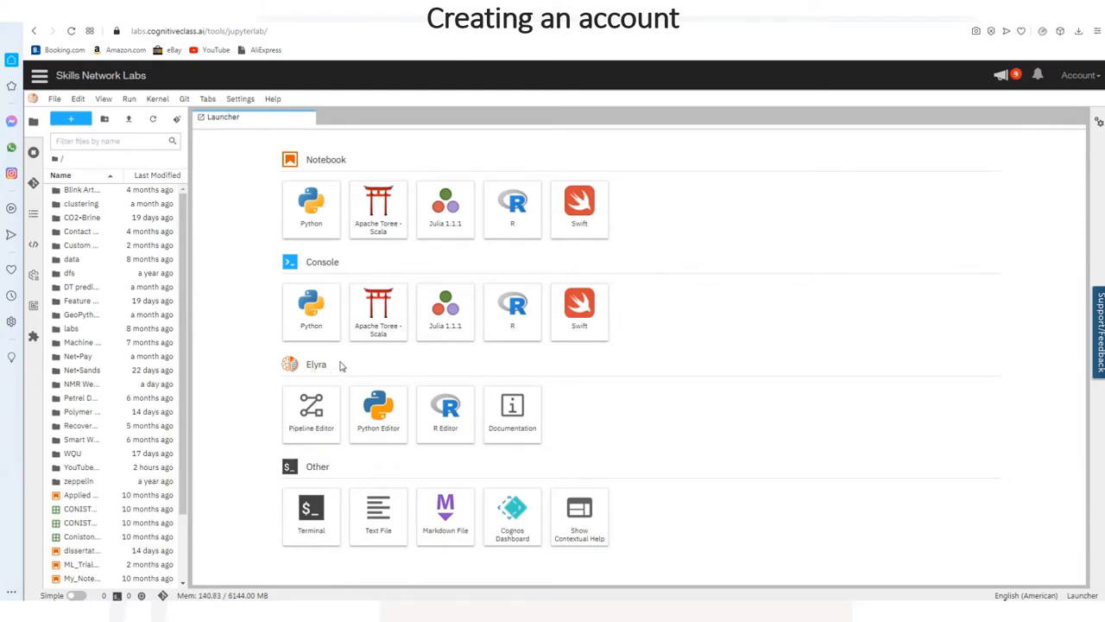
mouse_move(311, 207)
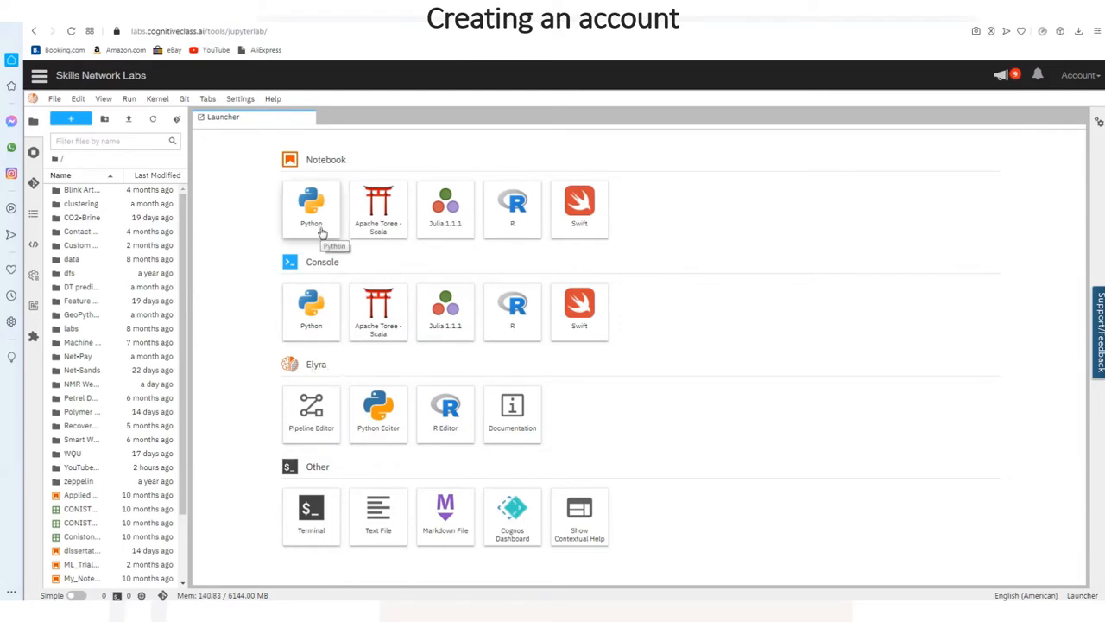
mouse_move(411, 303)
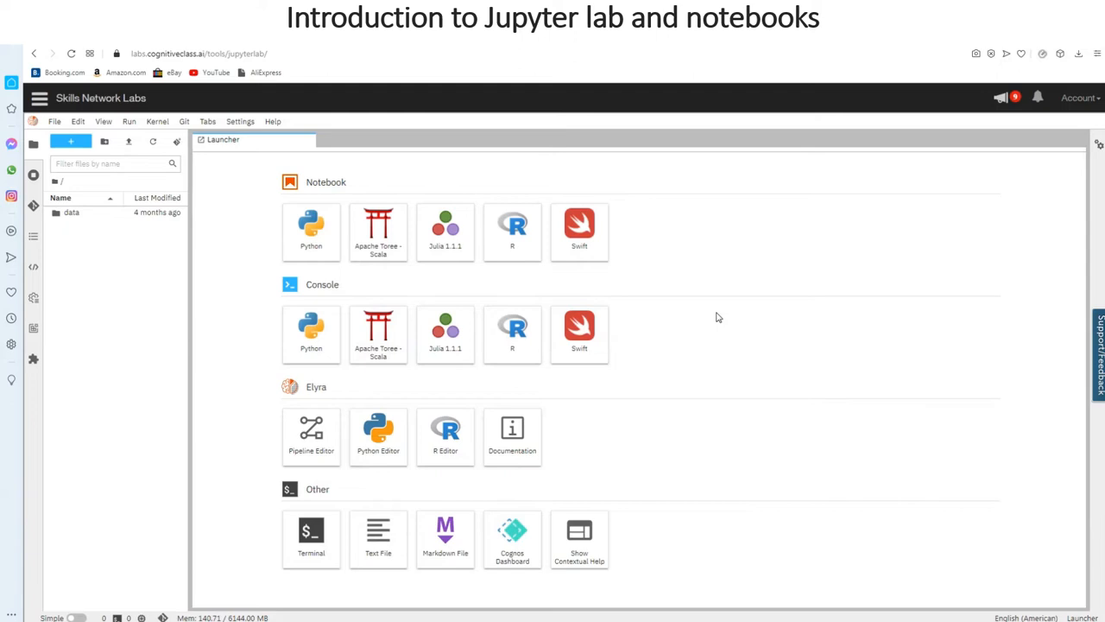
mouse_move(708, 323)
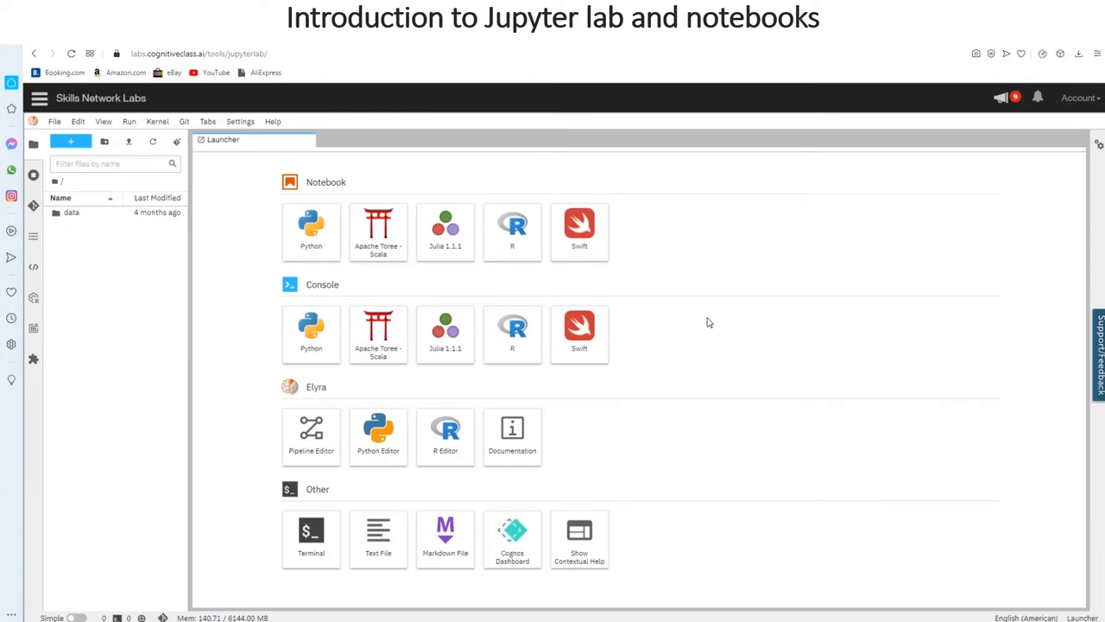
mouse_move(708, 323)
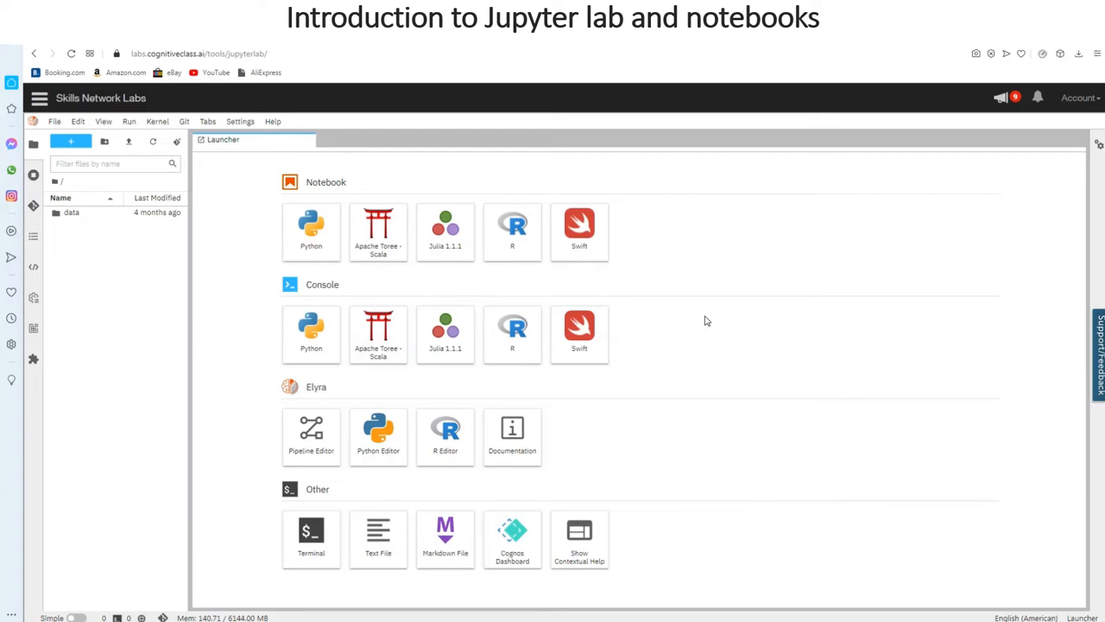
mouse_move(705, 319)
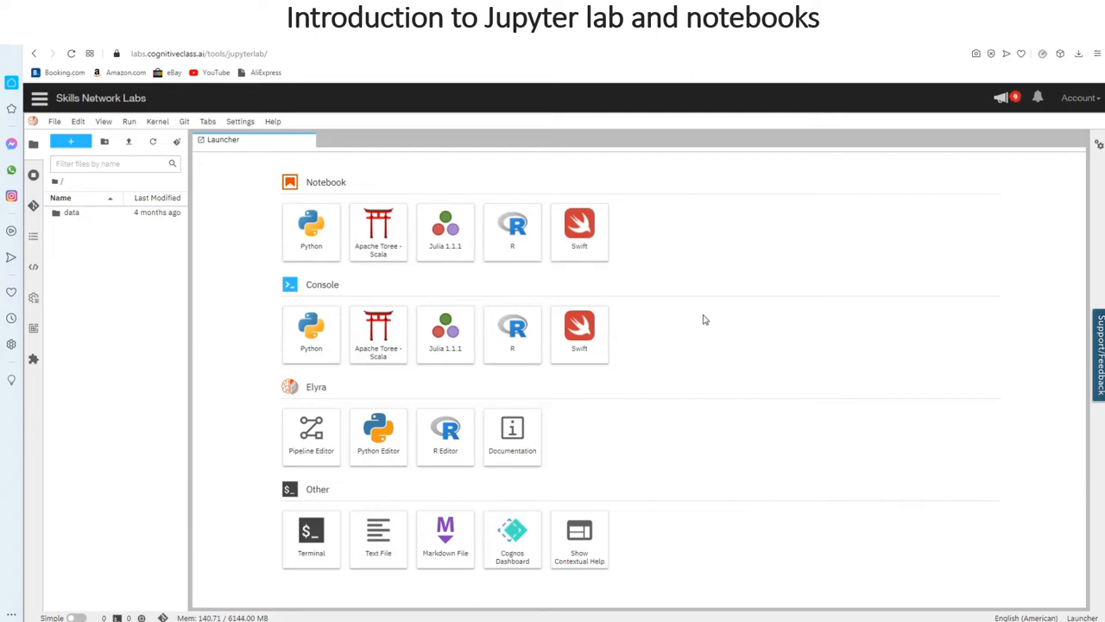
mouse_move(653, 322)
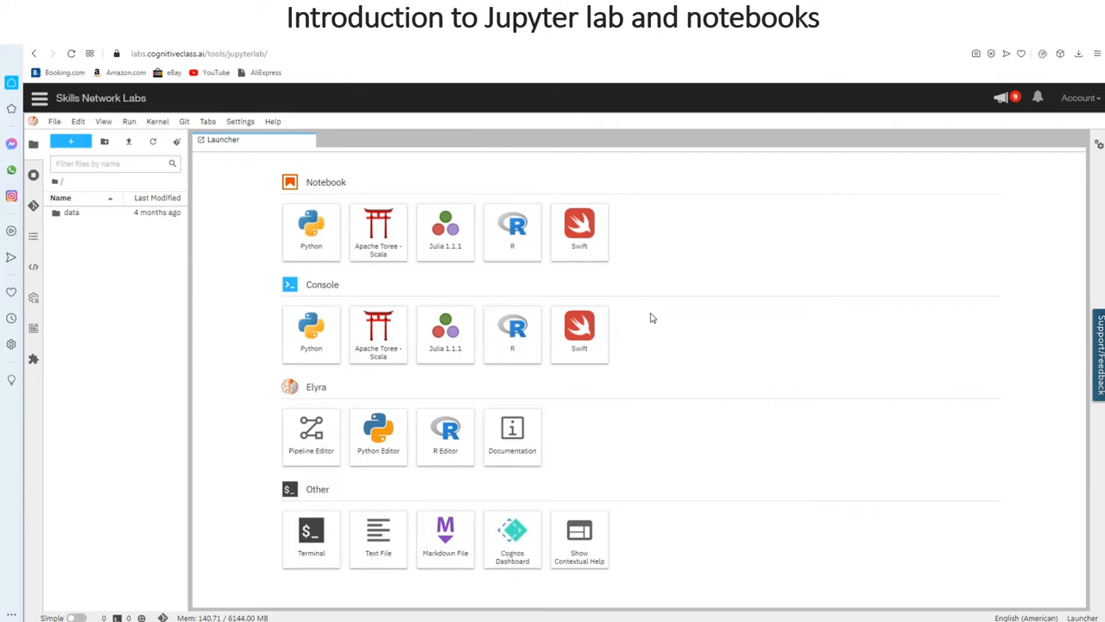
mouse_move(235, 207)
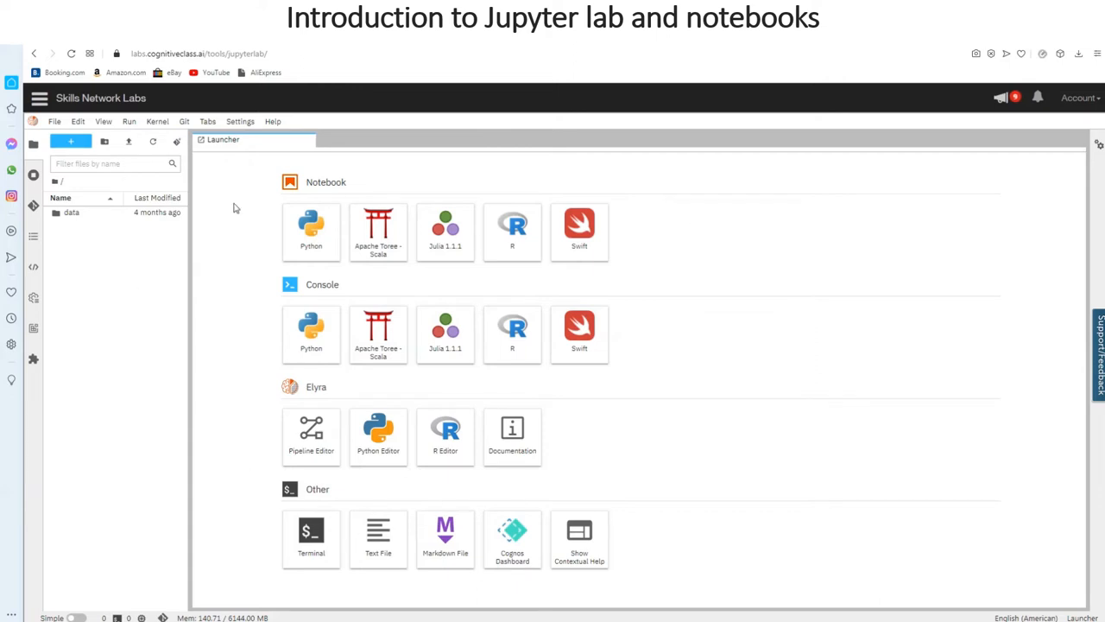
mouse_move(159, 145)
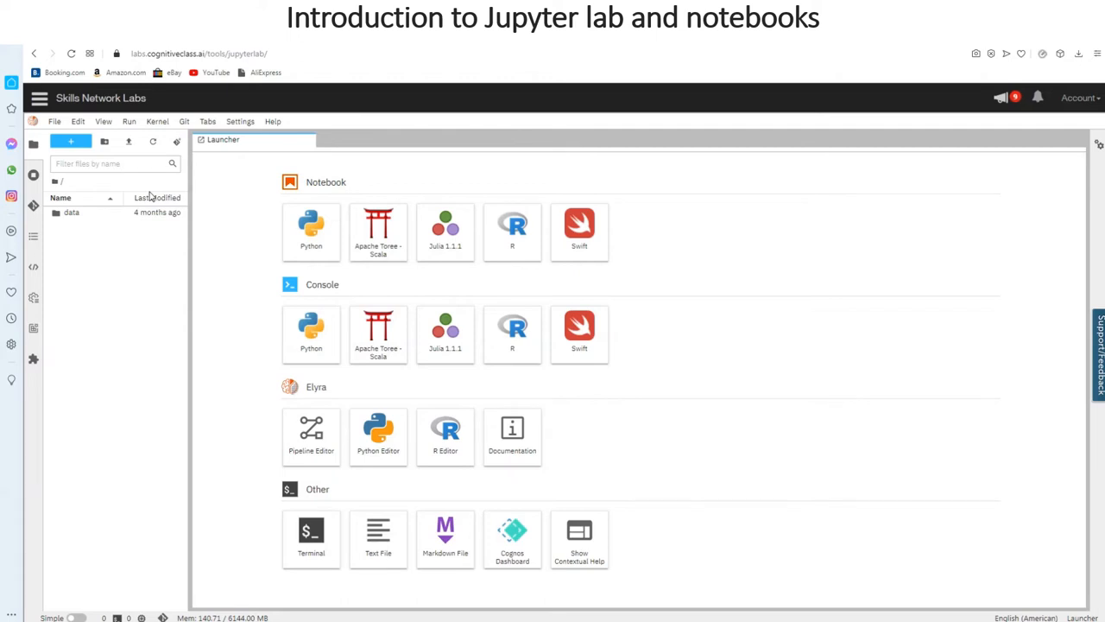
mouse_move(194, 249)
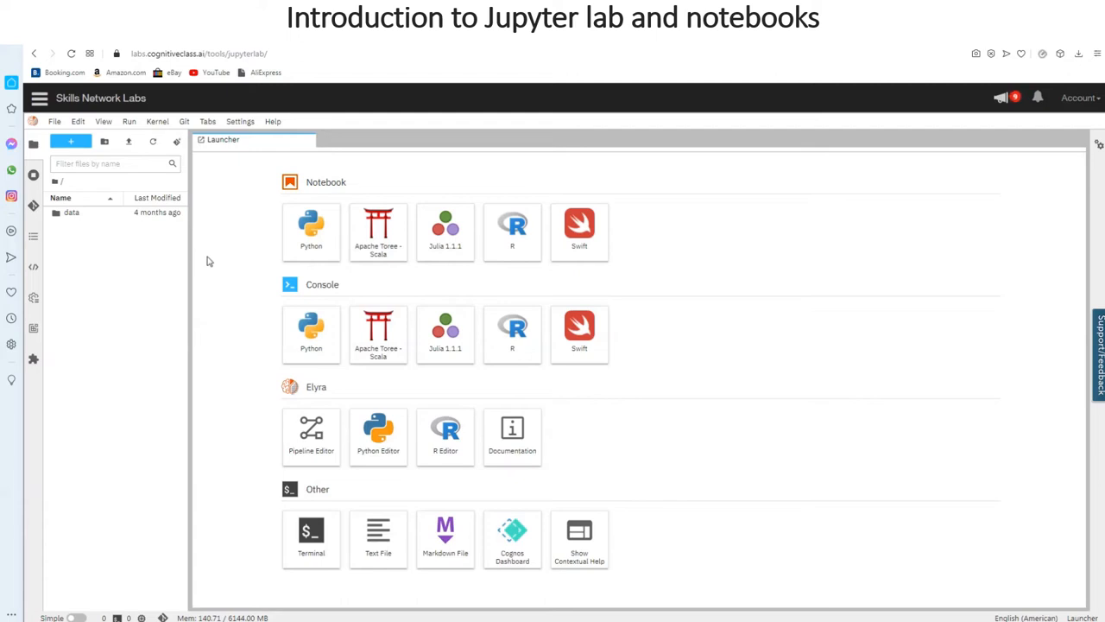
mouse_move(238, 278)
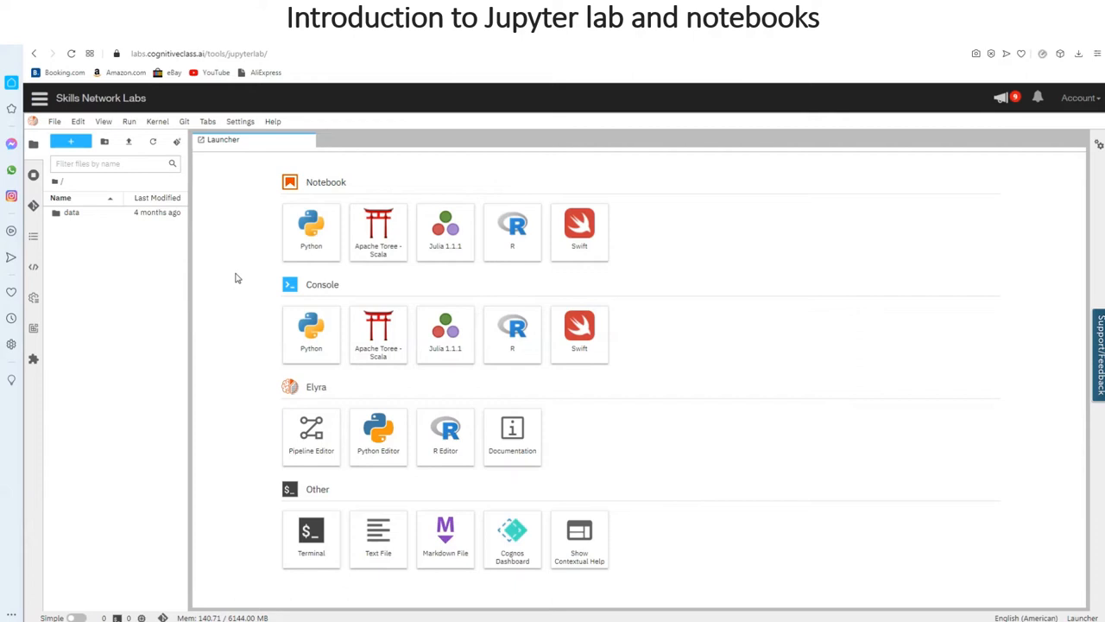
mouse_move(104, 290)
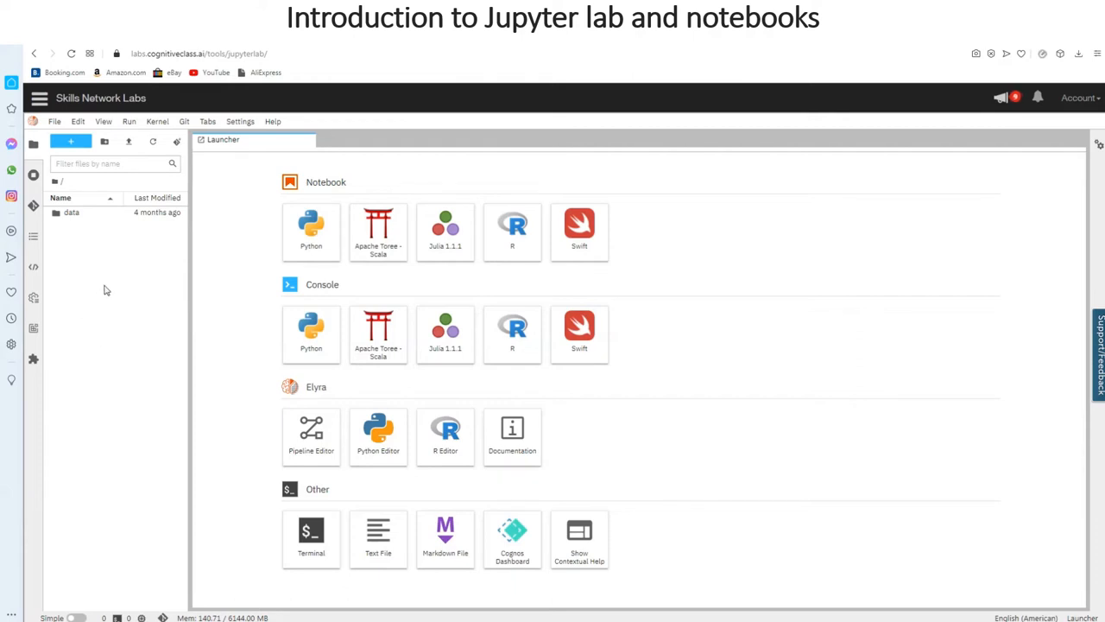
mouse_move(114, 232)
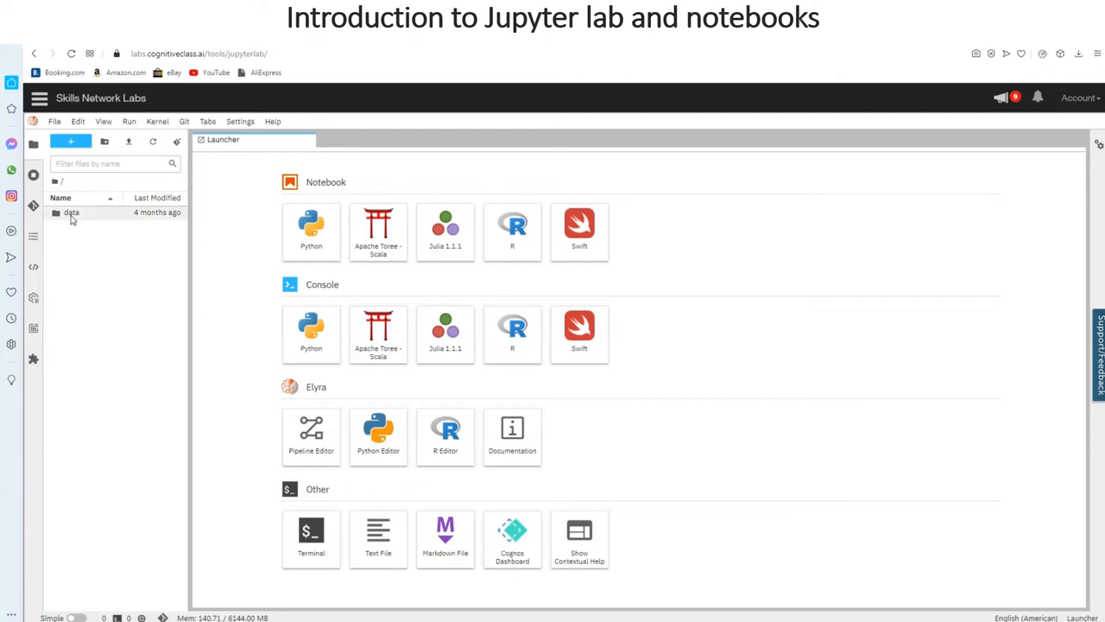
mouse_move(71, 212)
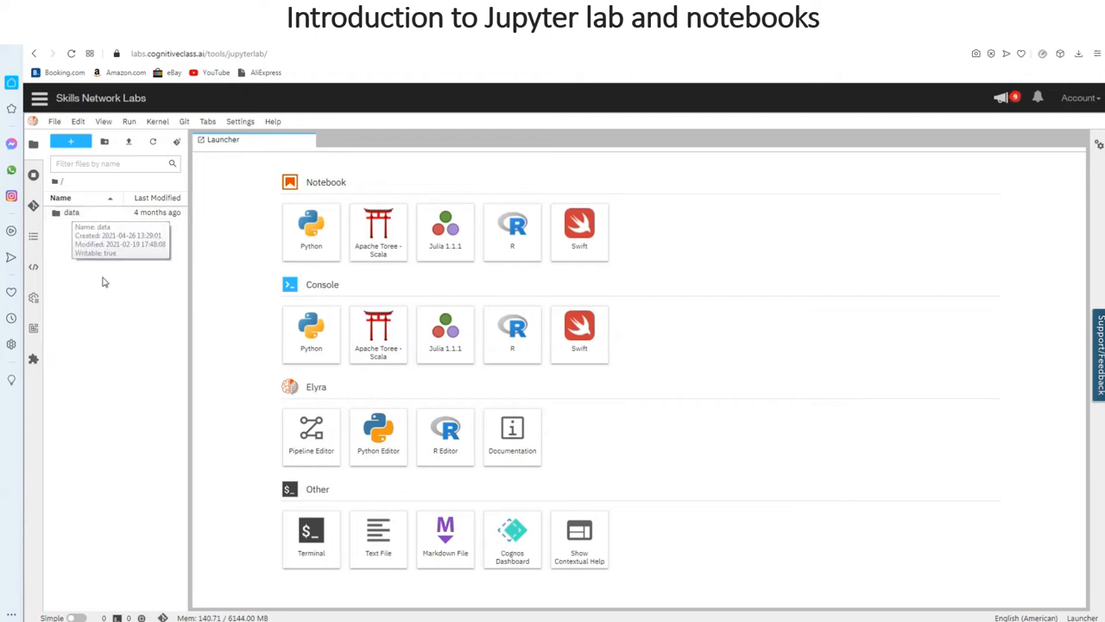
mouse_move(124, 276)
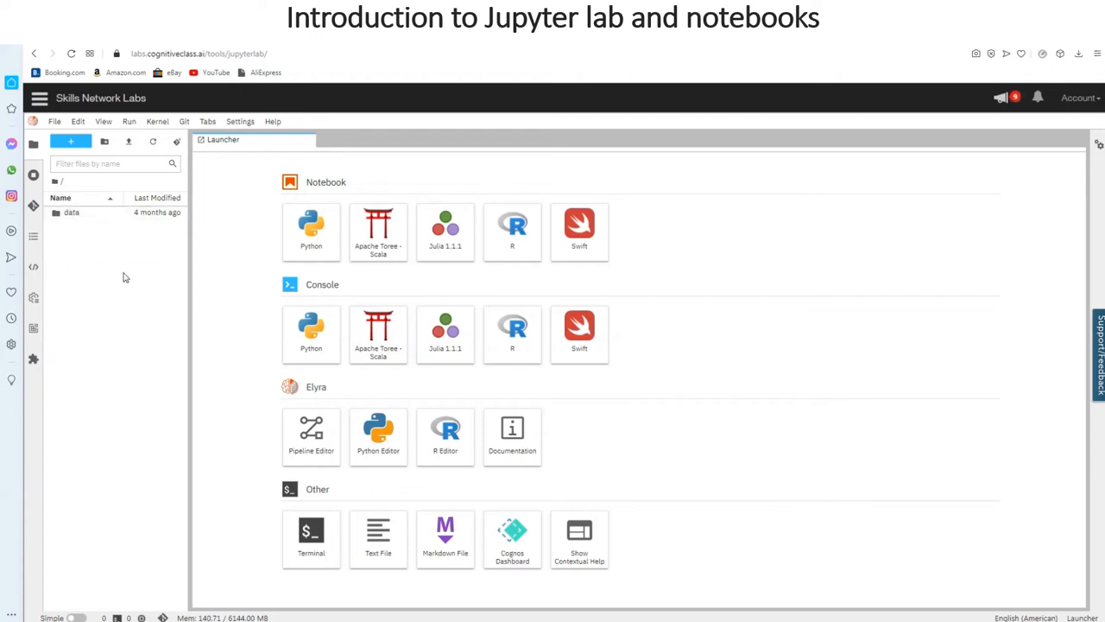
mouse_move(142, 259)
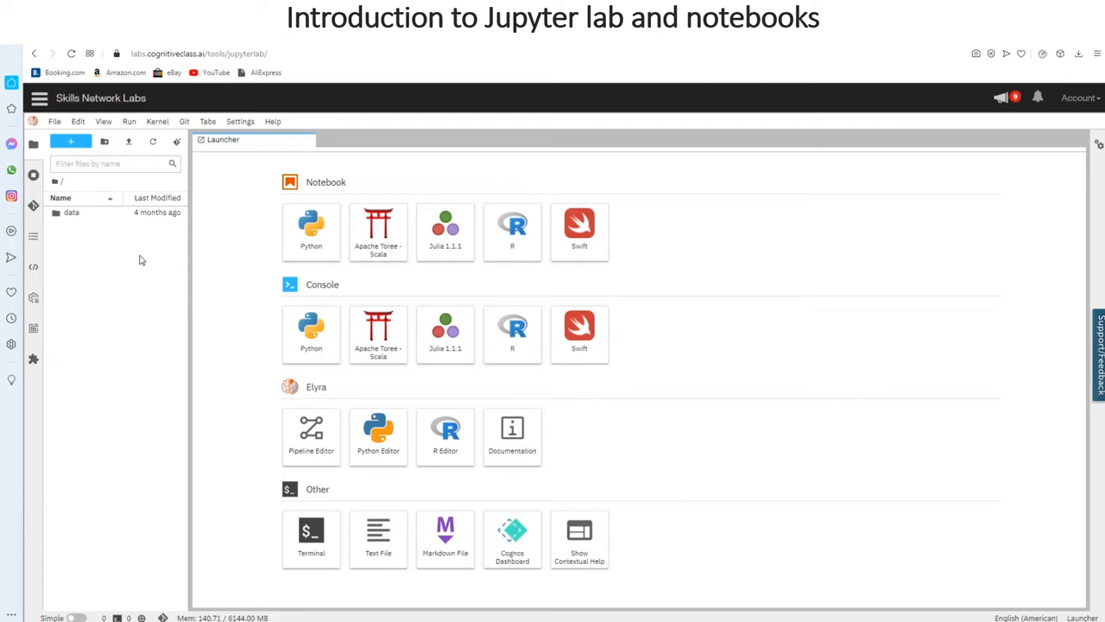
mouse_move(100, 276)
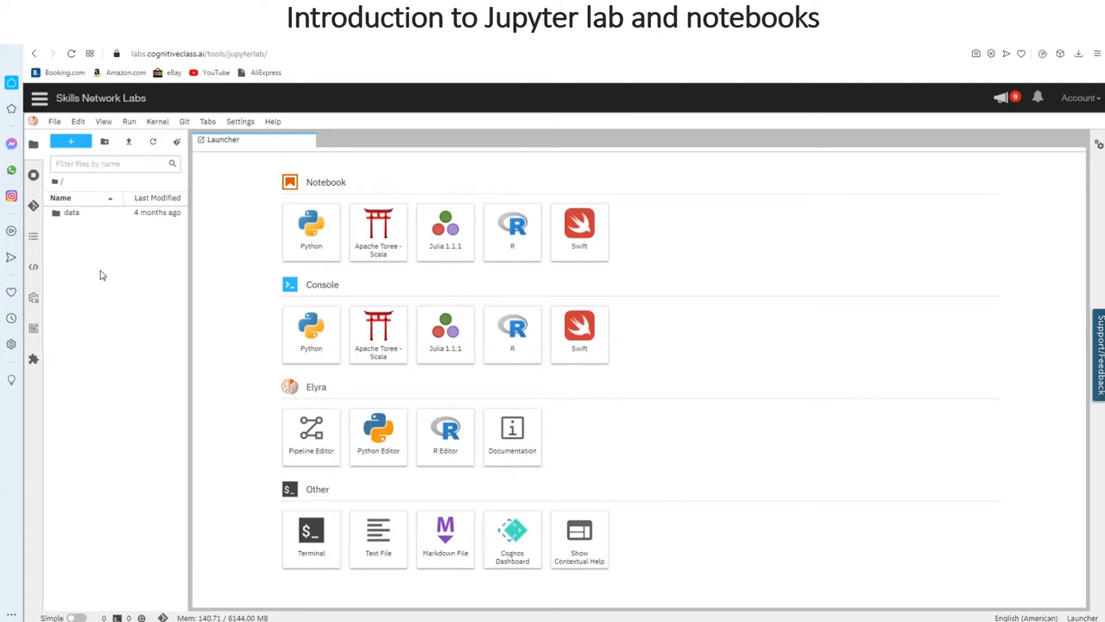
mouse_move(111, 244)
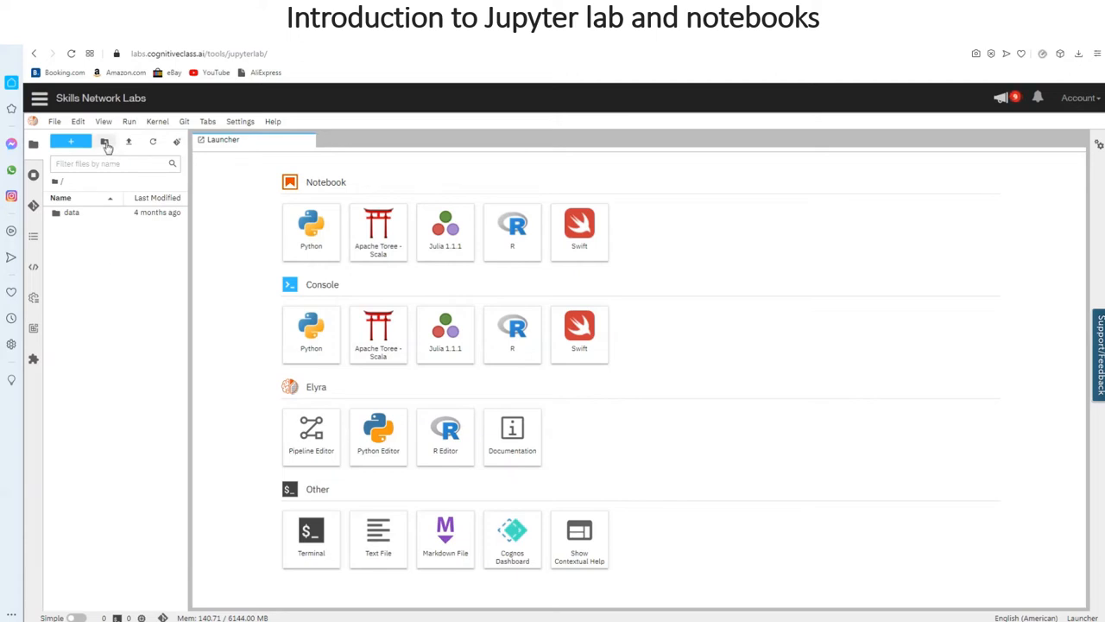
mouse_move(104, 142)
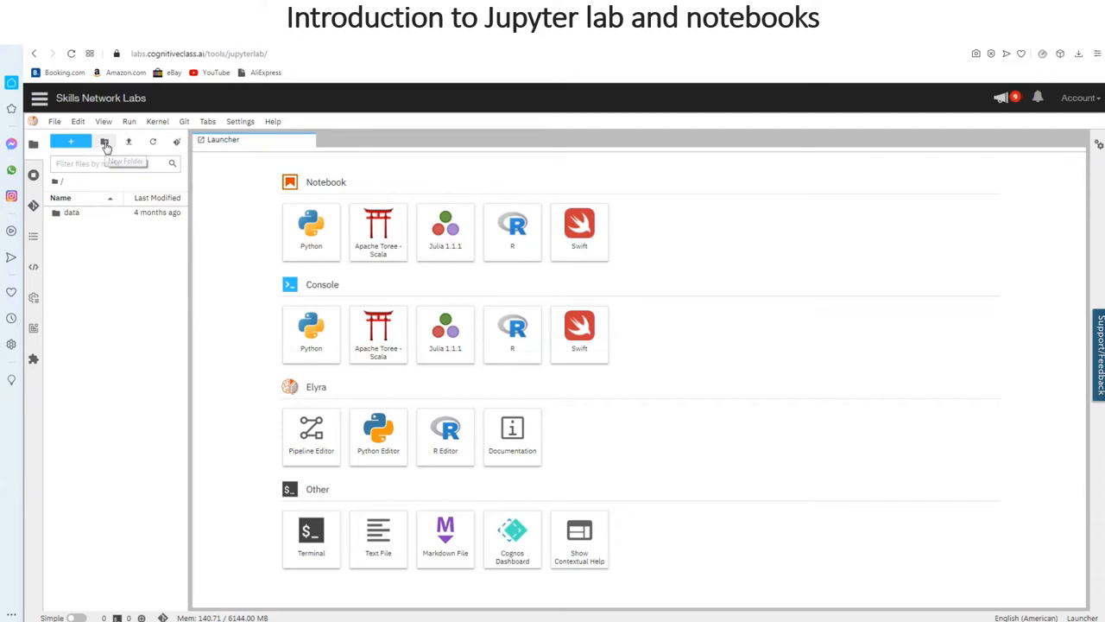
mouse_move(100, 266)
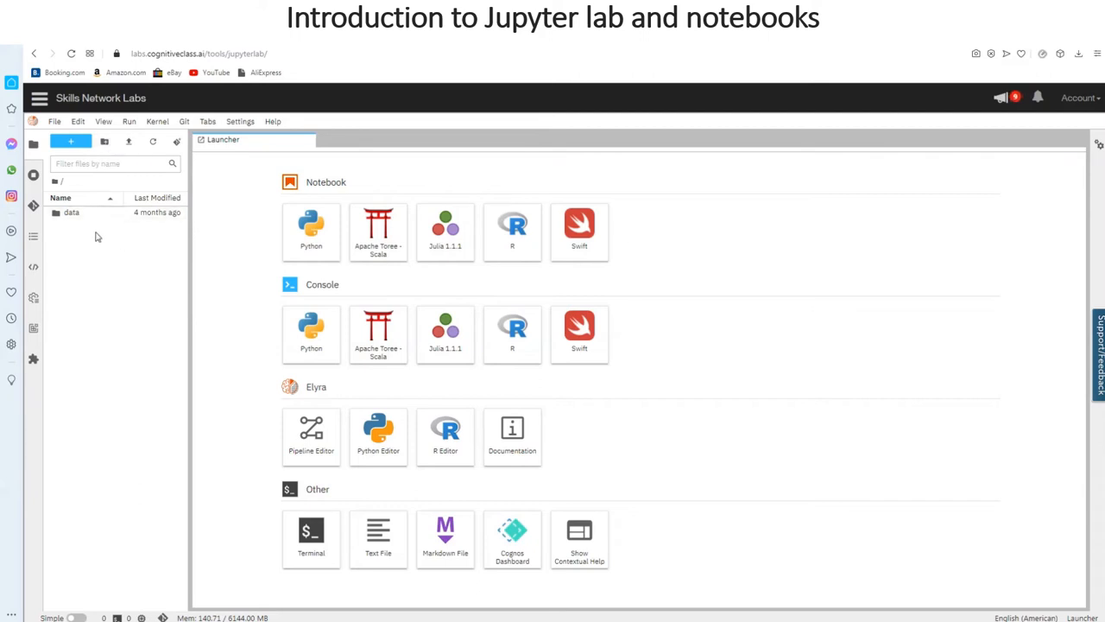
- Create a new folder in the home directory and start naming it 'tuto'
click(103, 142)
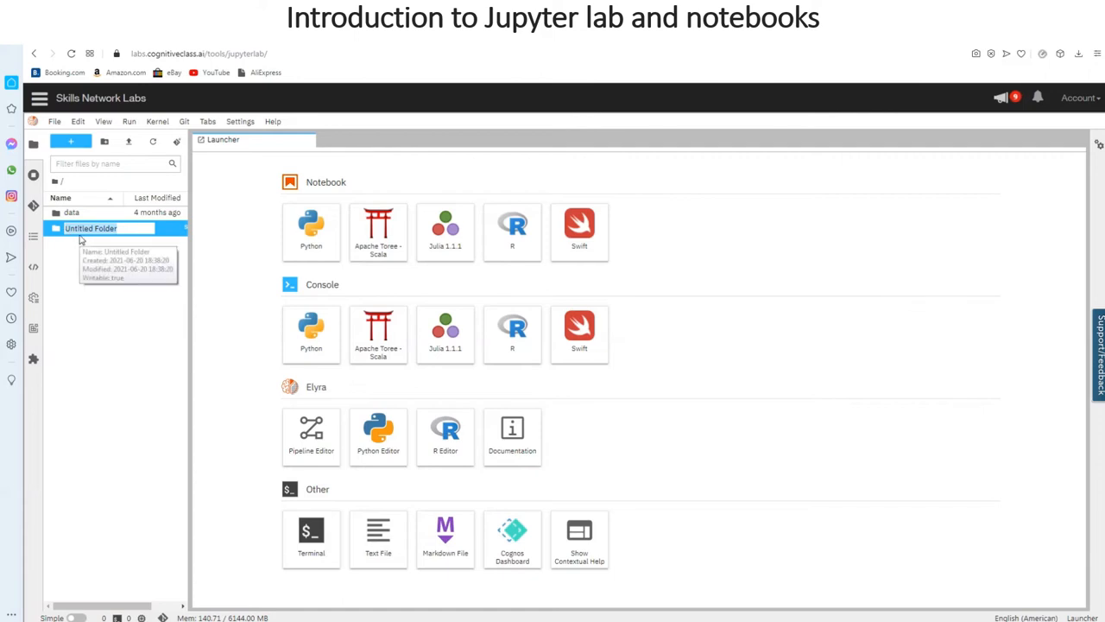
text(tuto)
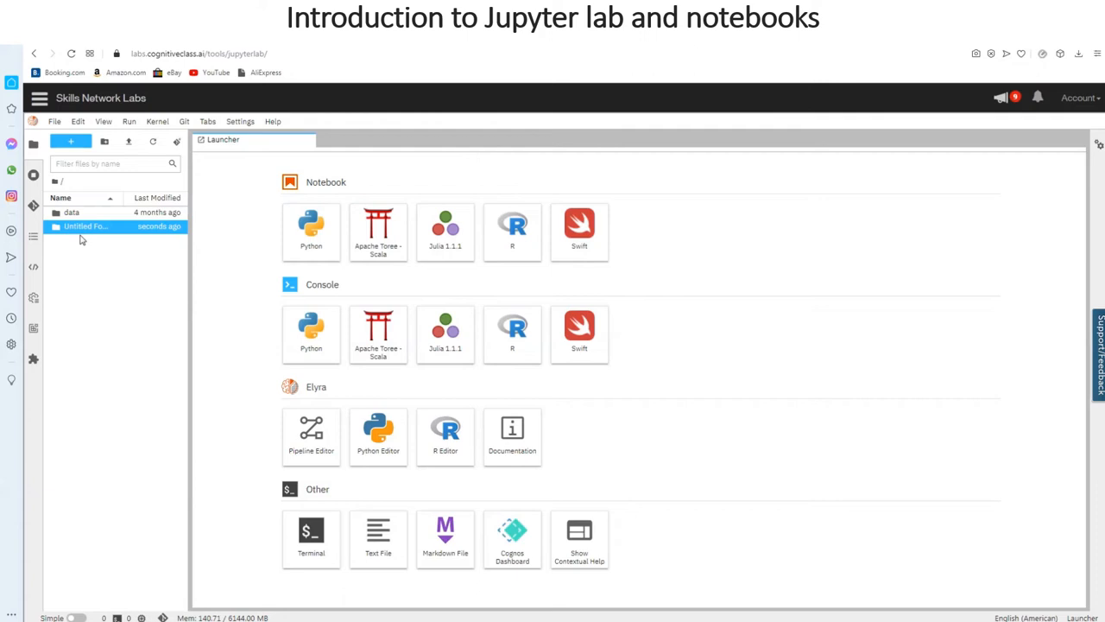
mouse_move(97, 248)
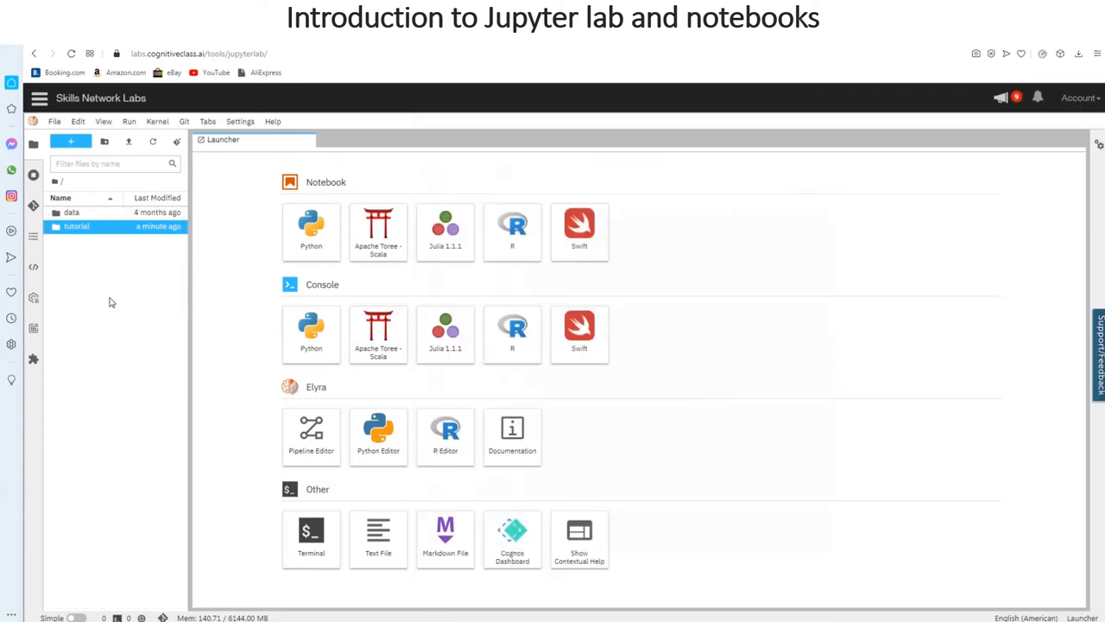
mouse_move(152, 394)
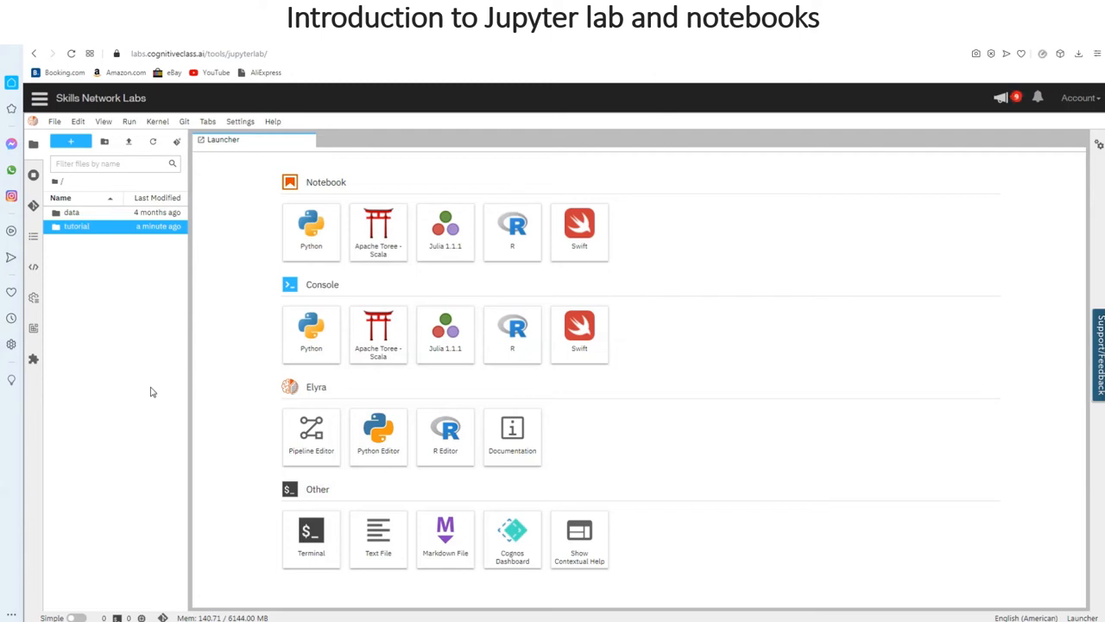
mouse_move(169, 391)
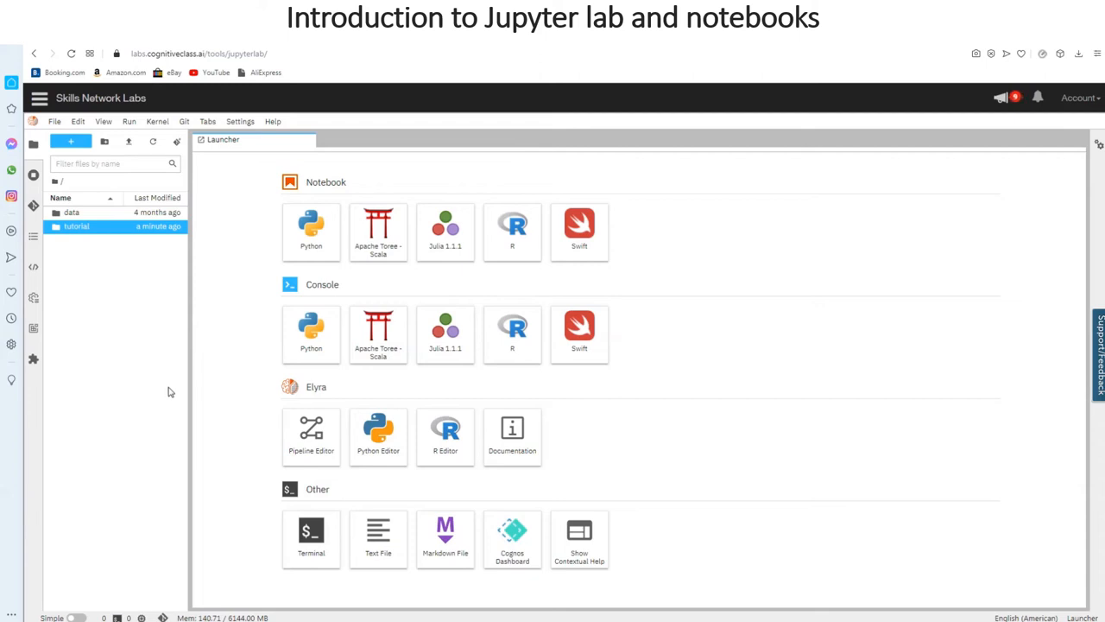
mouse_move(689, 408)
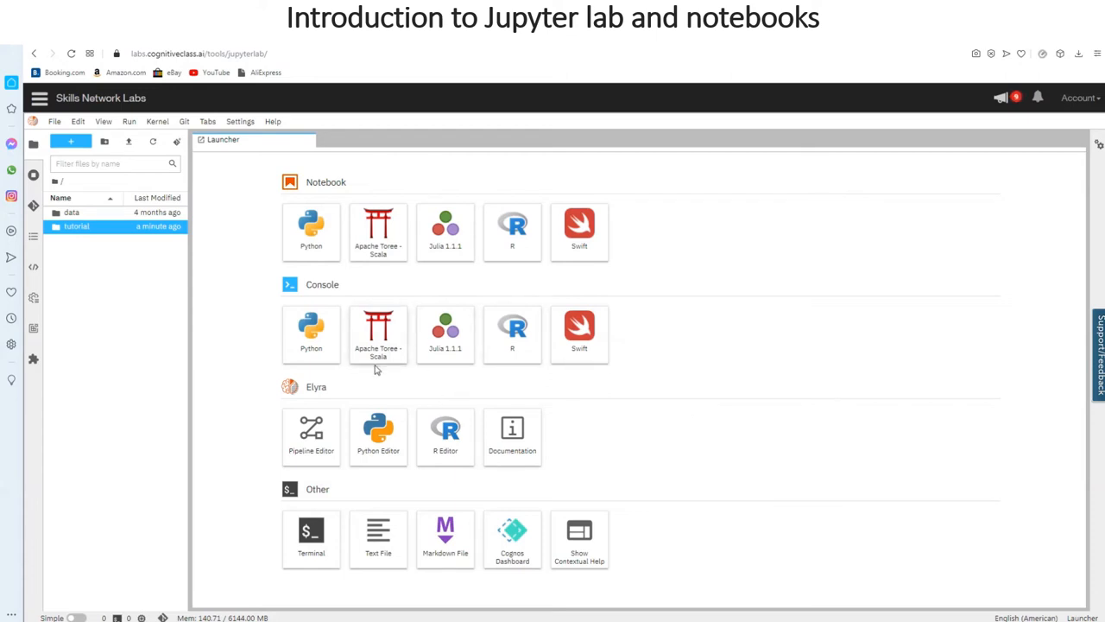
mouse_move(378, 335)
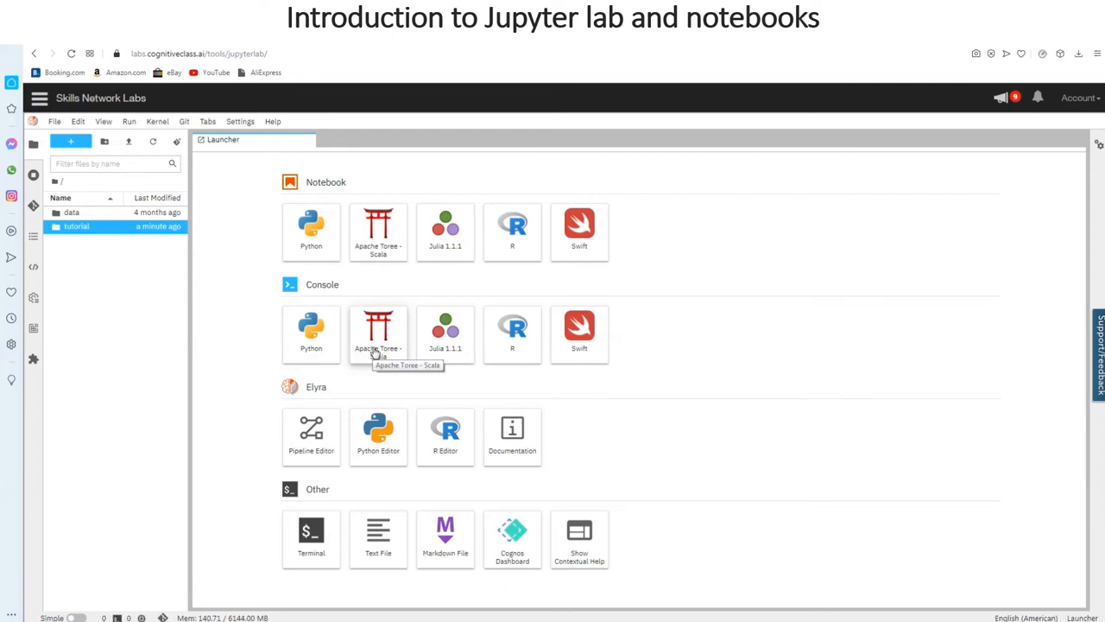
mouse_move(397, 300)
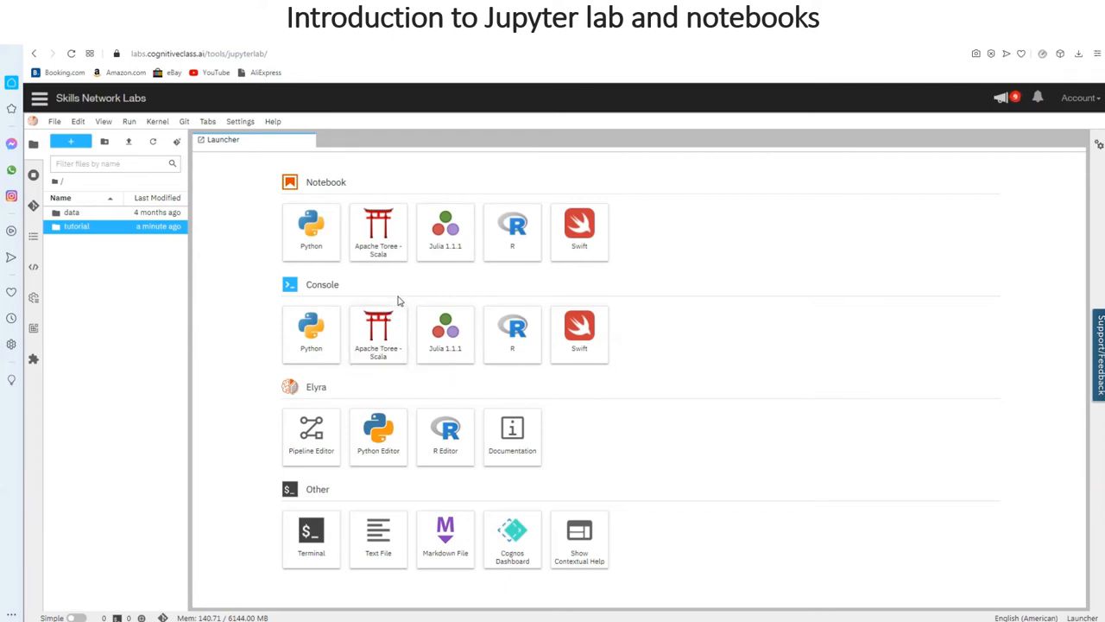
mouse_move(428, 293)
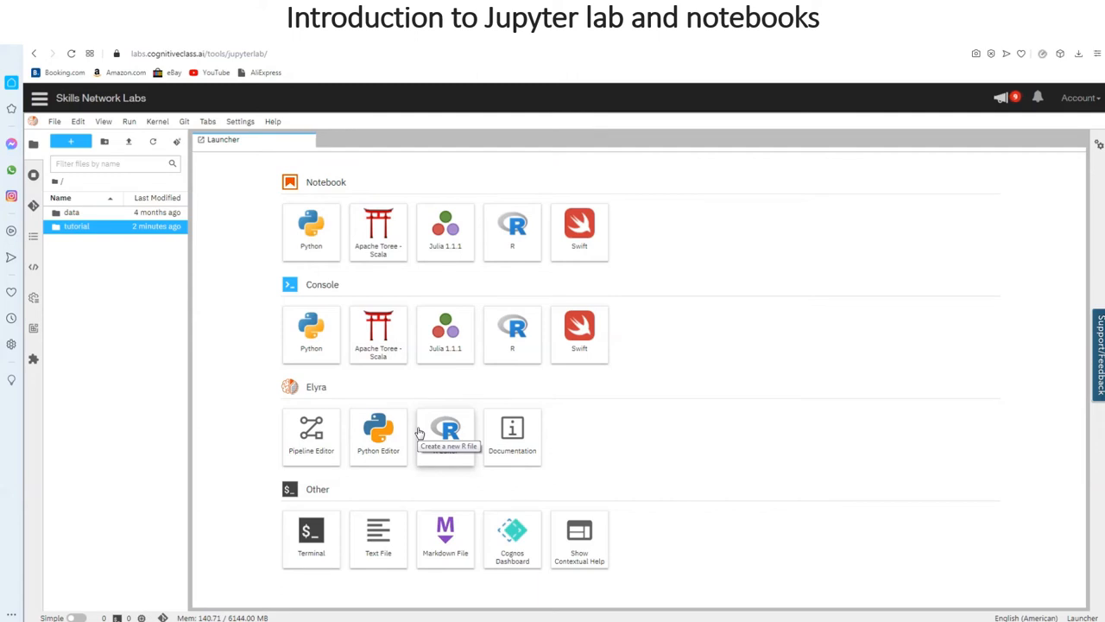
mouse_move(413, 431)
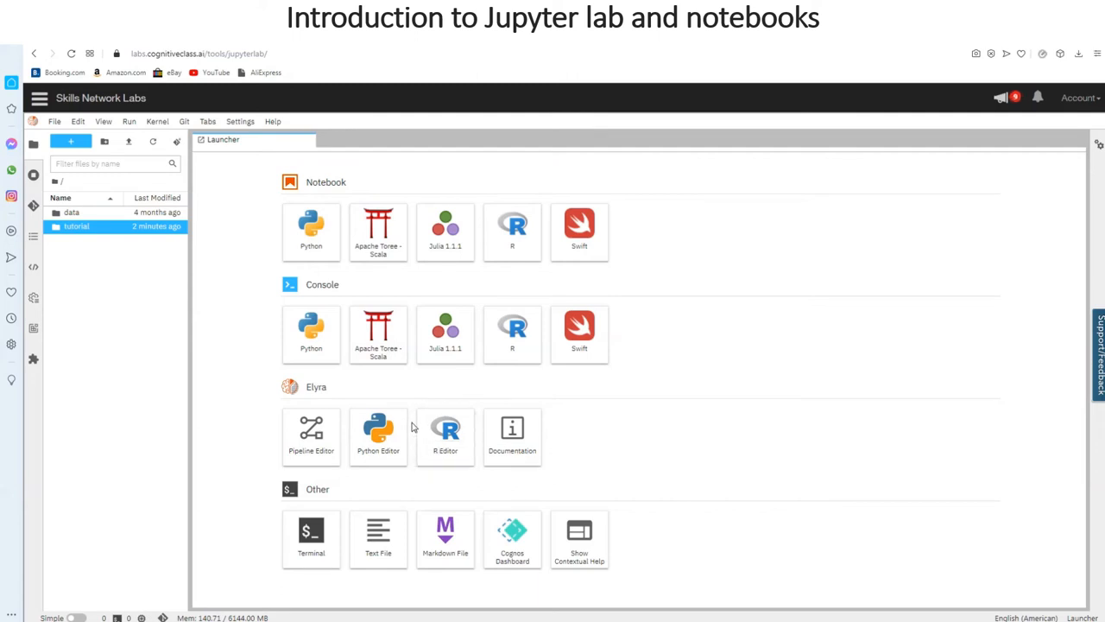
mouse_move(387, 487)
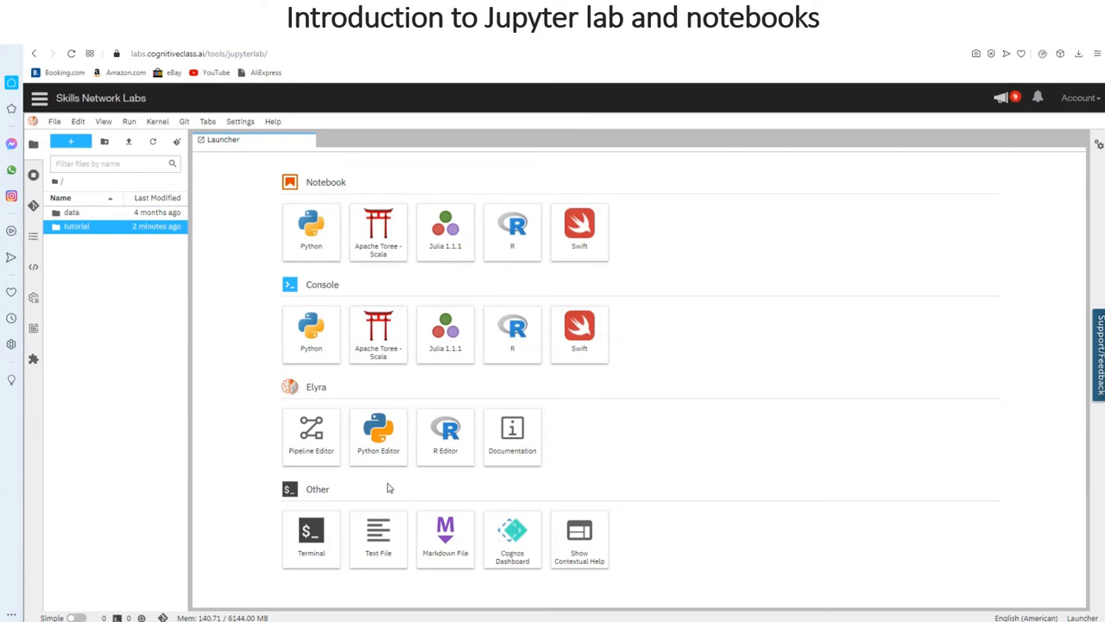
mouse_move(311, 231)
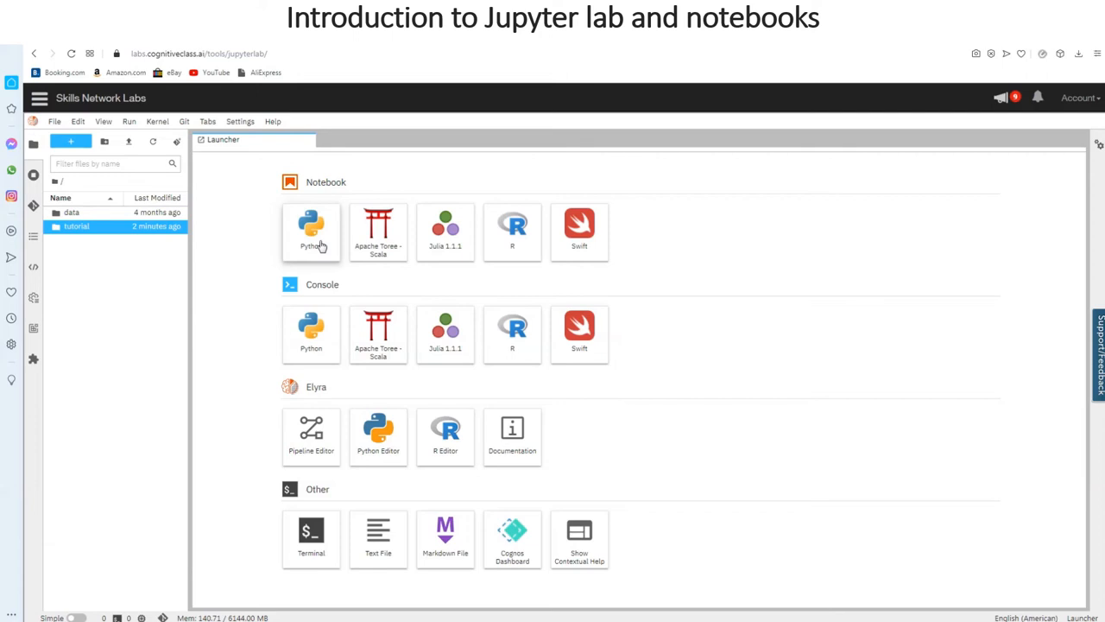
mouse_move(311, 228)
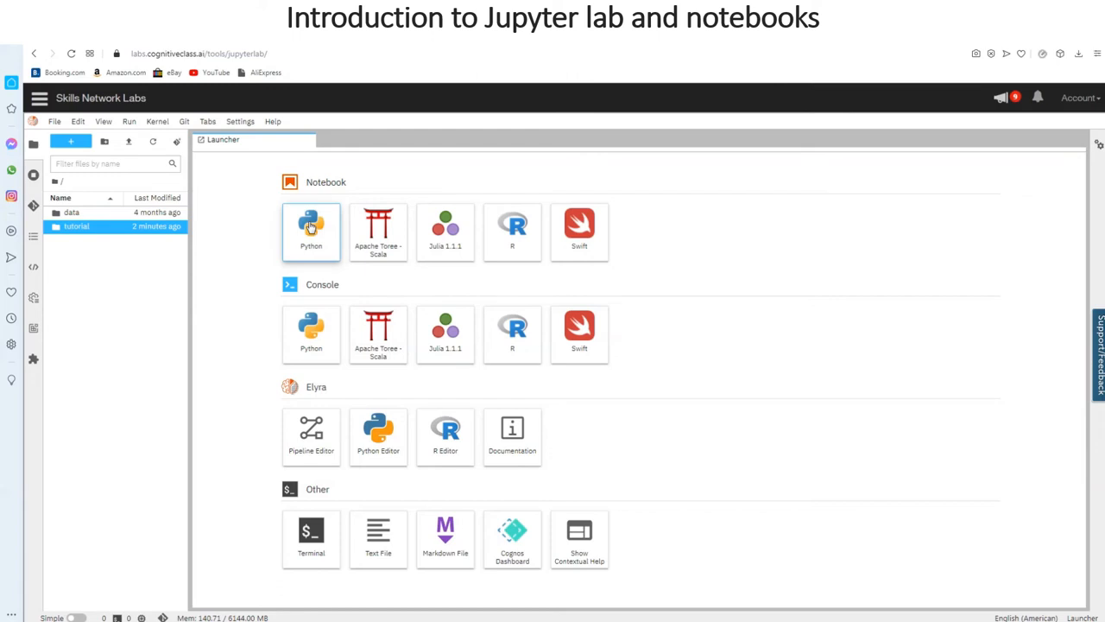
- Create a new Untitled Python notebook and bring up its Select Kernel dialog
click(311, 226)
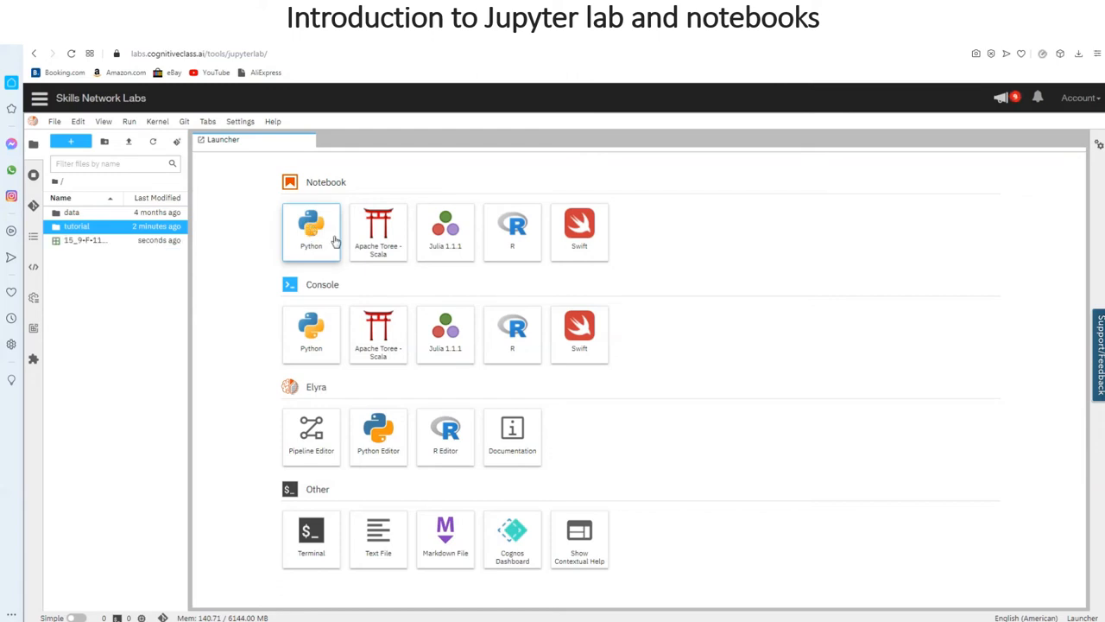
mouse_move(152, 255)
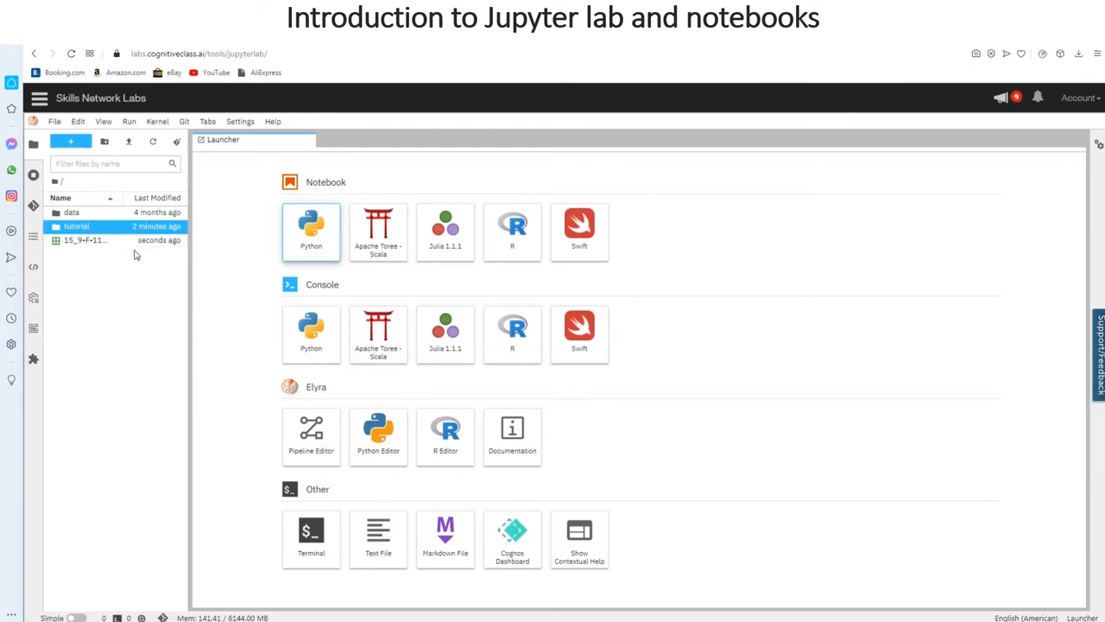
click(311, 225)
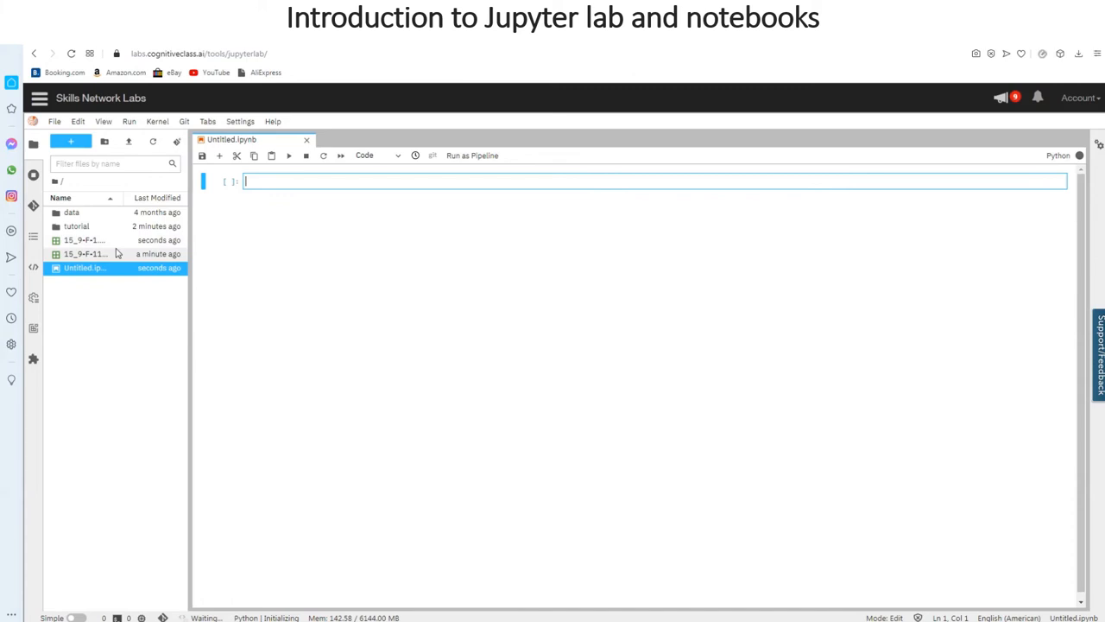
mouse_move(85, 268)
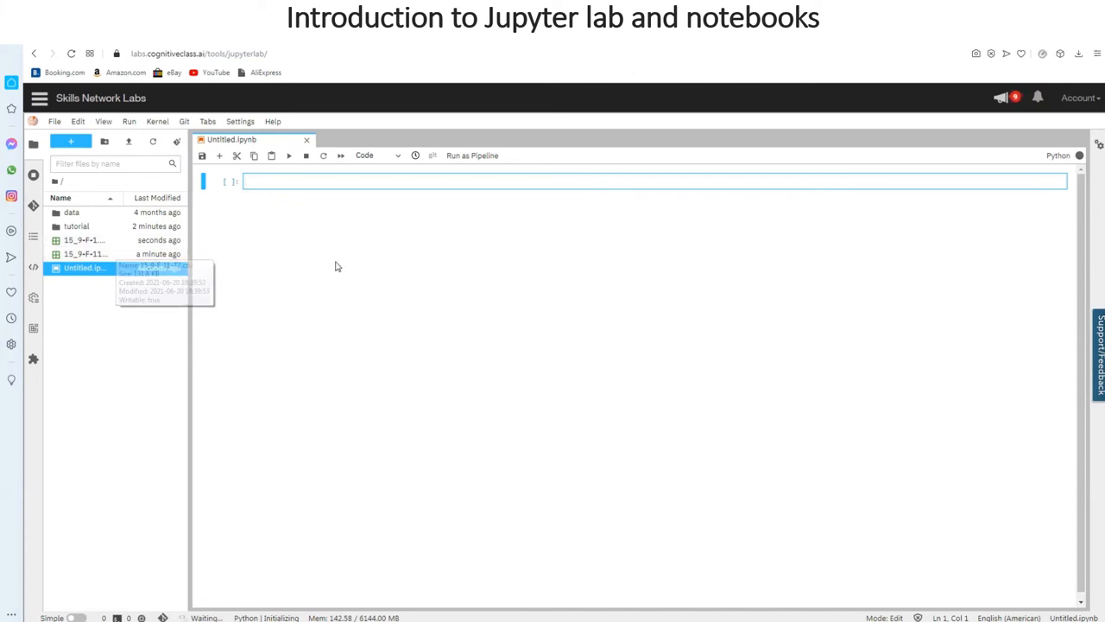
mouse_move(389, 254)
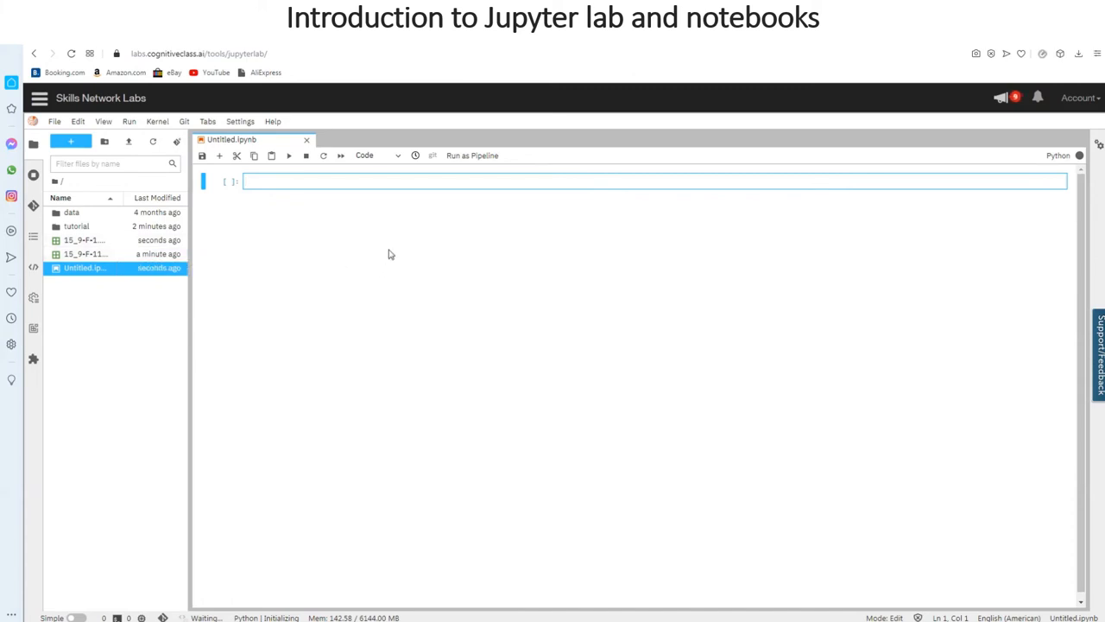
mouse_move(342, 197)
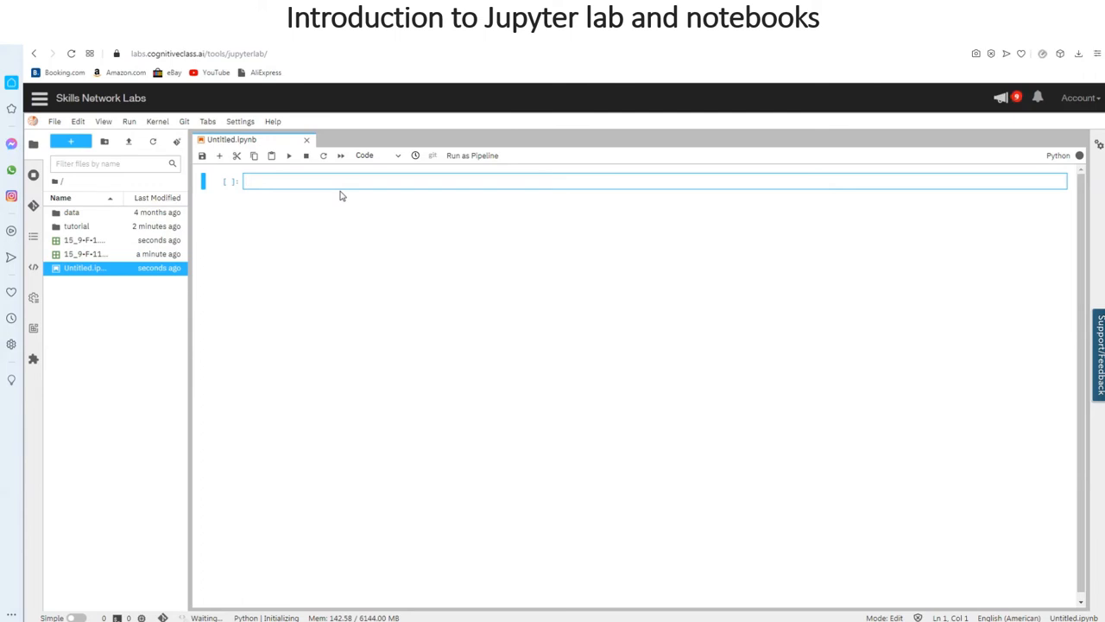
mouse_move(977, 242)
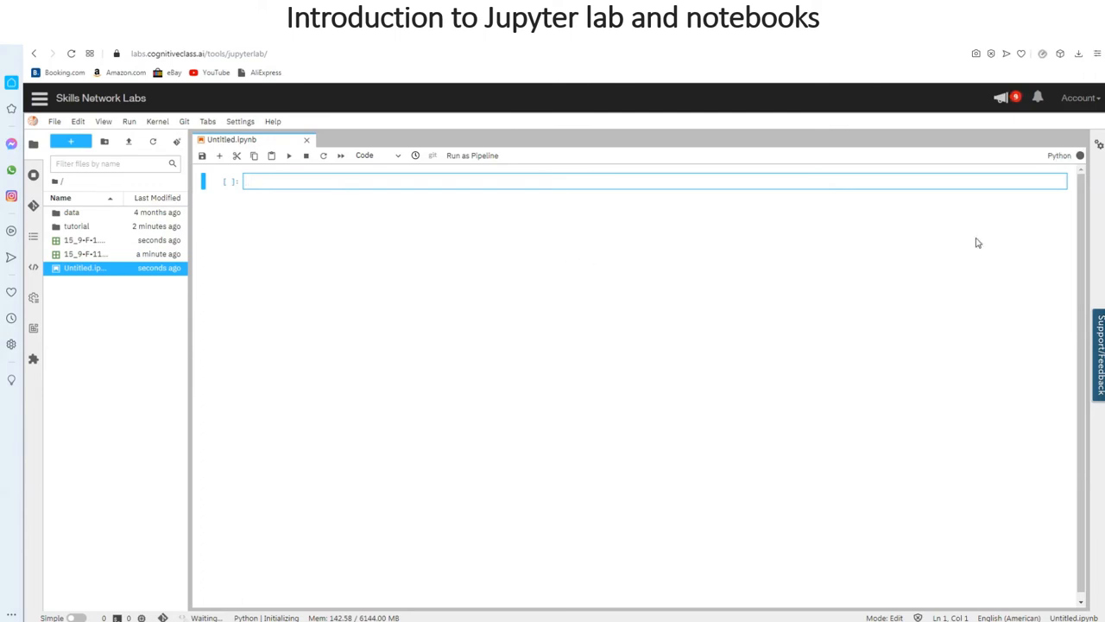
mouse_move(1061, 155)
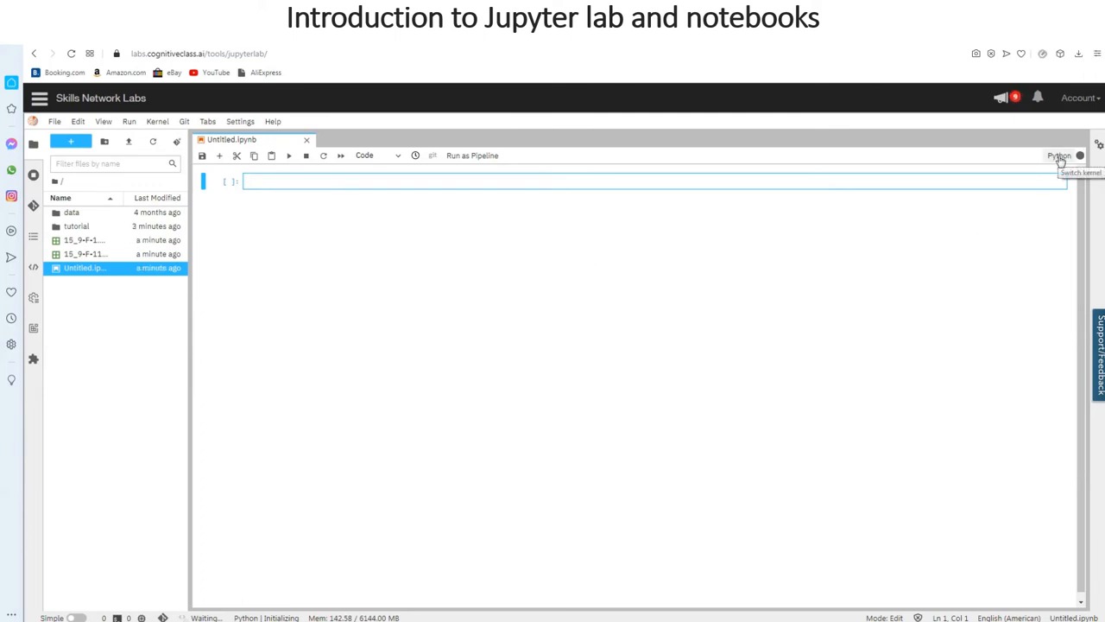
click(1061, 155)
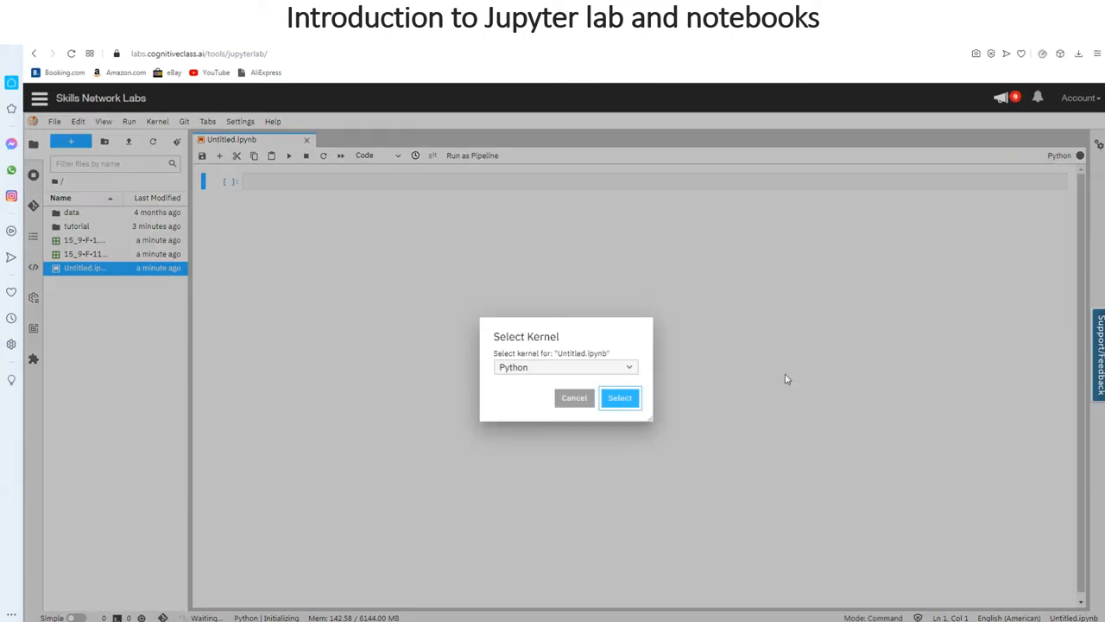
- Keep Python chosen in the kernel list and confirm it for Untitled.ipynb
click(566, 366)
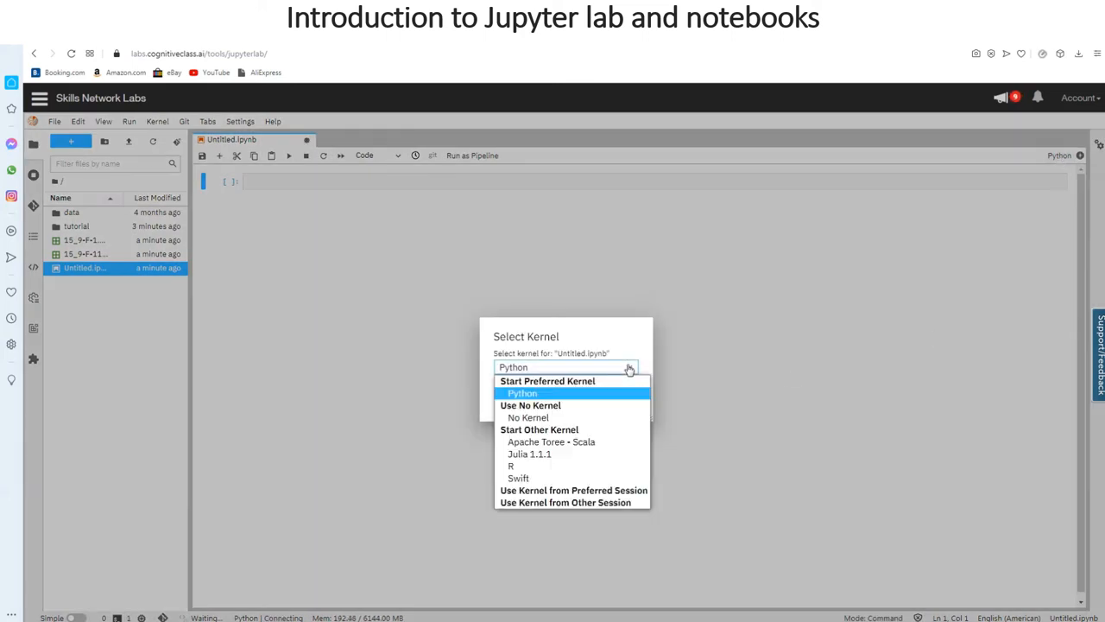
mouse_move(643, 396)
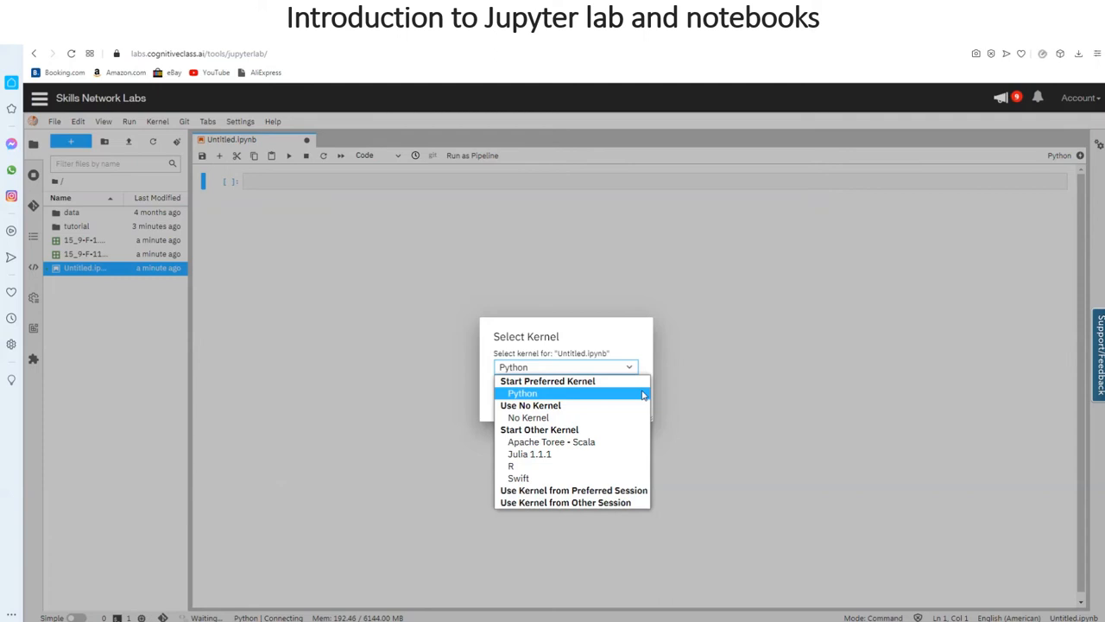
mouse_move(573, 466)
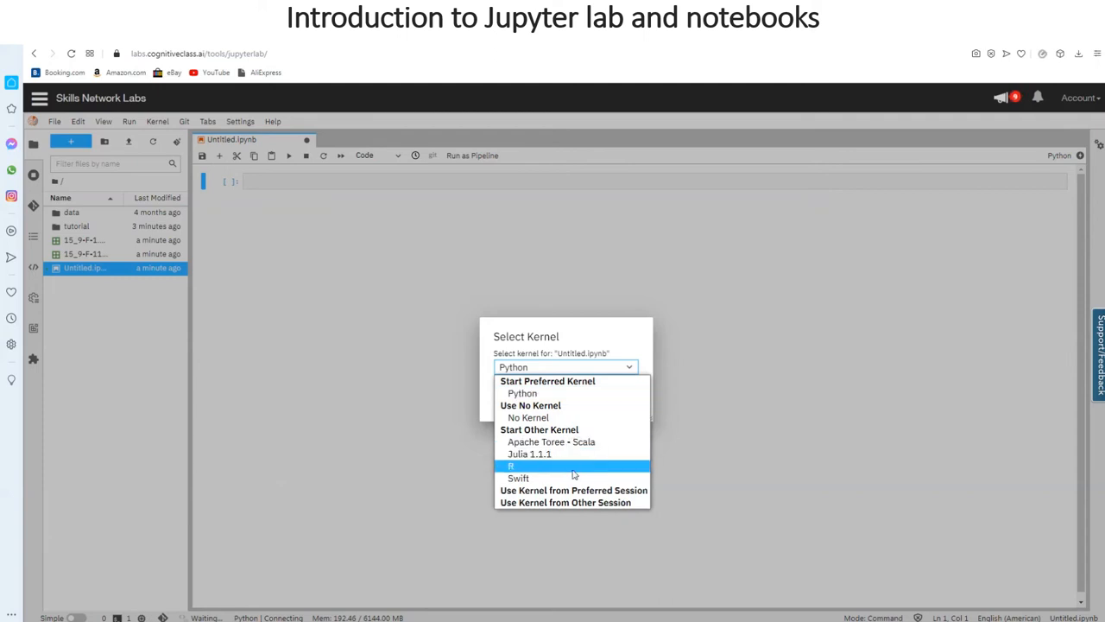
mouse_move(522, 394)
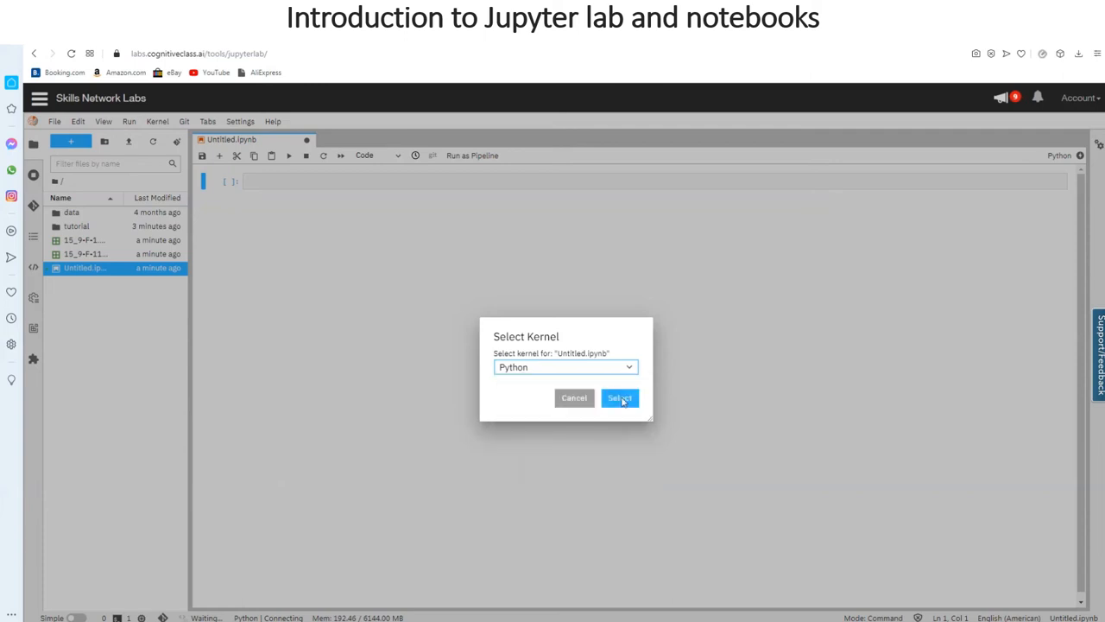
click(620, 397)
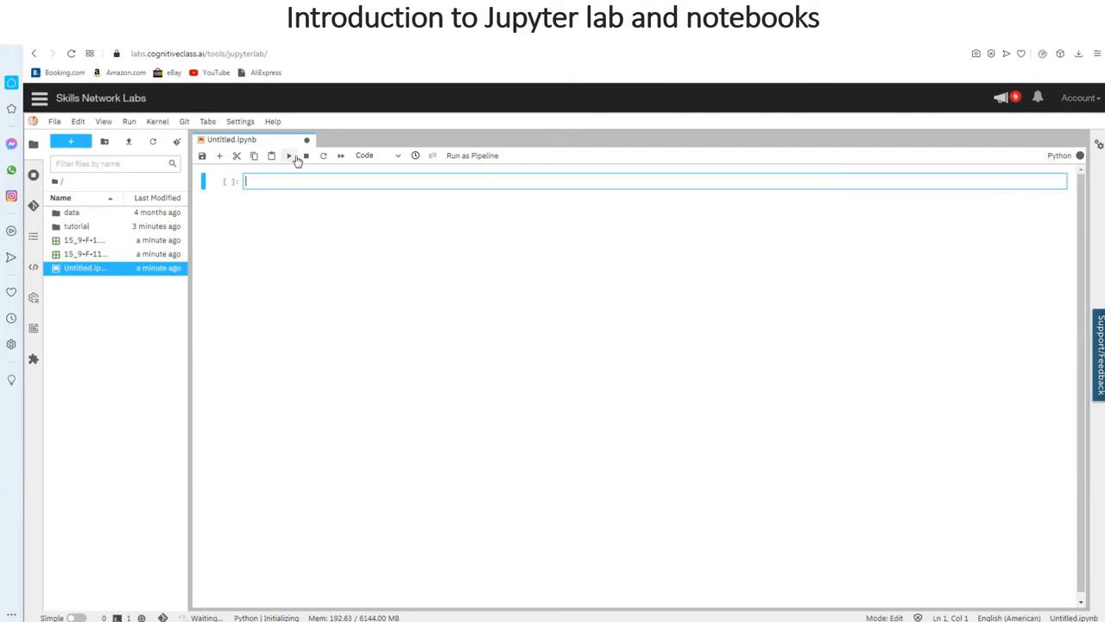
mouse_move(304, 156)
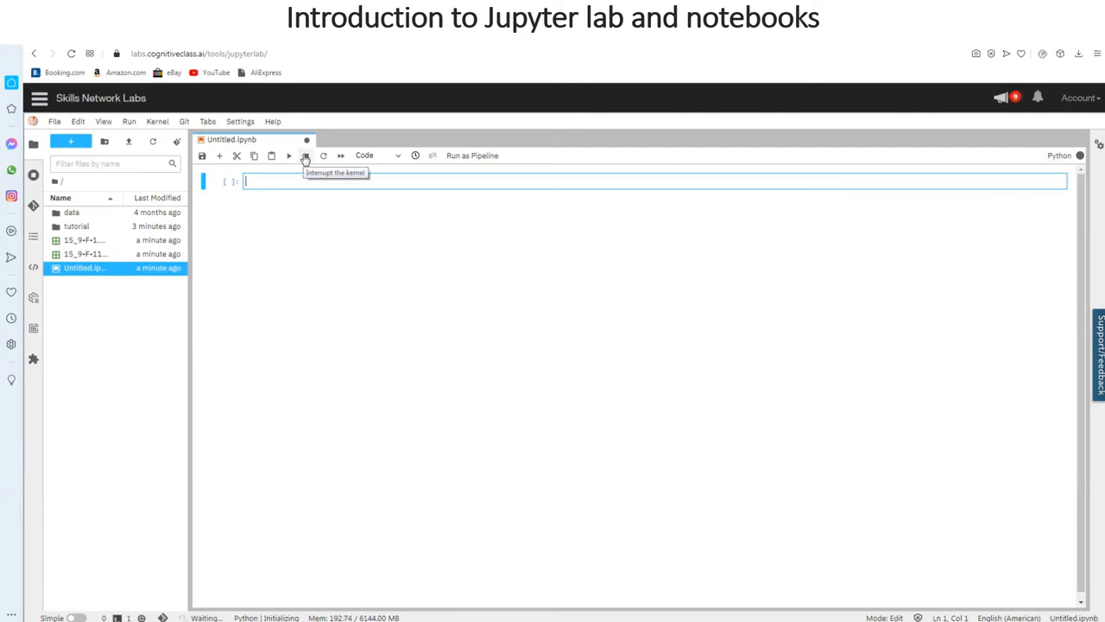
mouse_move(323, 155)
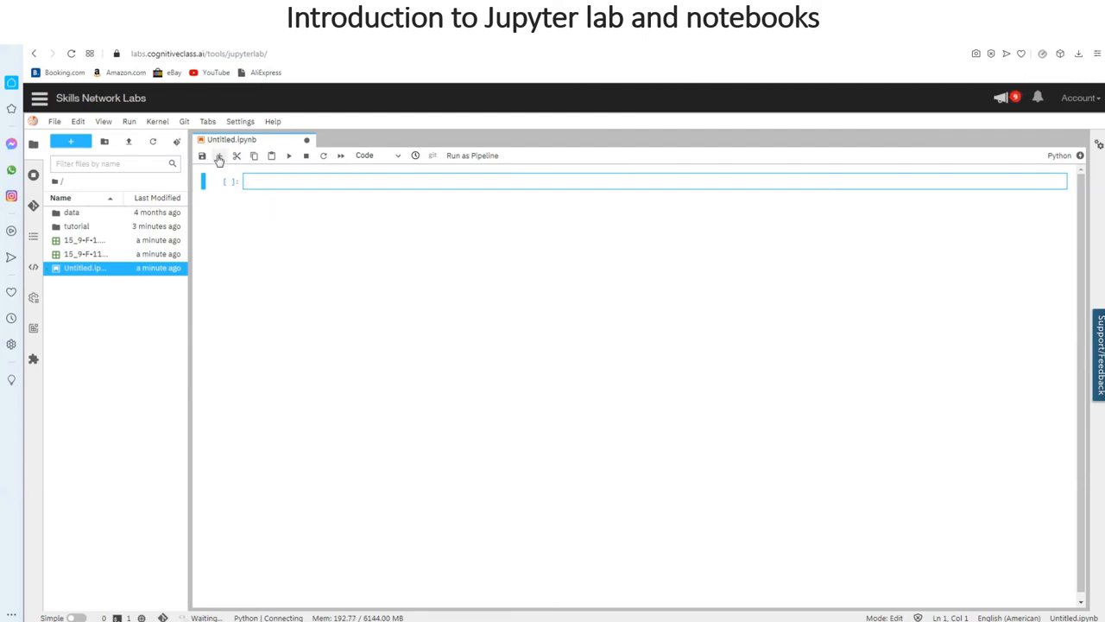
mouse_move(217, 156)
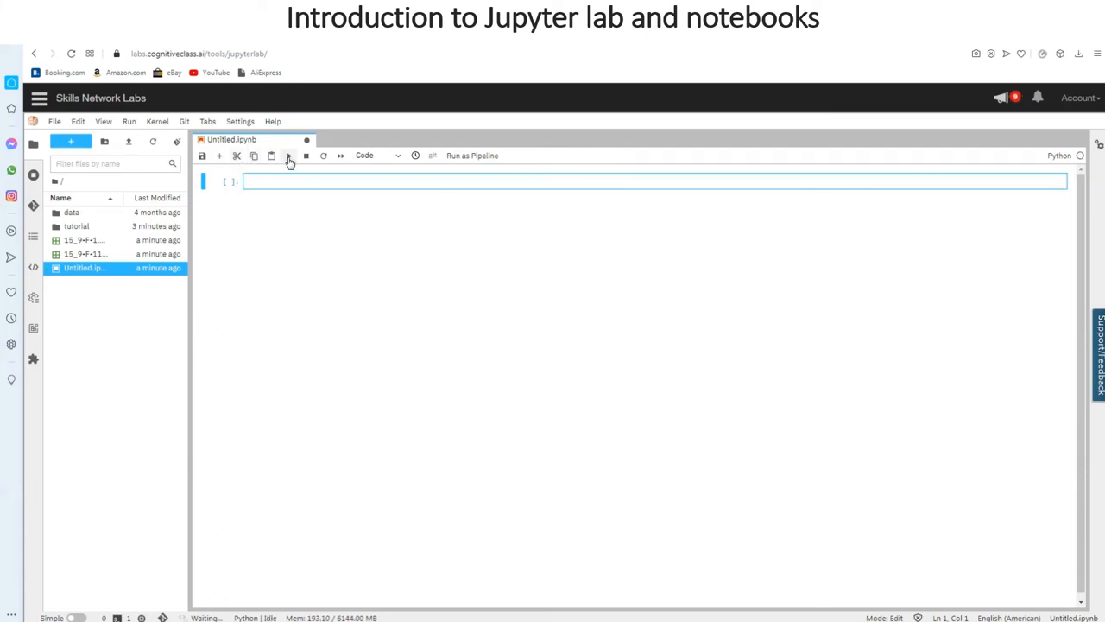
mouse_move(291, 156)
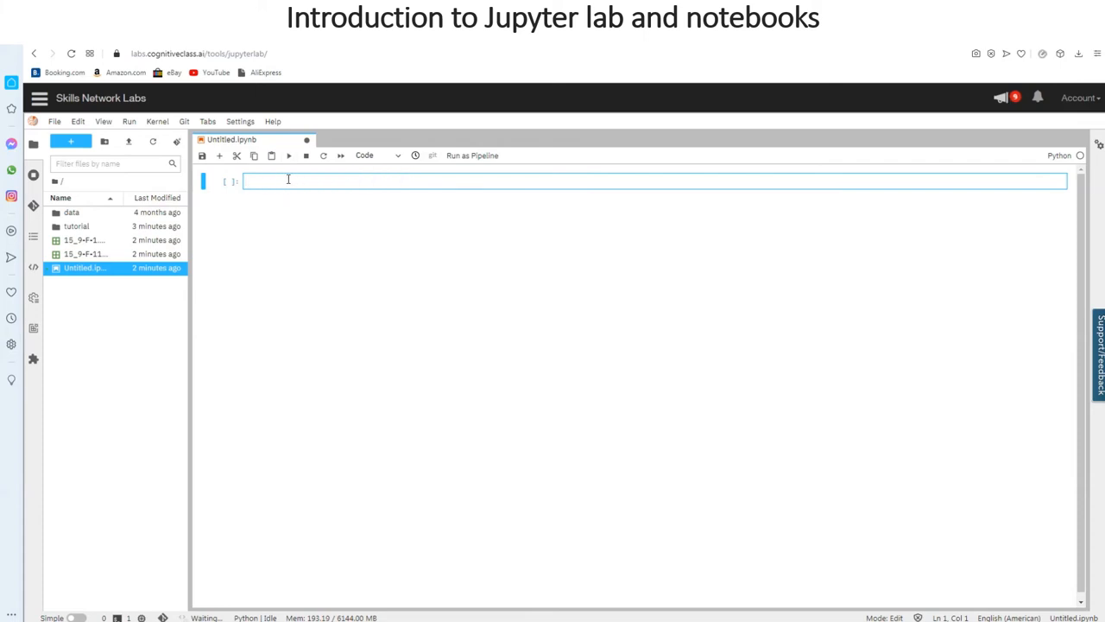
mouse_move(280, 176)
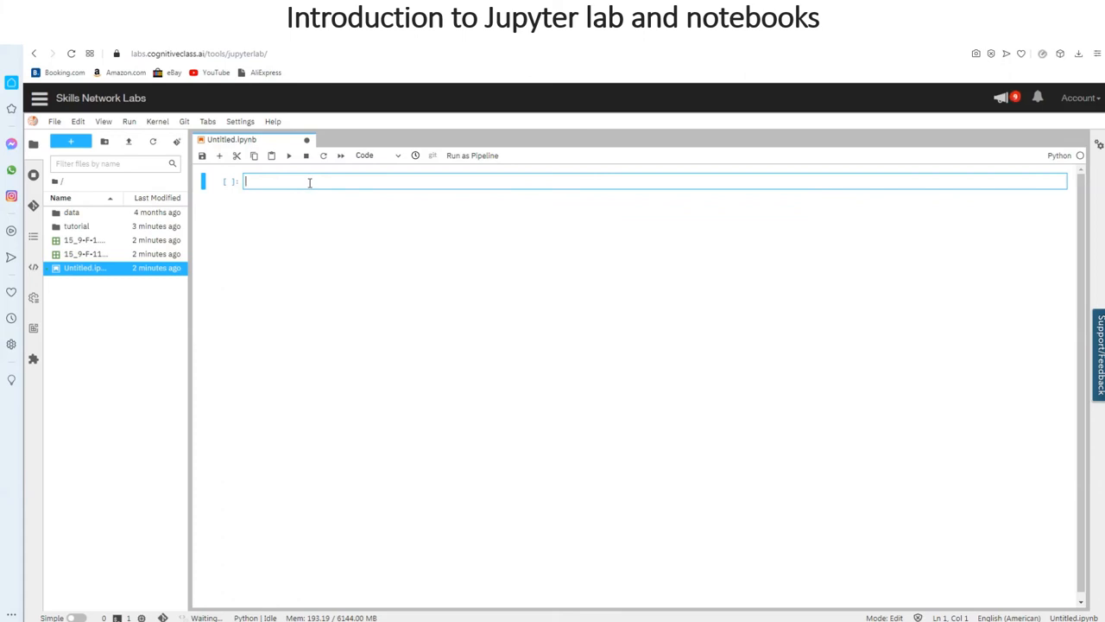
- Enter 1+1 in the first cell and insert new empty cells below it
text(1+1)
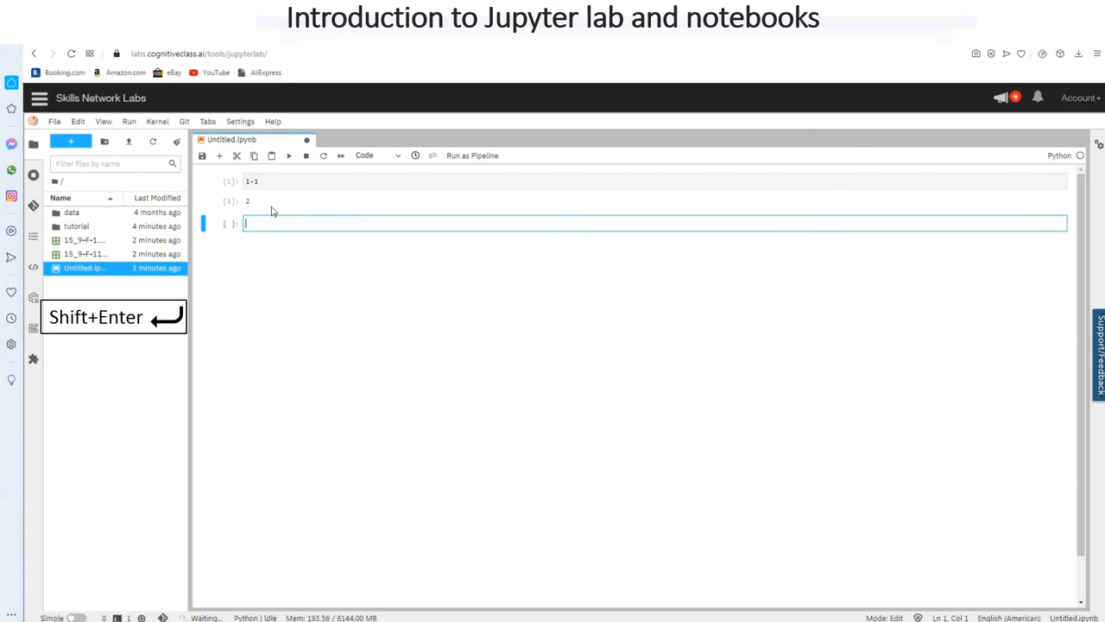
click(219, 155)
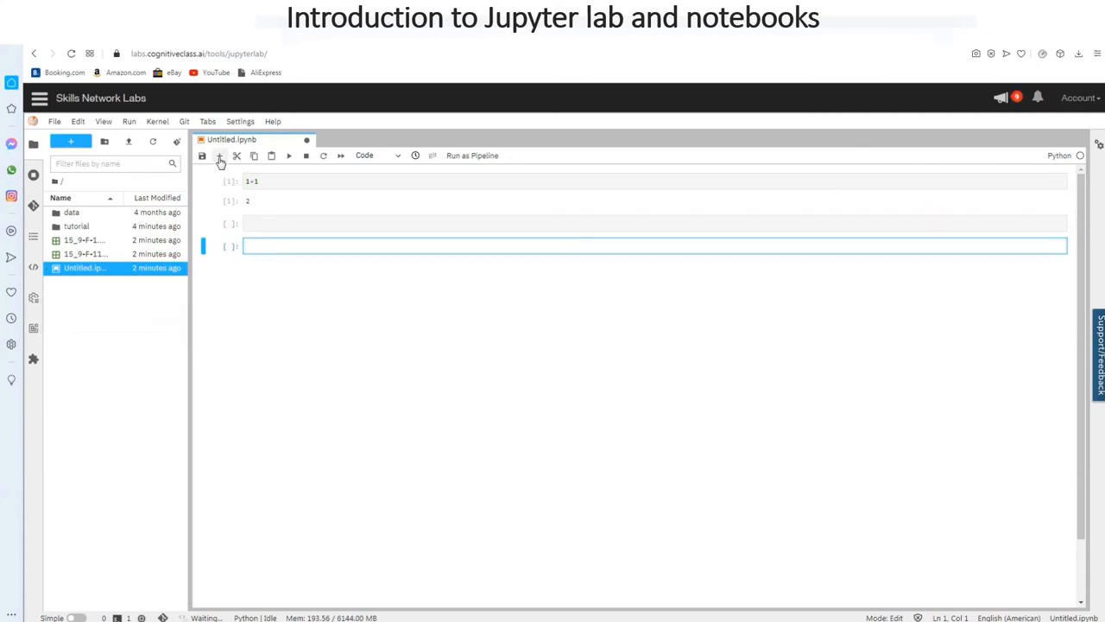
click(219, 155)
text(print(y))
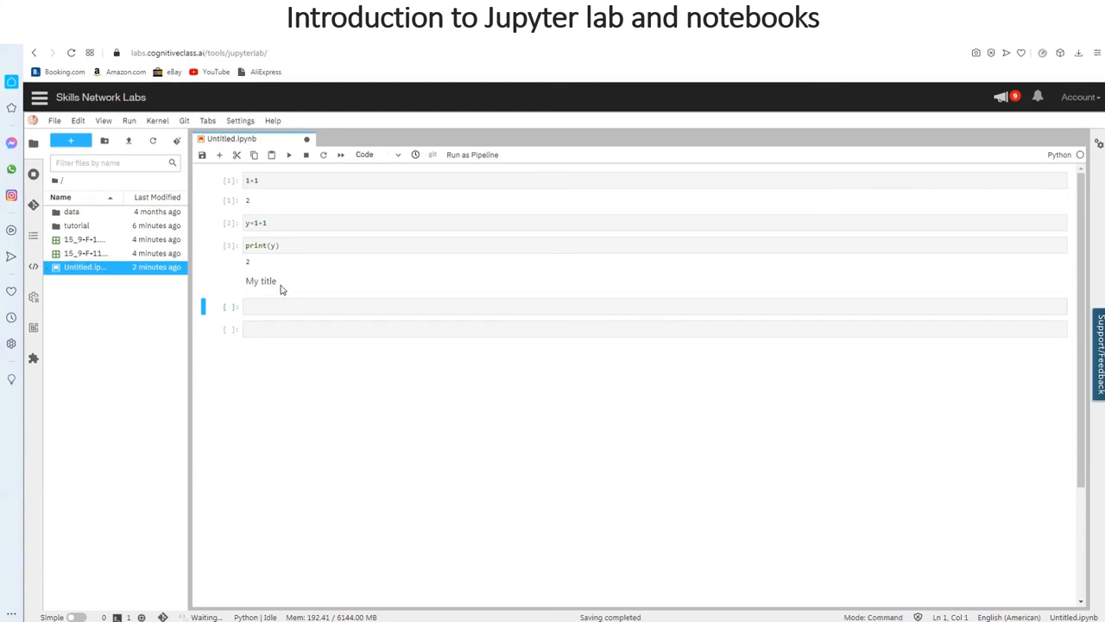
mouse_move(284, 300)
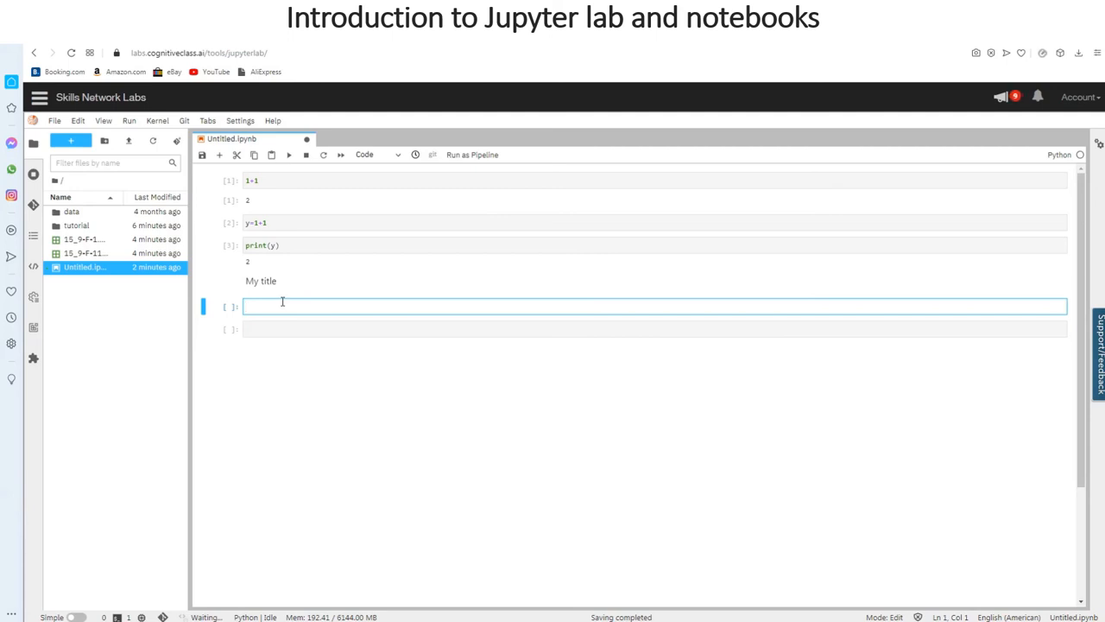
- Write '# My title' and make that cell a Markdown heading
text(# My)
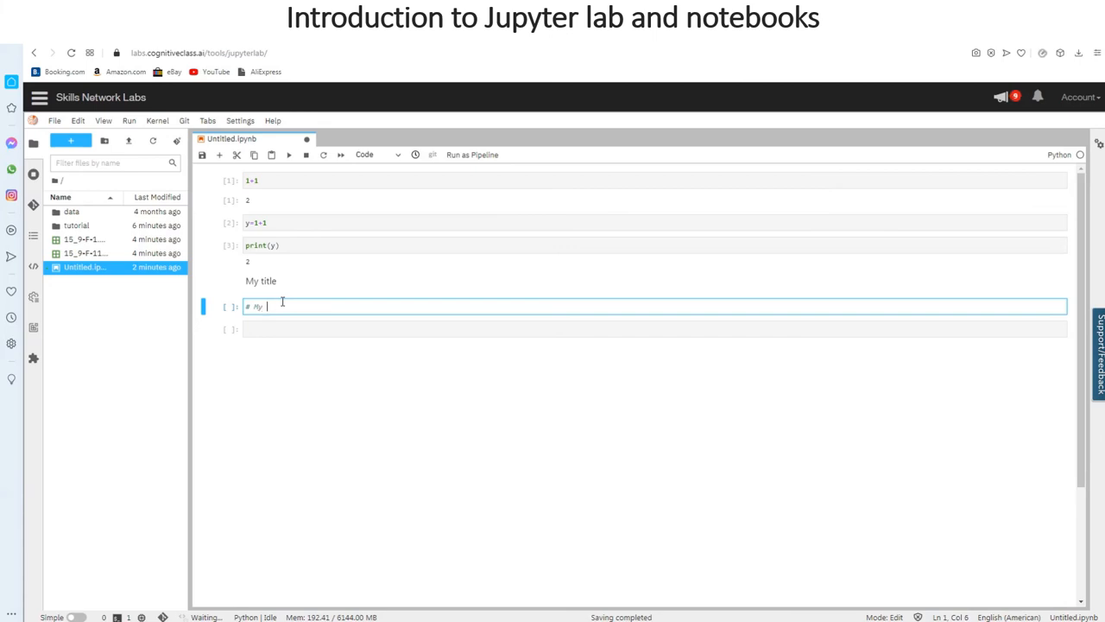
text(title)
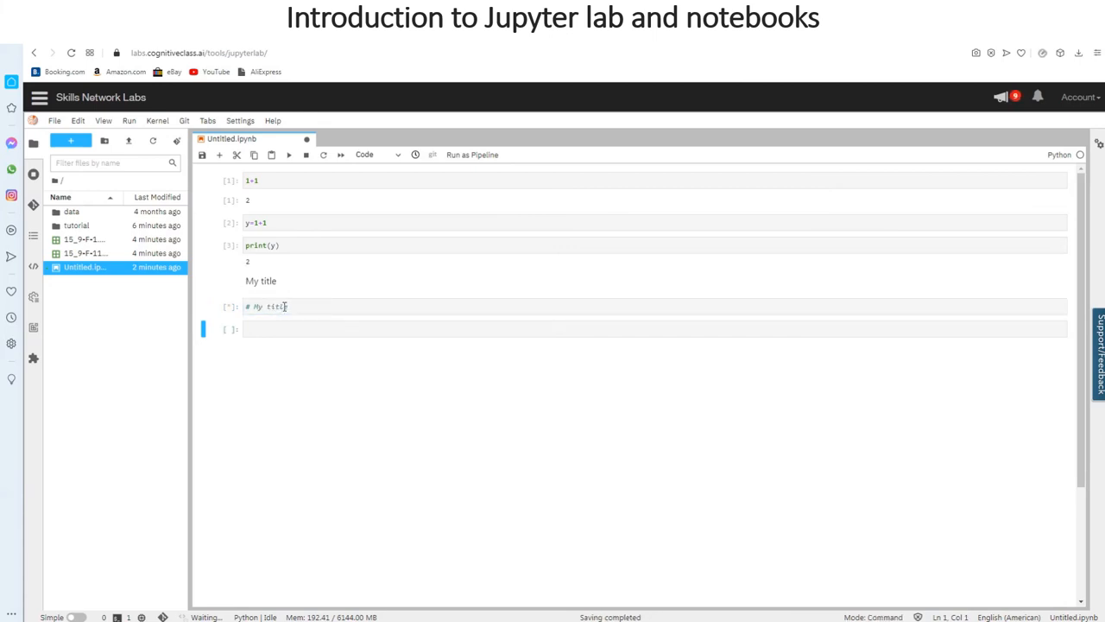
click(267, 308)
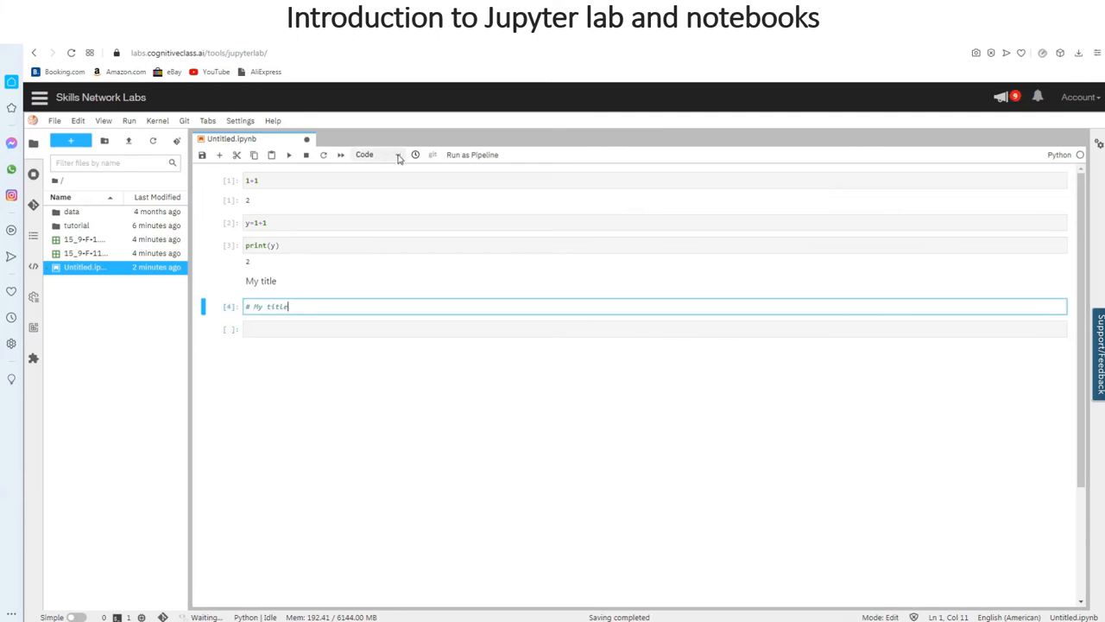
click(397, 155)
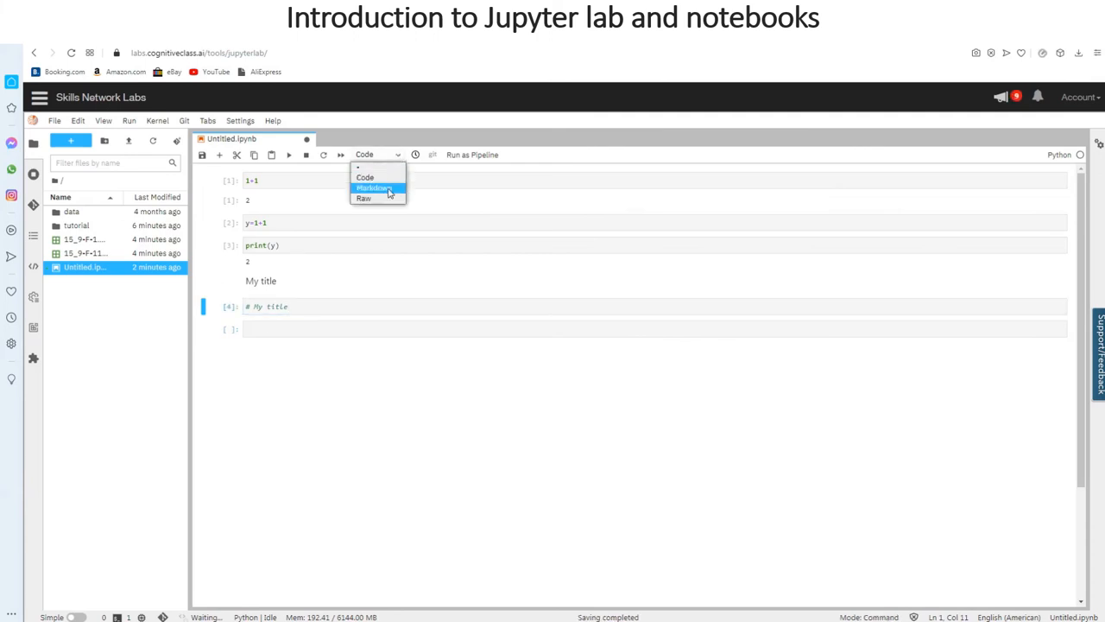
click(373, 187)
text(## My)
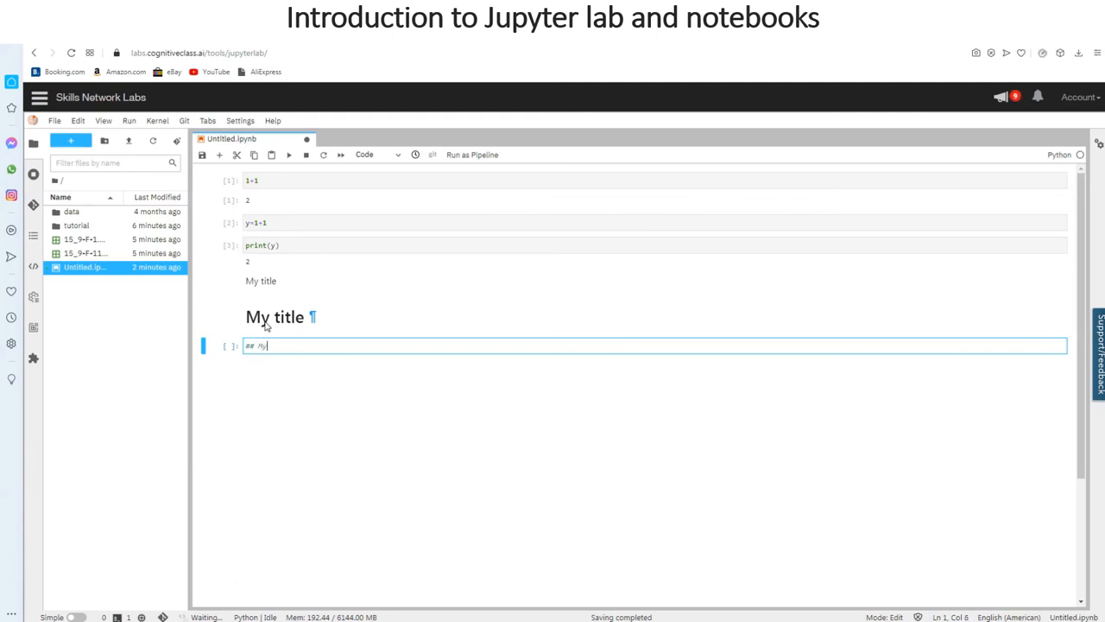
- Add a smaller '## My title' heading in a second Markdown cell
text(title)
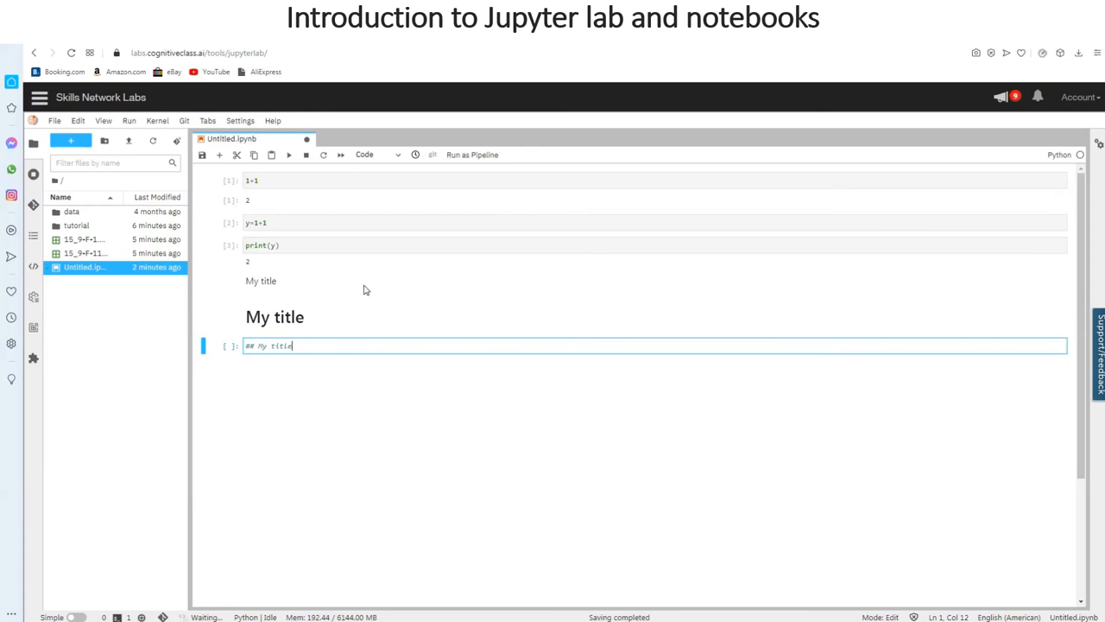
click(376, 155)
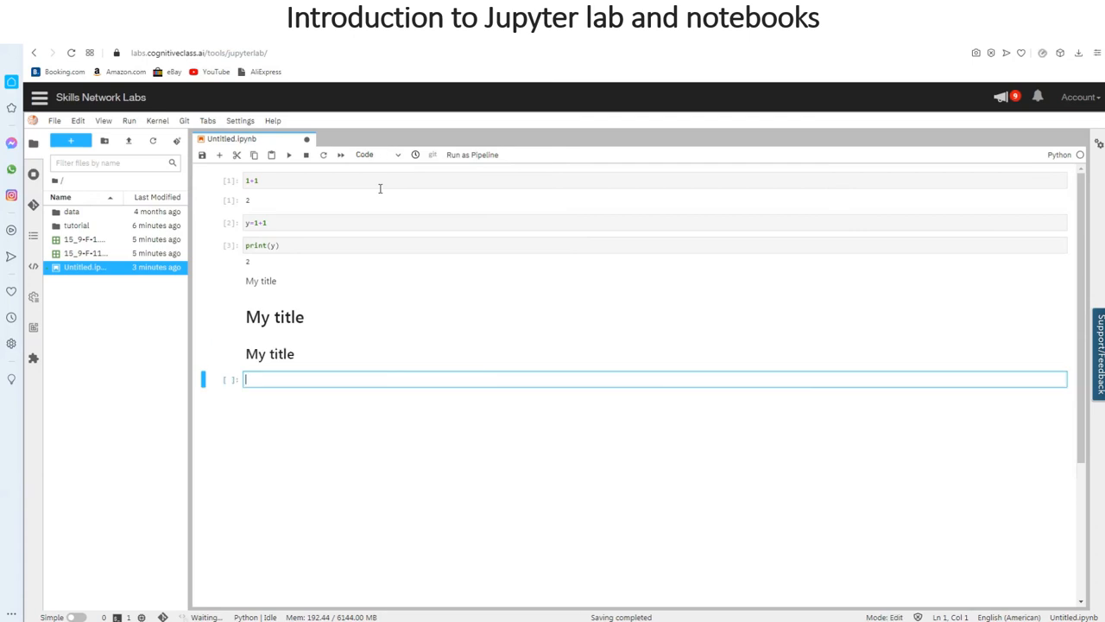
mouse_move(352, 249)
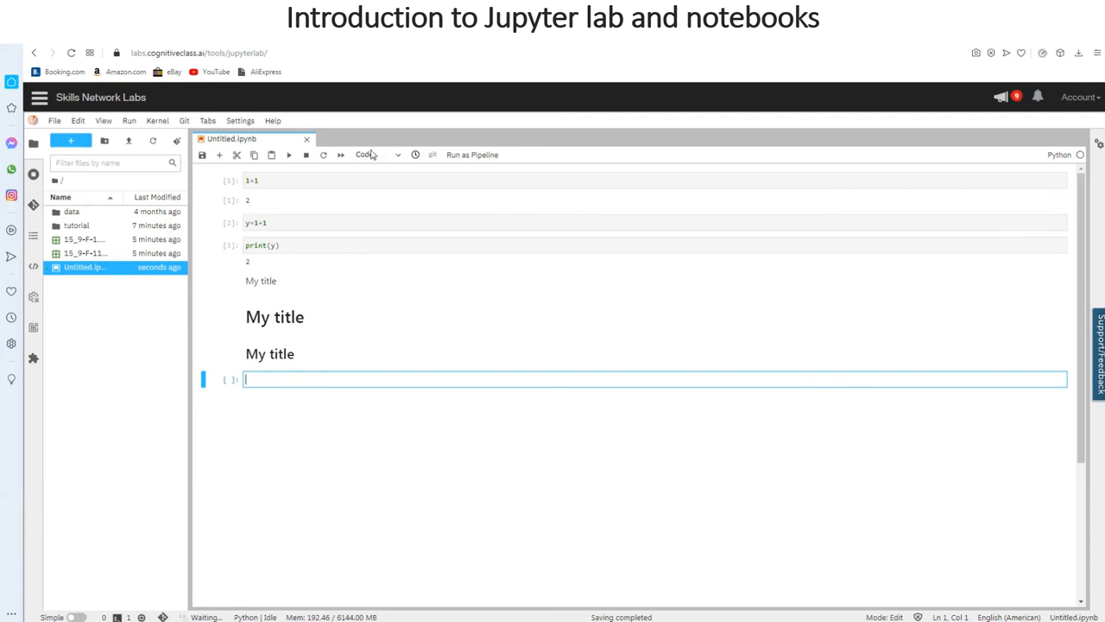
mouse_move(345, 238)
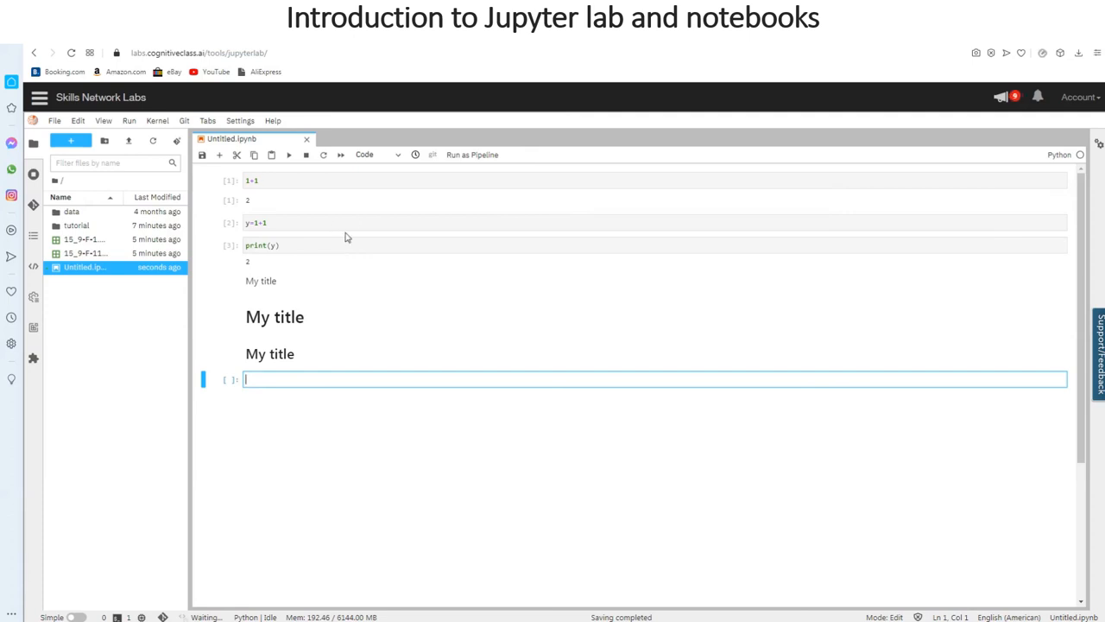